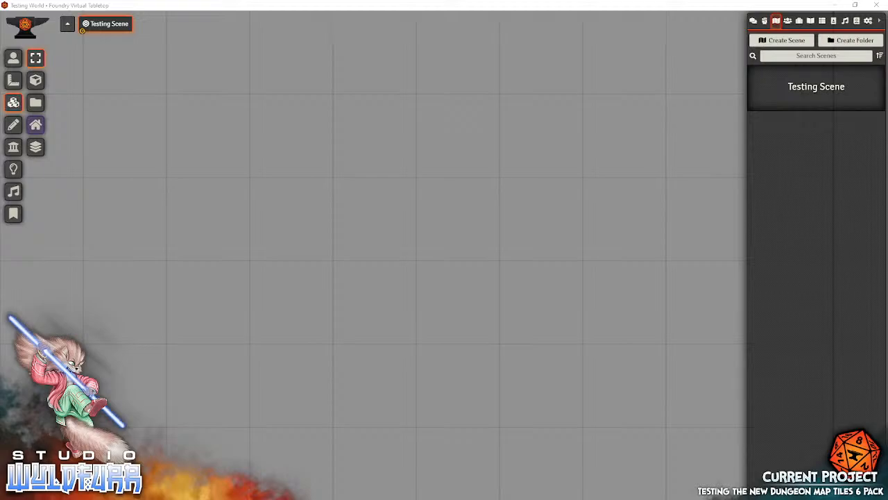
{"action": "mouse_move", "coordinate": [280, 231]}
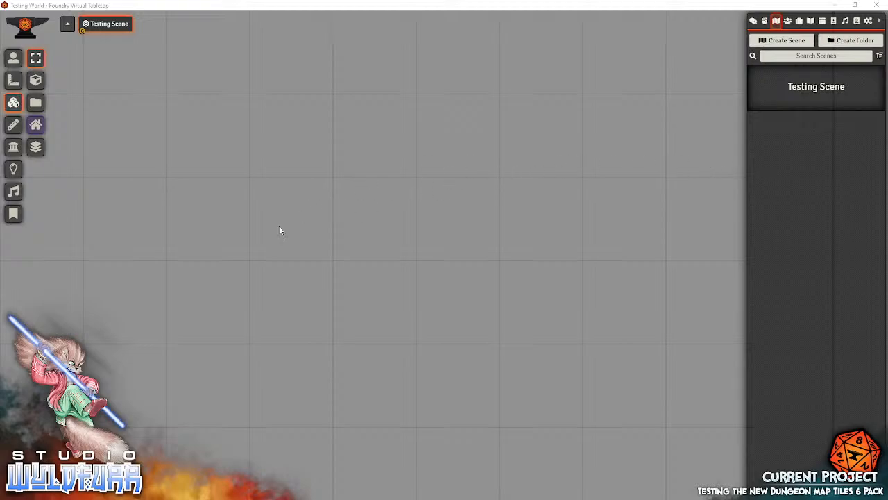
{"action": "mouse_move", "coordinate": [724, 102]}
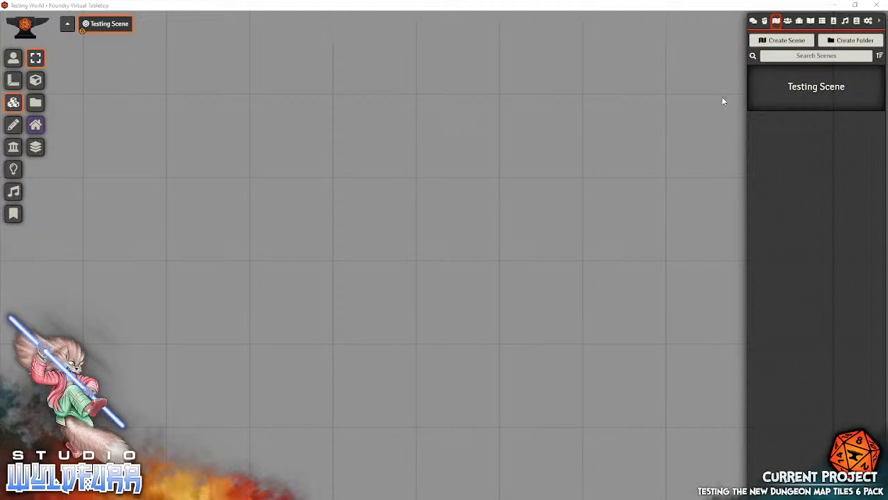
{"action": "mouse_move", "coordinate": [408, 253]}
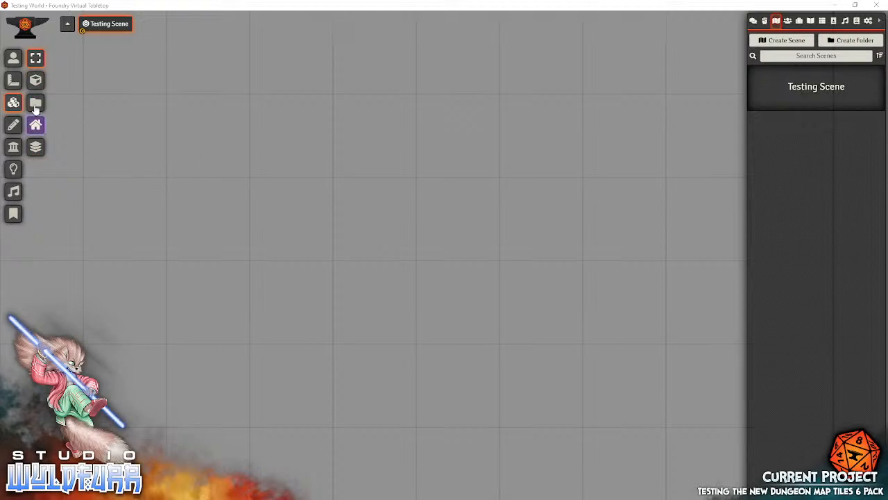
- Browse to the dungeon-map-tiles-6 pack in the Image Browser and move the window aside
{"action": "left_click", "coordinate": [35, 103]}
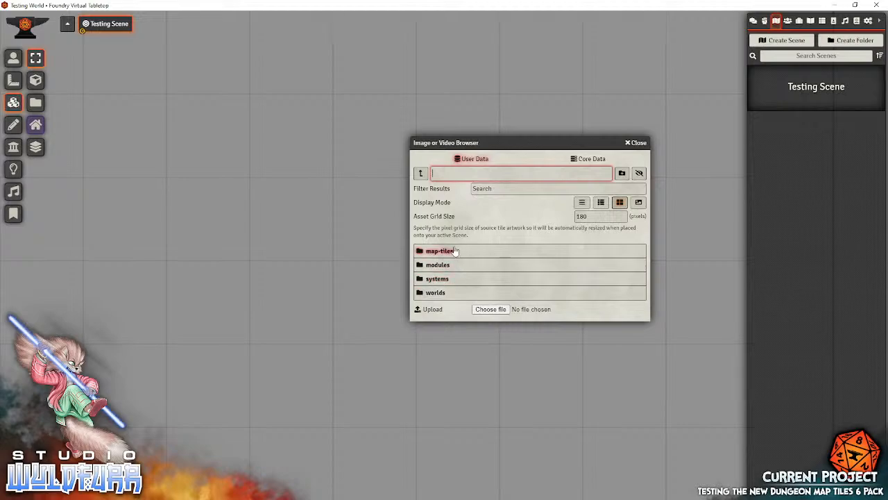
{"action": "mouse_move", "coordinate": [430, 167]}
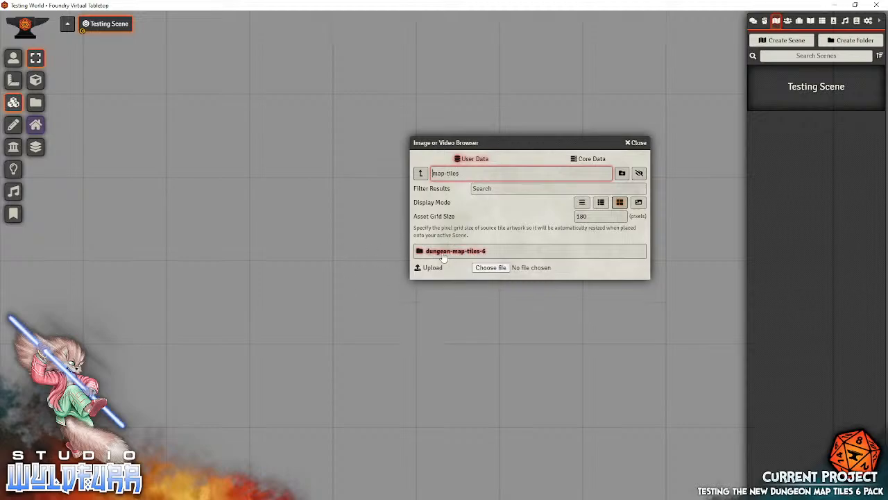
{"action": "mouse_move", "coordinate": [441, 257]}
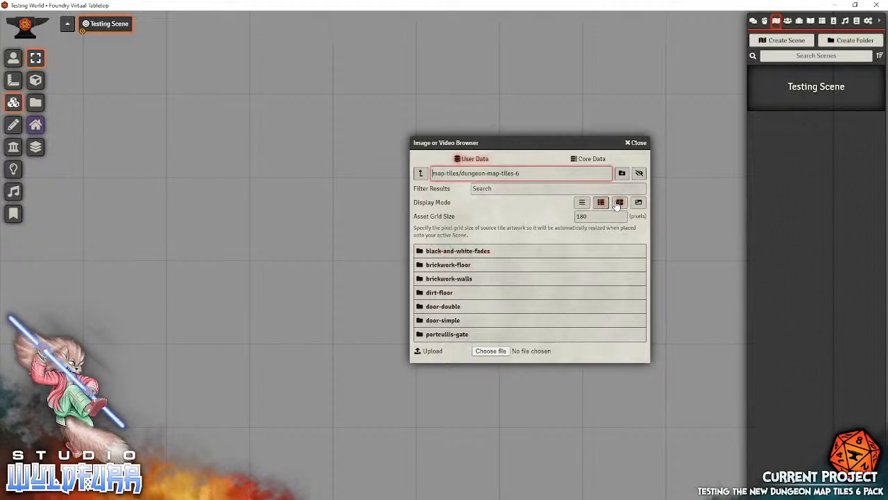
{"action": "left_click_drag", "start_coordinate": [530, 141], "coordinate": [541, 117]}
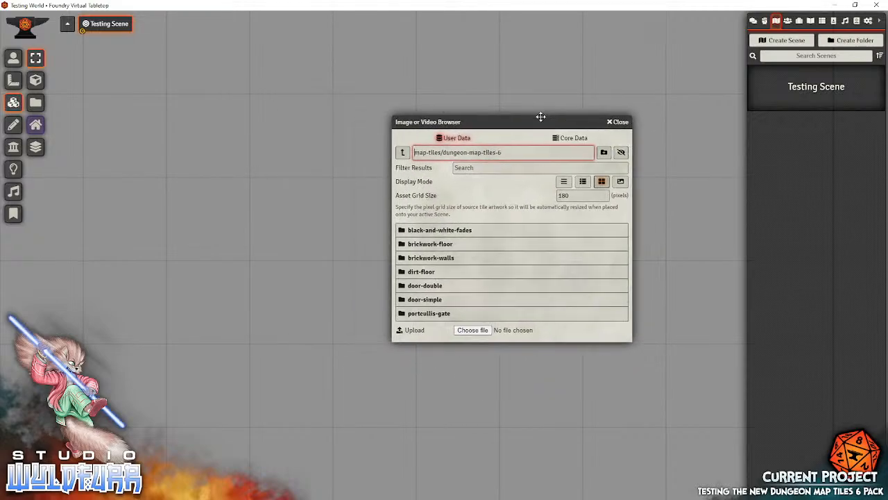
{"action": "left_click_drag", "start_coordinate": [541, 116], "coordinate": [476, 115]}
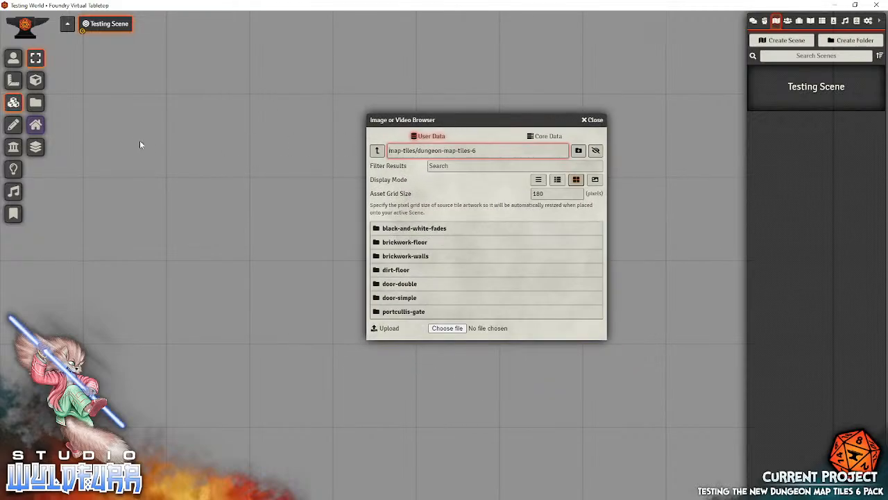
{"action": "mouse_move", "coordinate": [36, 103]}
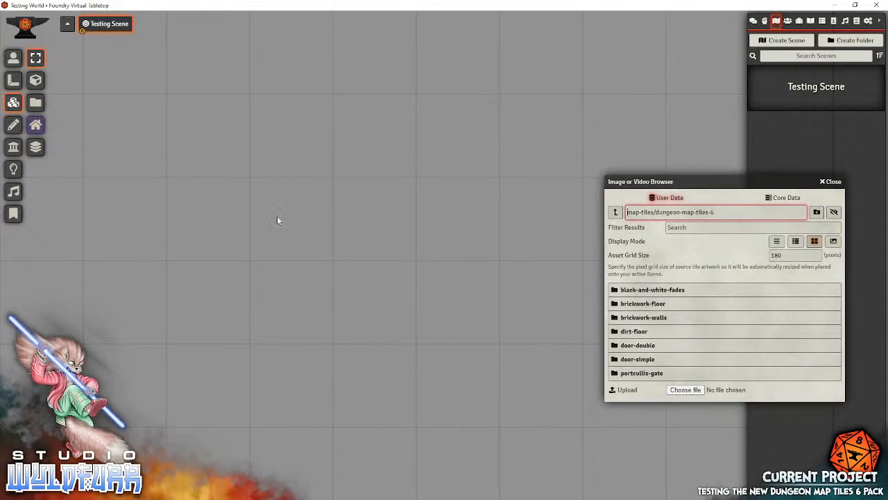
{"action": "mouse_move", "coordinate": [328, 220]}
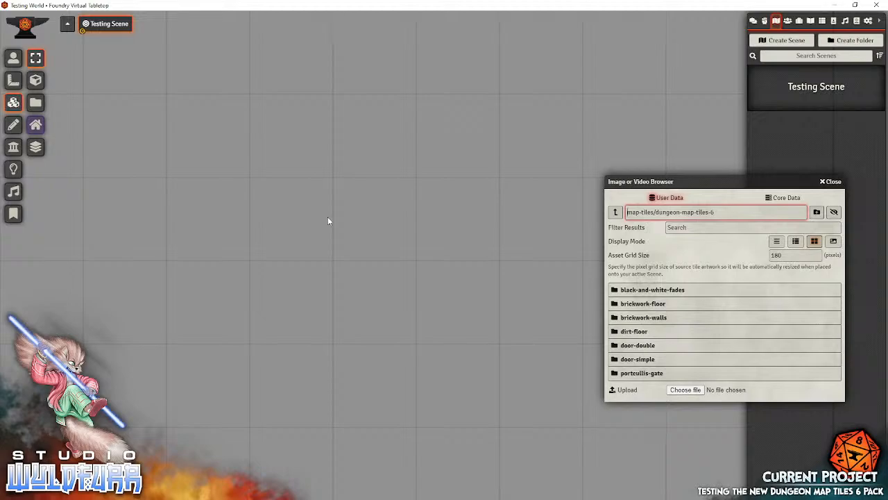
{"action": "mouse_move", "coordinate": [638, 115]}
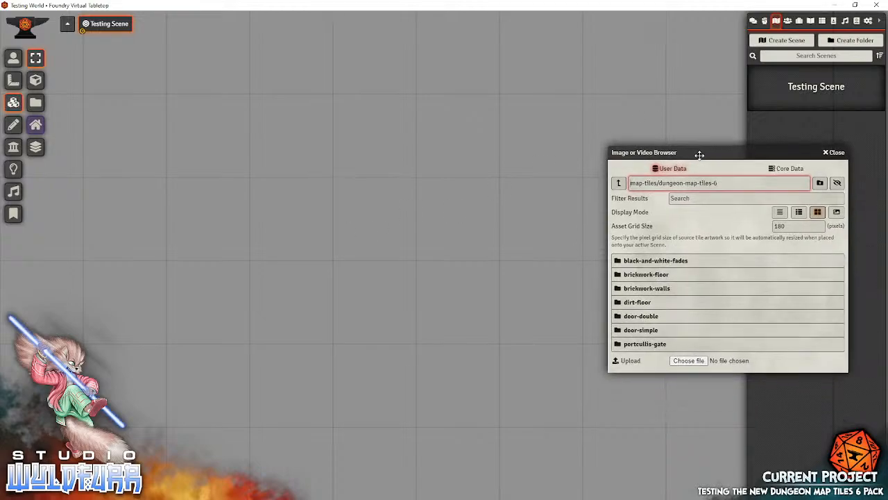
{"action": "mouse_move", "coordinate": [405, 281]}
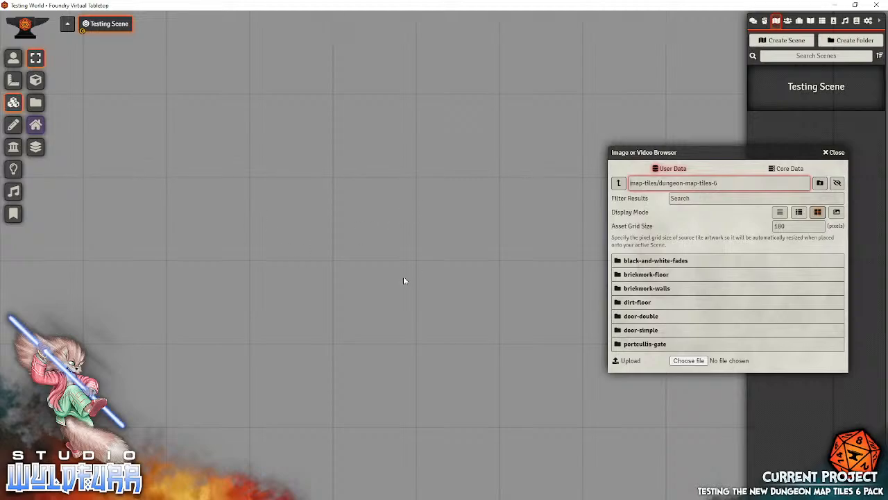
{"action": "mouse_move", "coordinate": [302, 290]}
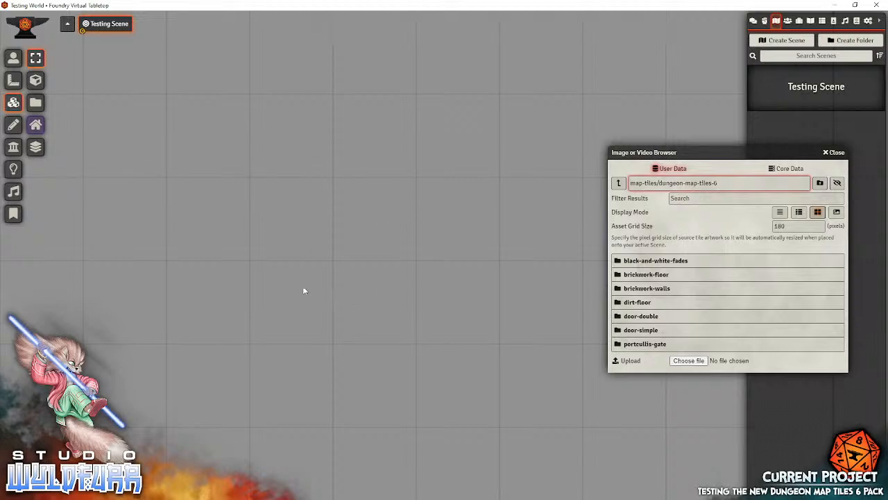
{"action": "mouse_move", "coordinate": [340, 356]}
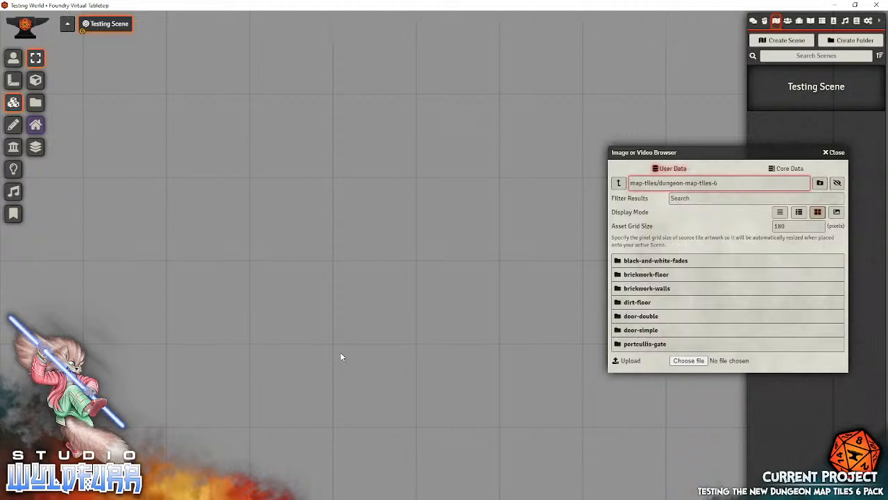
{"action": "mouse_move", "coordinate": [645, 271]}
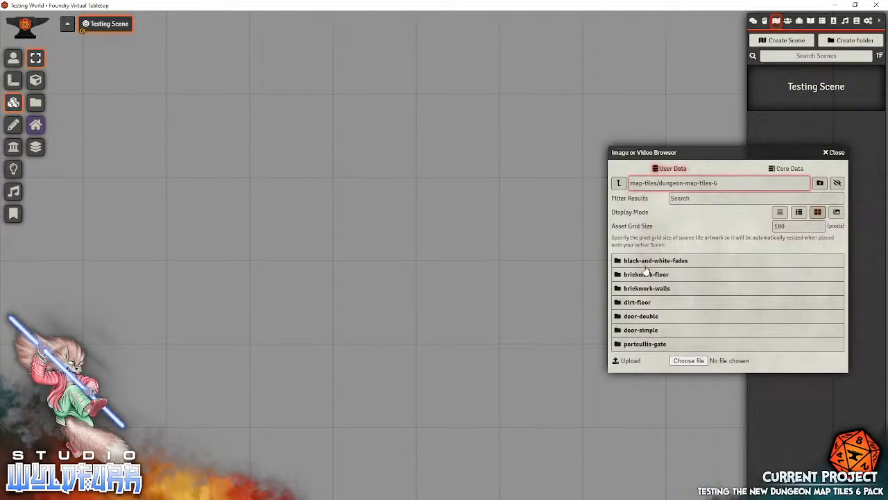
- Place a dirt-floor tile near the top of the scene as the first room
{"action": "left_click", "coordinate": [637, 302]}
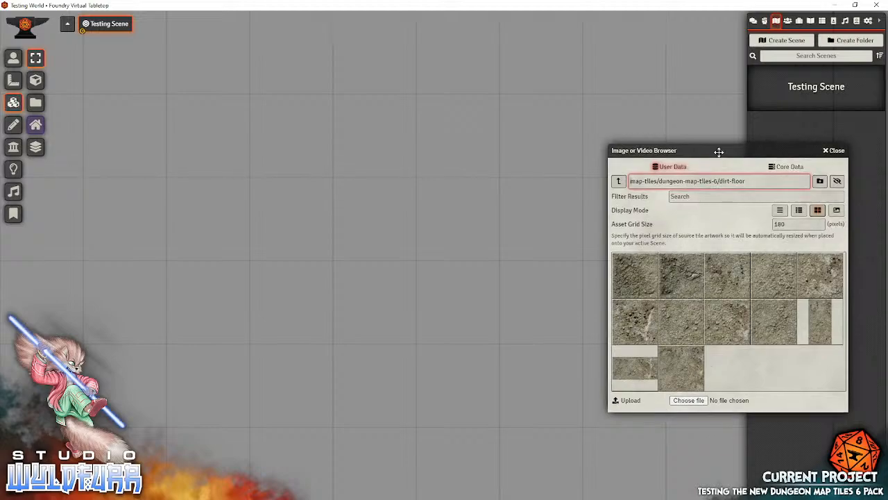
{"action": "left_click_drag", "start_coordinate": [719, 150], "coordinate": [743, 138]}
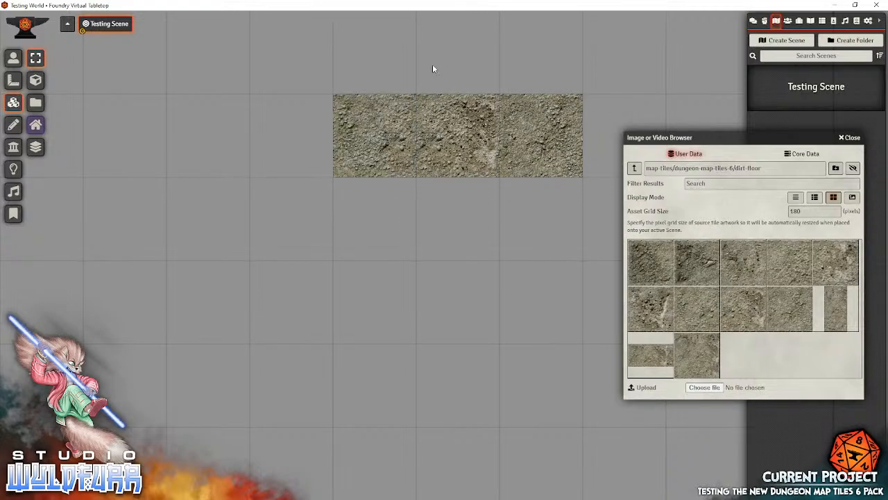
{"action": "mouse_move", "coordinate": [588, 126]}
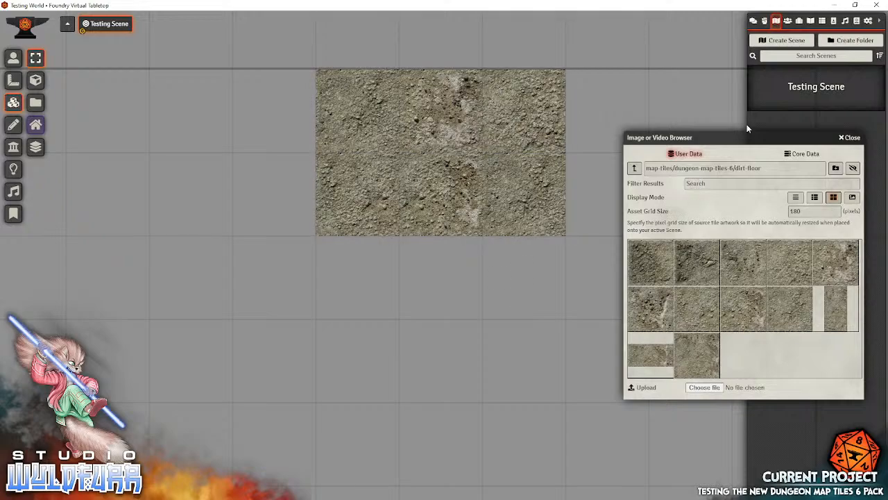
- Place a brickwork staircase-standard border tile below the dirt floor room
{"action": "left_click", "coordinate": [633, 168]}
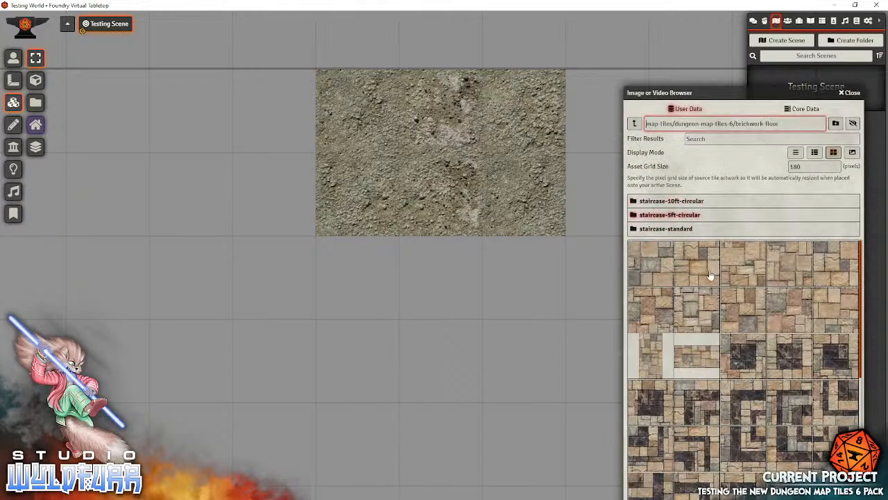
{"action": "scroll", "scroll_direction": "down", "scroll_amount": 3}
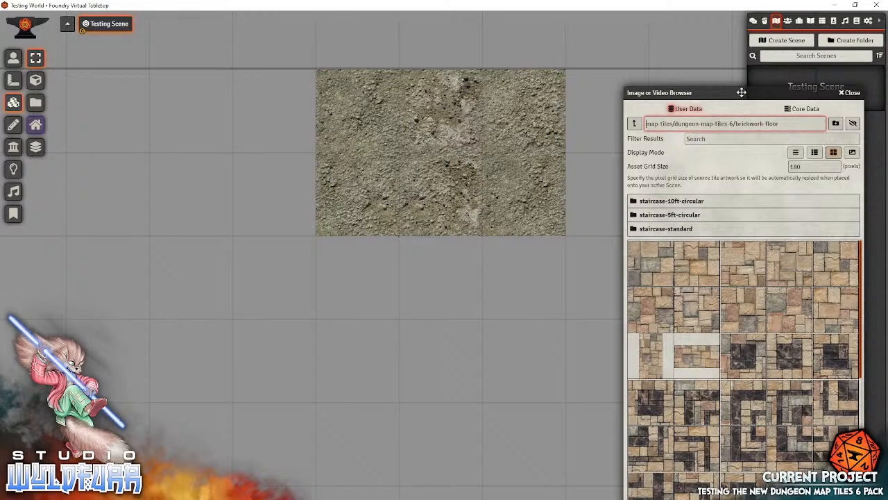
{"action": "left_click_drag", "start_coordinate": [741, 92], "coordinate": [755, 62]}
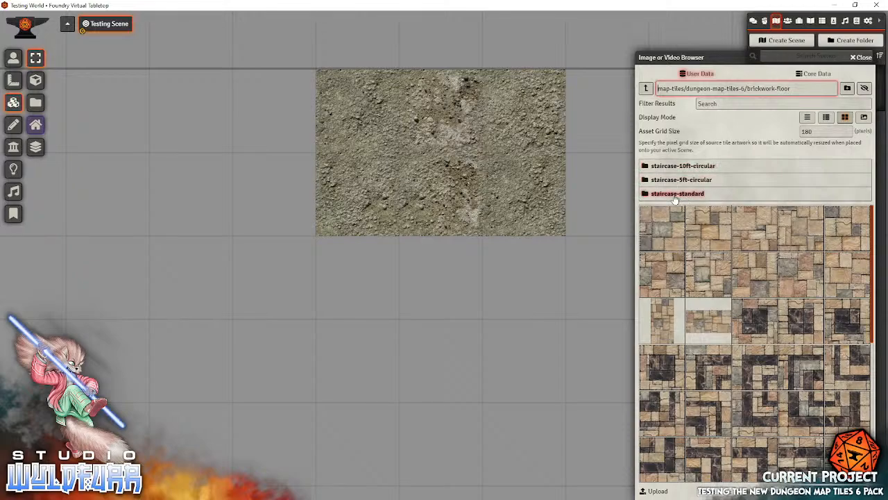
{"action": "left_click", "coordinate": [677, 193]}
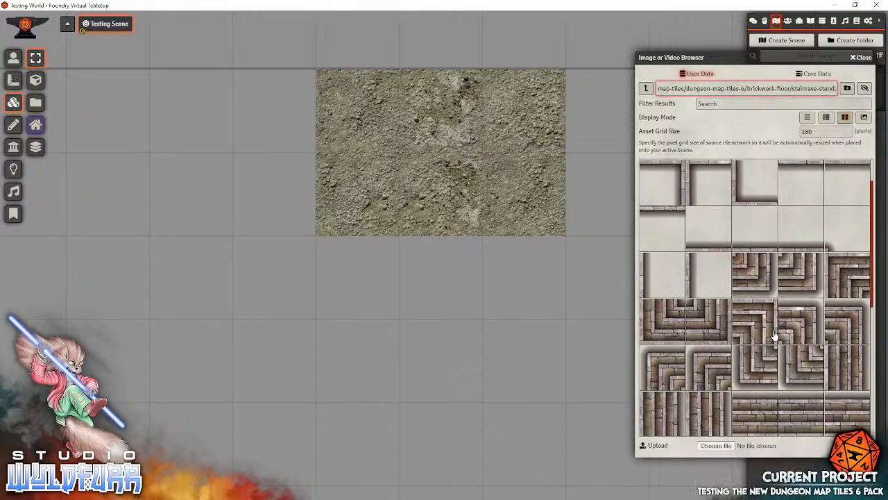
{"action": "scroll", "scroll_direction": "down", "scroll_amount": 3}
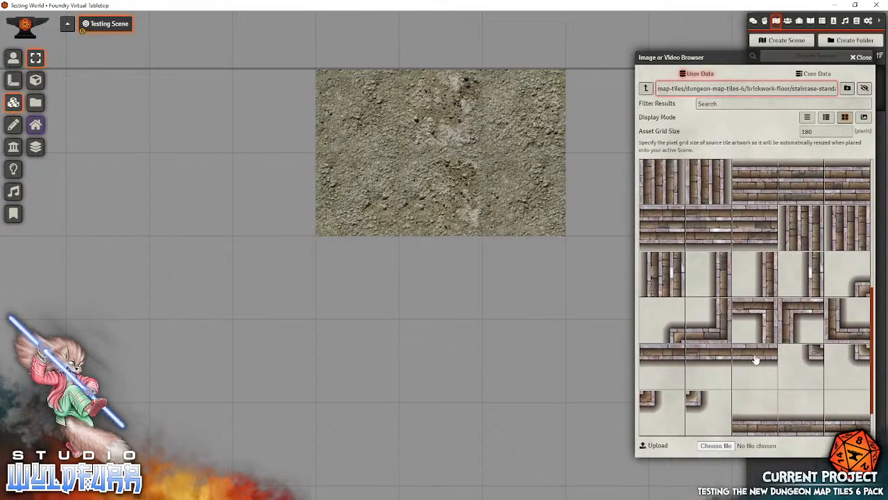
{"action": "scroll", "scroll_direction": "down", "scroll_amount": 3}
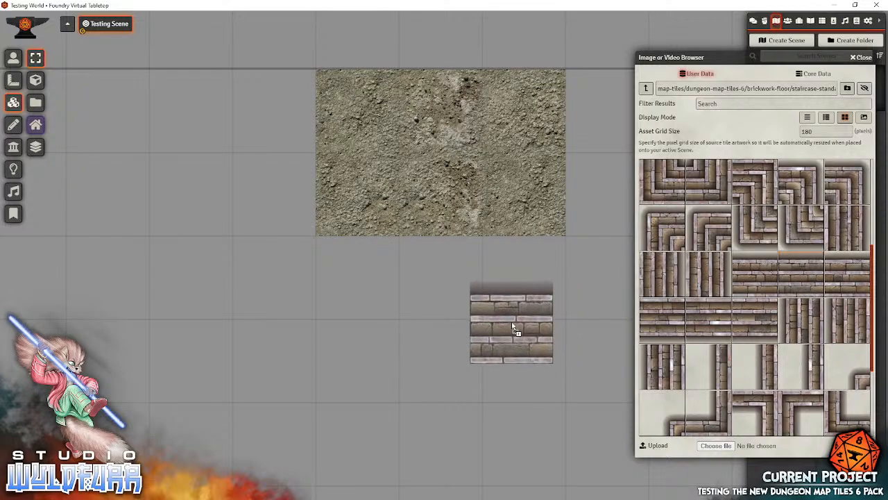
{"action": "left_click_drag", "start_coordinate": [510, 322], "coordinate": [525, 361]}
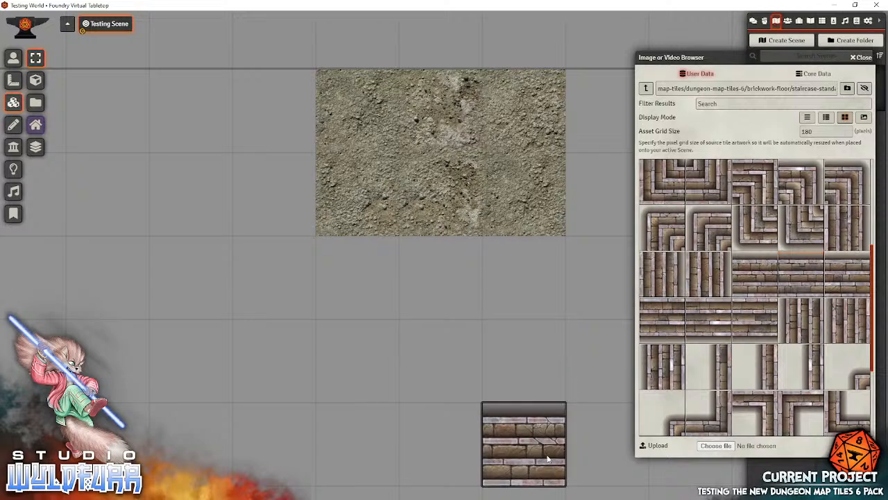
{"action": "scroll", "scroll_direction": "down", "scroll_amount": 3}
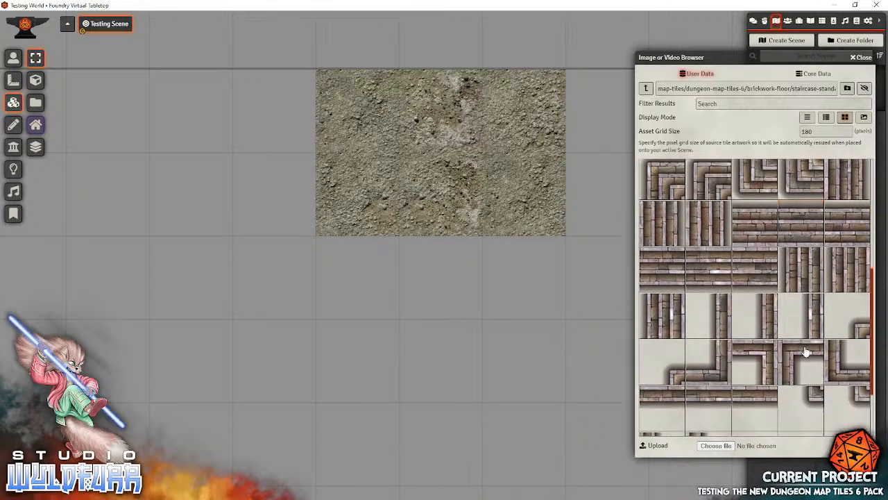
{"action": "scroll", "scroll_direction": "down", "scroll_amount": 3}
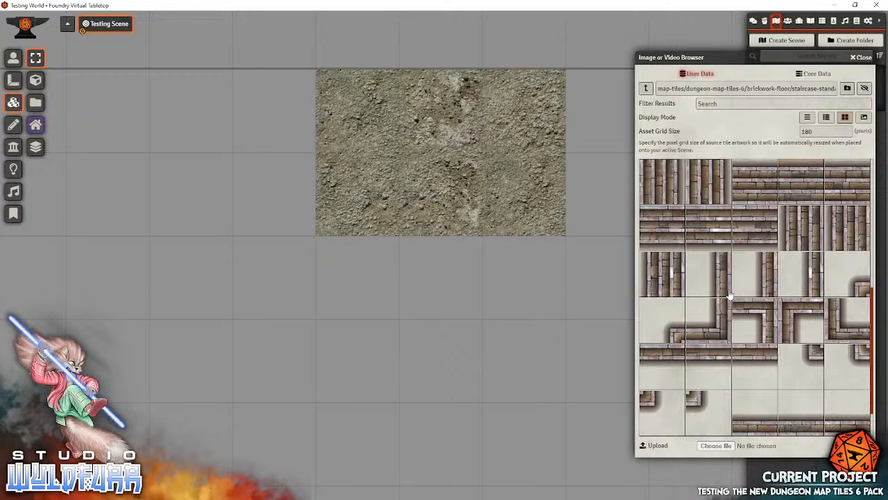
{"action": "scroll", "scroll_direction": "down", "scroll_amount": 3}
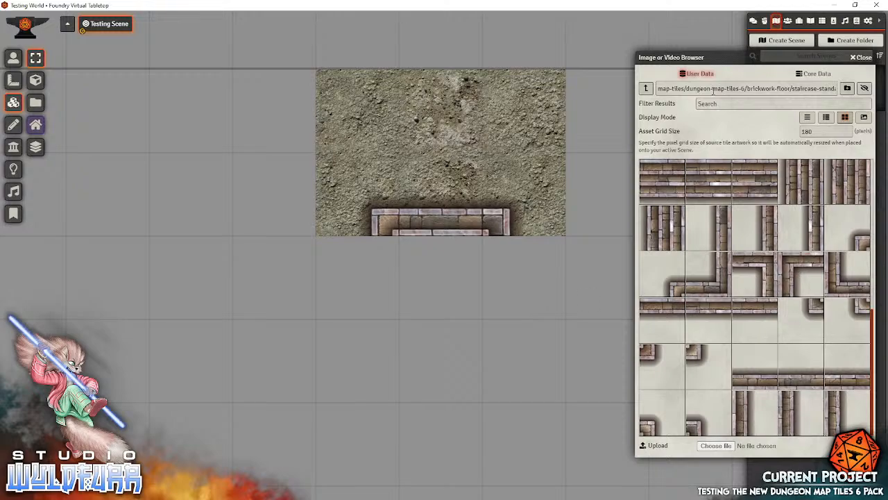
{"action": "mouse_move", "coordinate": [719, 286]}
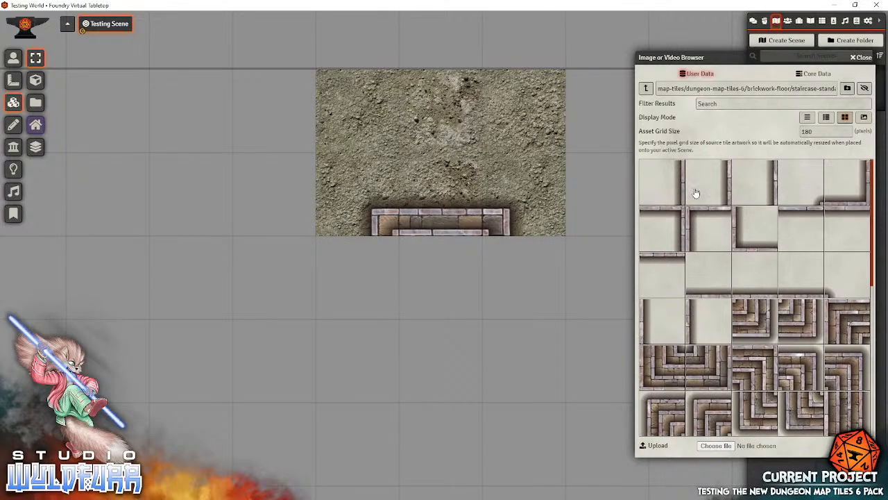
- Lay brickwork-floor tiles forming a corridor running south from the staircase
{"action": "left_click", "coordinate": [645, 89]}
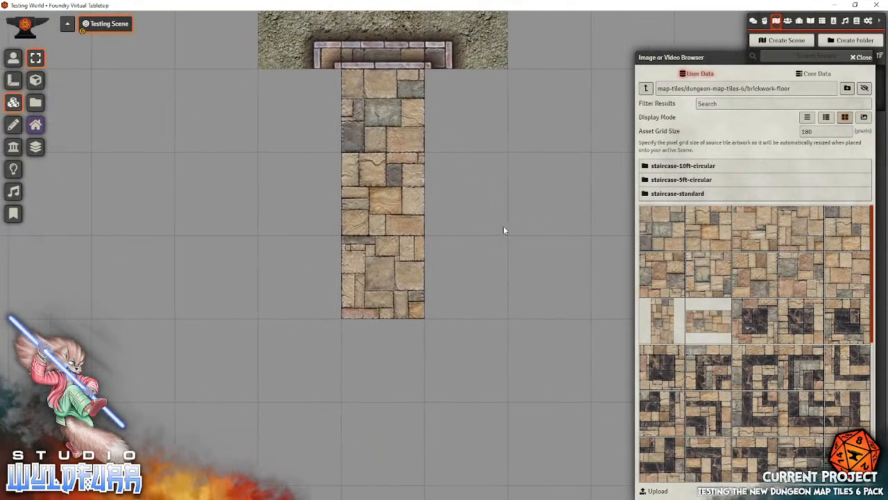
{"action": "mouse_move", "coordinate": [727, 316]}
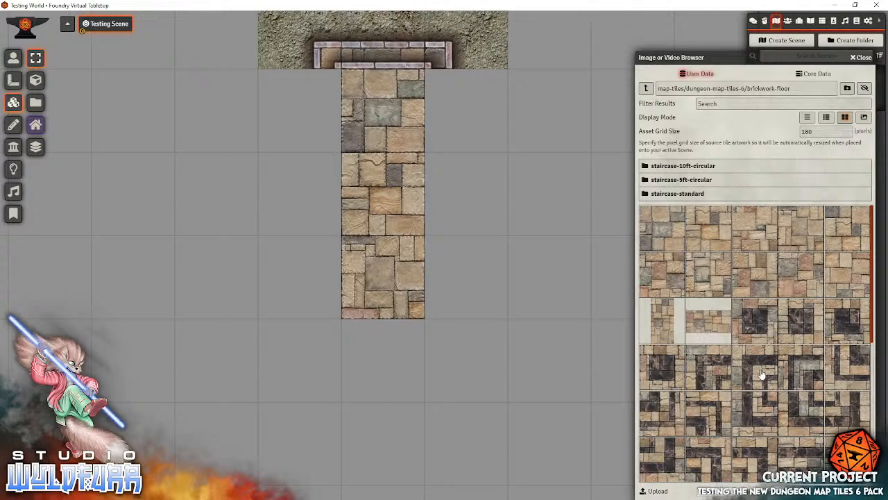
{"action": "scroll", "scroll_direction": "down", "scroll_amount": 3}
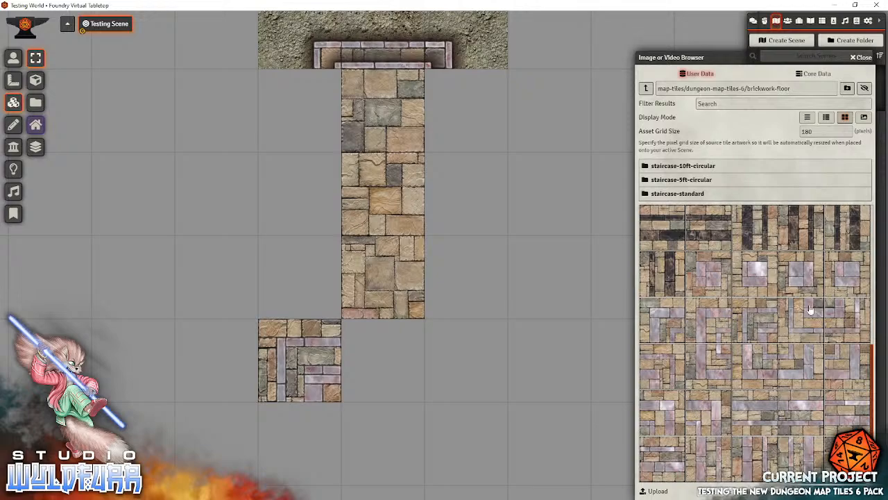
{"action": "mouse_move", "coordinate": [680, 411]}
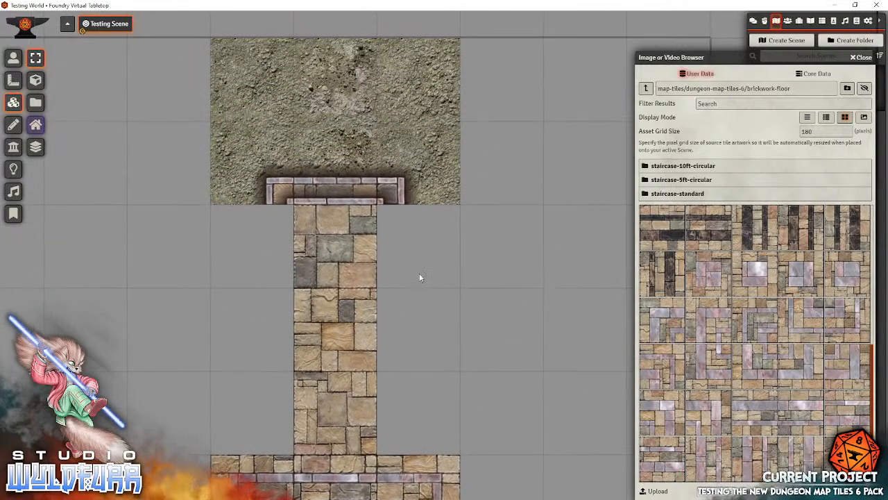
- Line both corridor edges with passageway brickwork wall pieces
{"action": "left_click", "coordinate": [645, 88]}
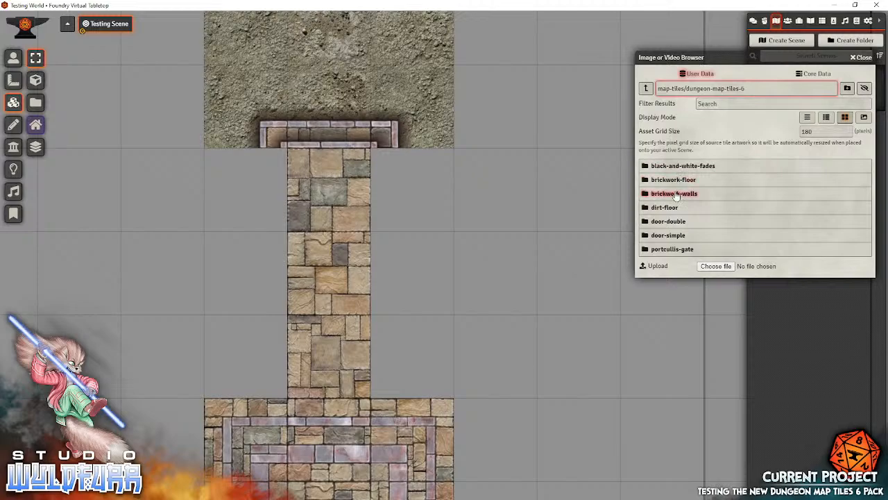
{"action": "double_click", "coordinate": [674, 193]}
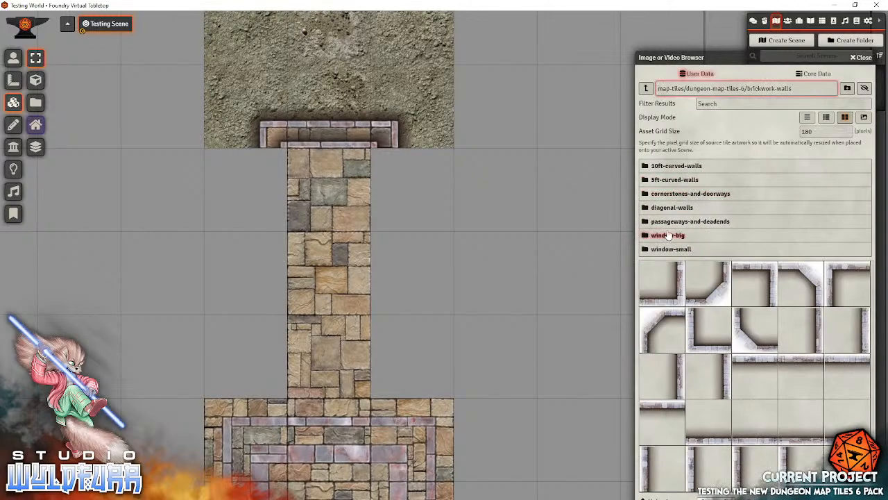
{"action": "left_click", "coordinate": [690, 221]}
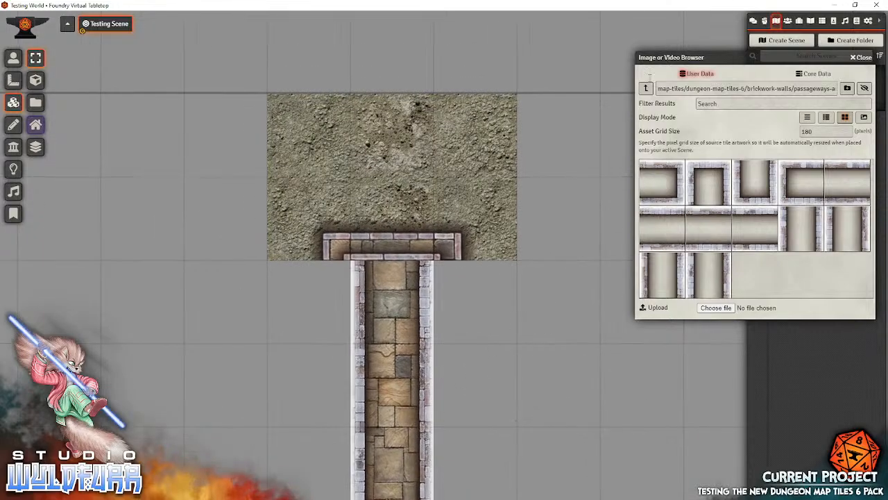
{"action": "left_click", "coordinate": [646, 89]}
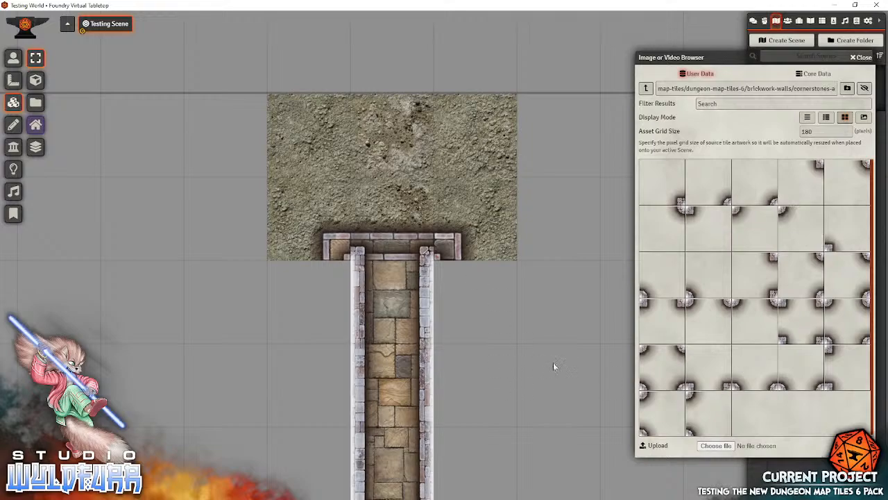
- Wall in the square room below the corridor and cap the junction with cornerstone pieces
{"action": "left_click", "coordinate": [645, 89]}
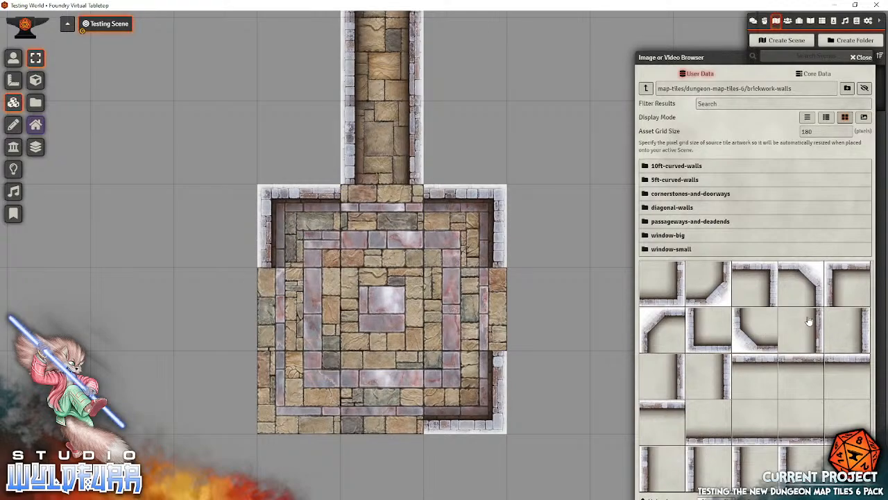
{"action": "mouse_move", "coordinate": [748, 356]}
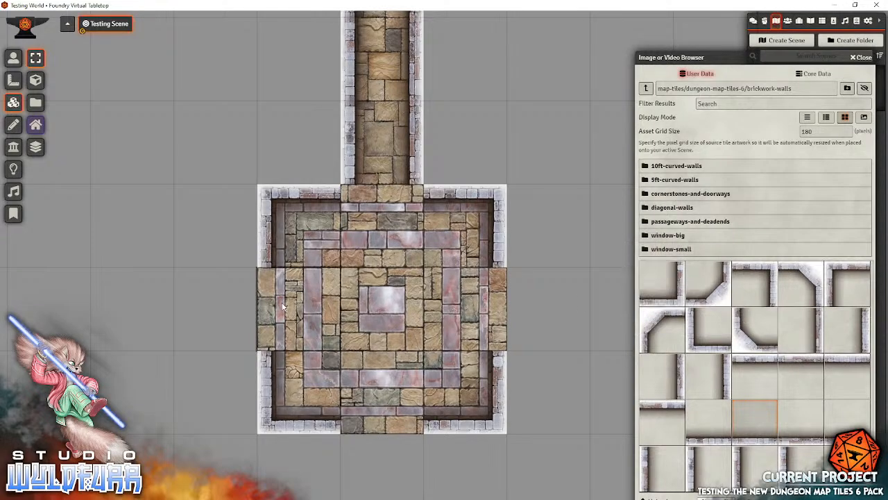
{"action": "mouse_move", "coordinate": [322, 311]}
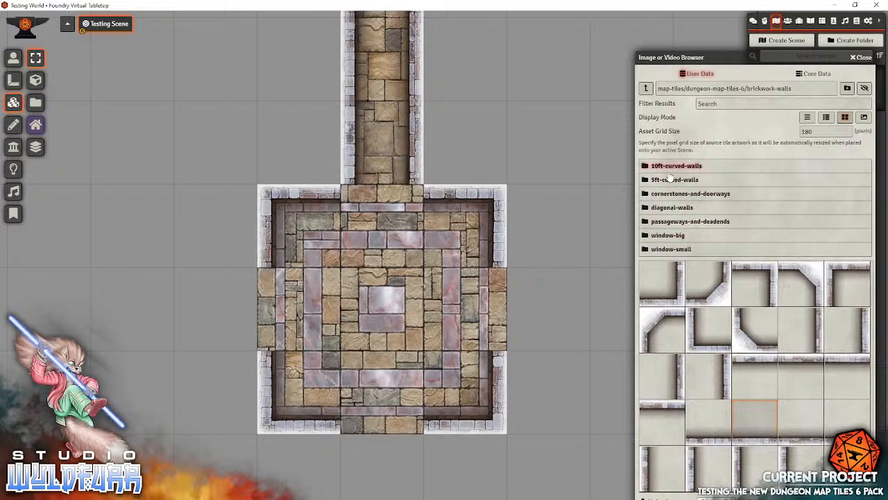
{"action": "left_click", "coordinate": [689, 193]}
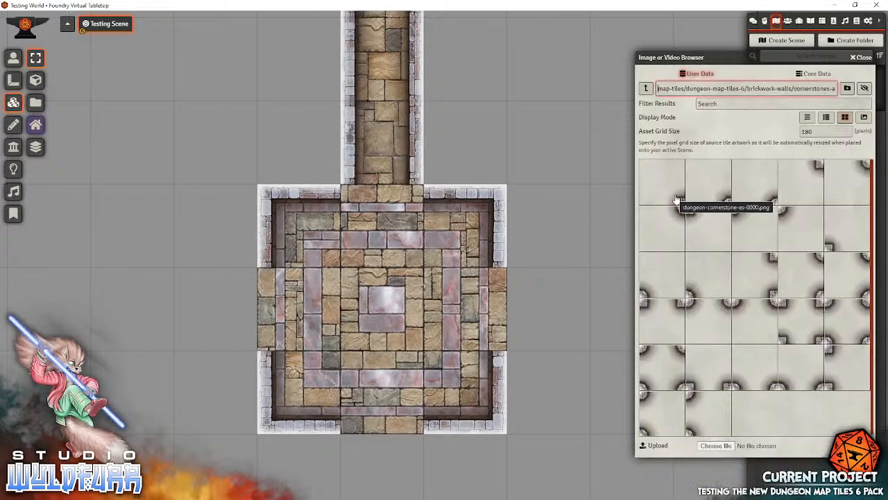
{"action": "mouse_move", "coordinate": [395, 236]}
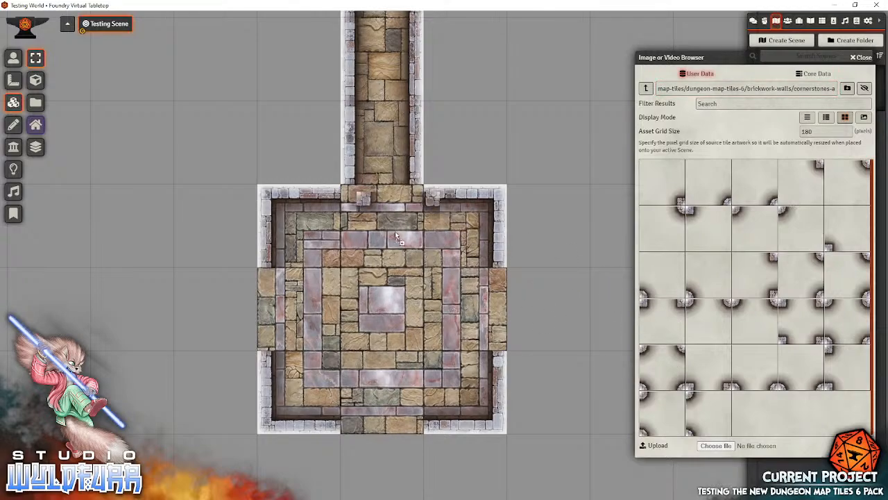
{"action": "mouse_move", "coordinate": [525, 132]}
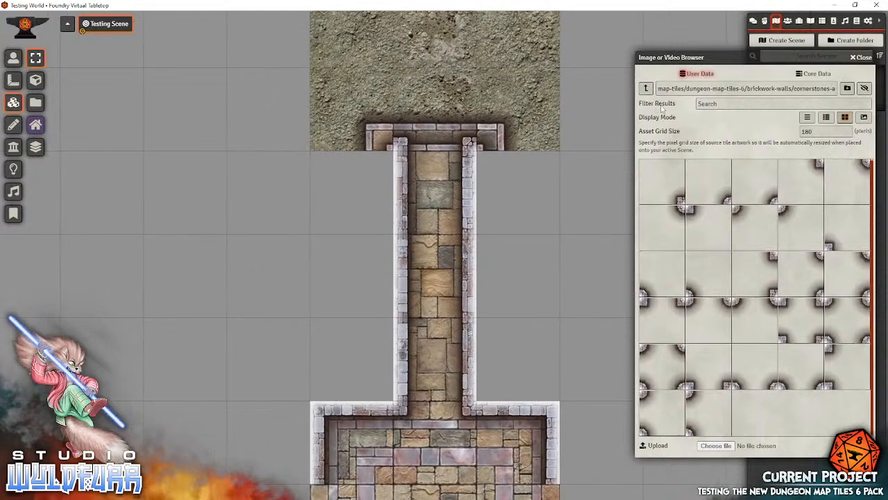
{"action": "left_click", "coordinate": [644, 89]}
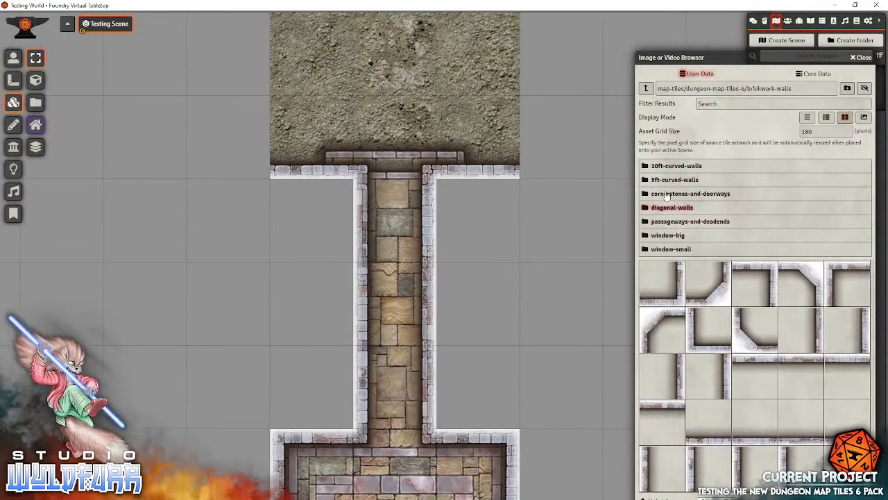
- Fit a door-simple tile across the corridor's north entrance
{"action": "left_click", "coordinate": [644, 88]}
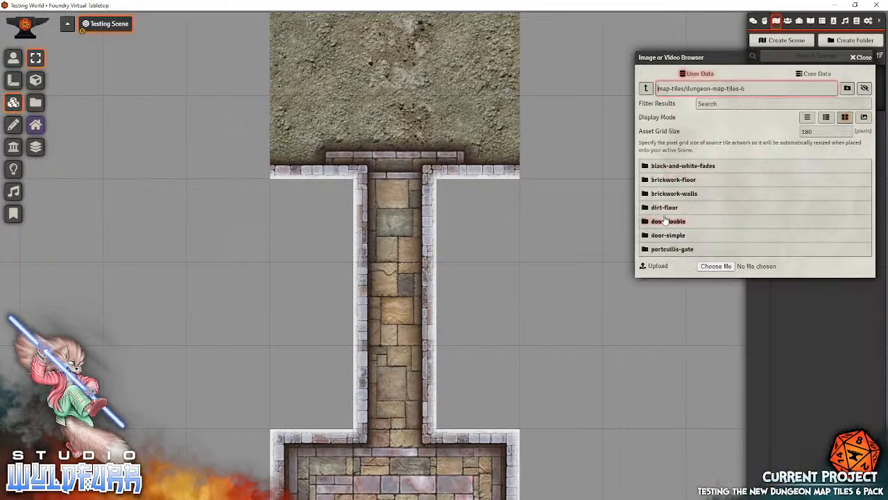
{"action": "mouse_move", "coordinate": [667, 234]}
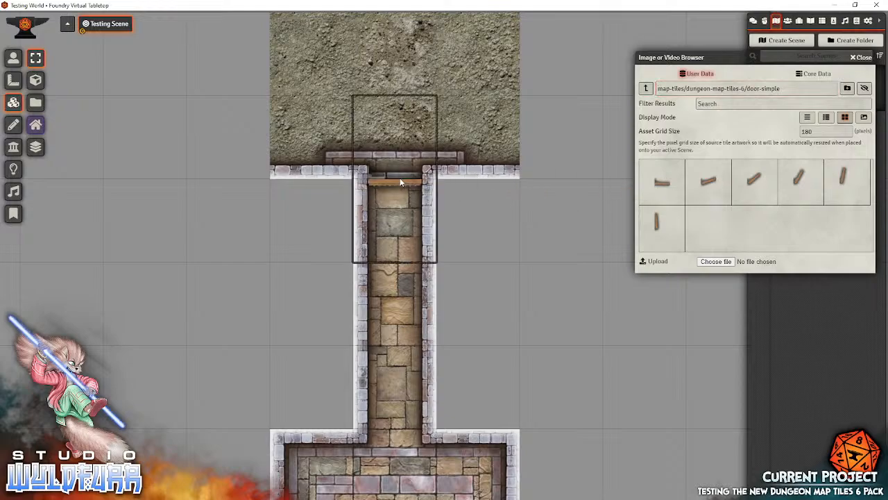
{"action": "mouse_move", "coordinate": [399, 182]}
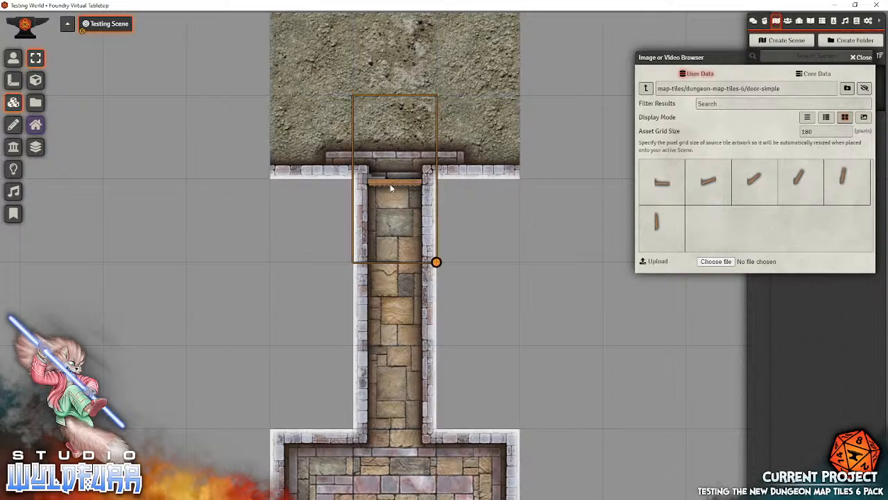
{"action": "left_click_drag", "start_coordinate": [436, 262], "coordinate": [487, 257]}
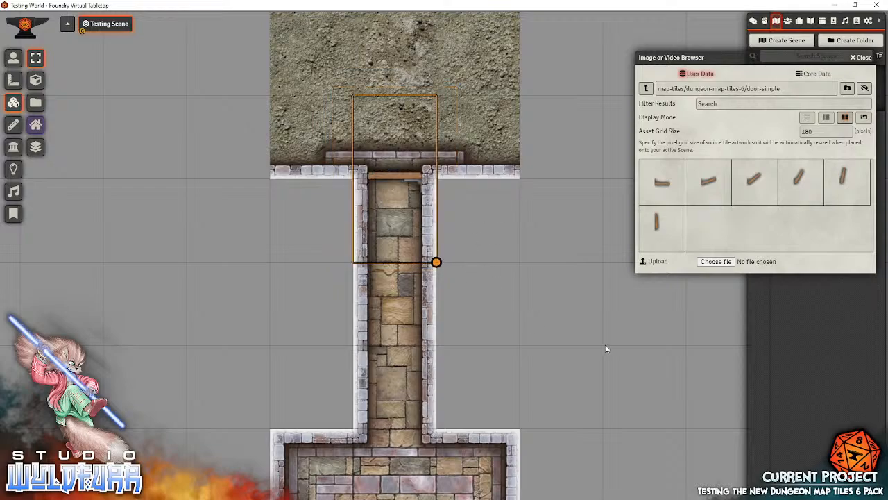
{"action": "left_click", "coordinate": [645, 89]}
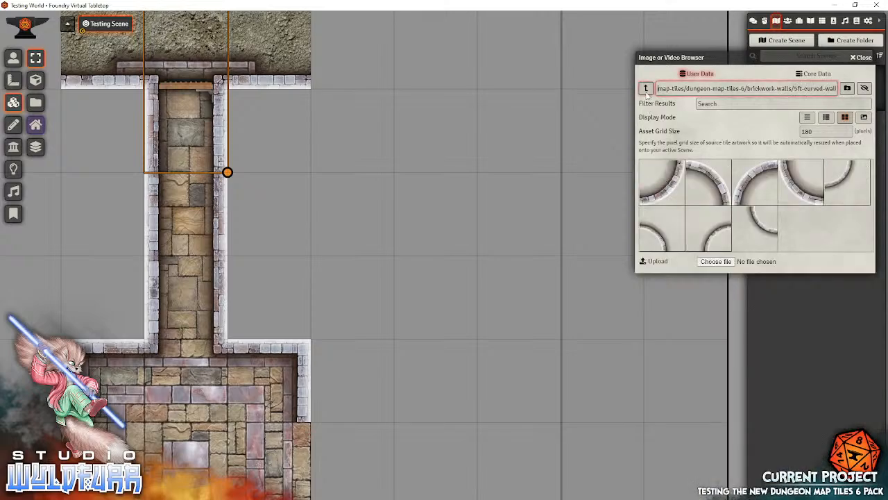
- Lay several brickwork-floor tiles to form a large area east of the corridor
{"action": "left_click", "coordinate": [644, 88]}
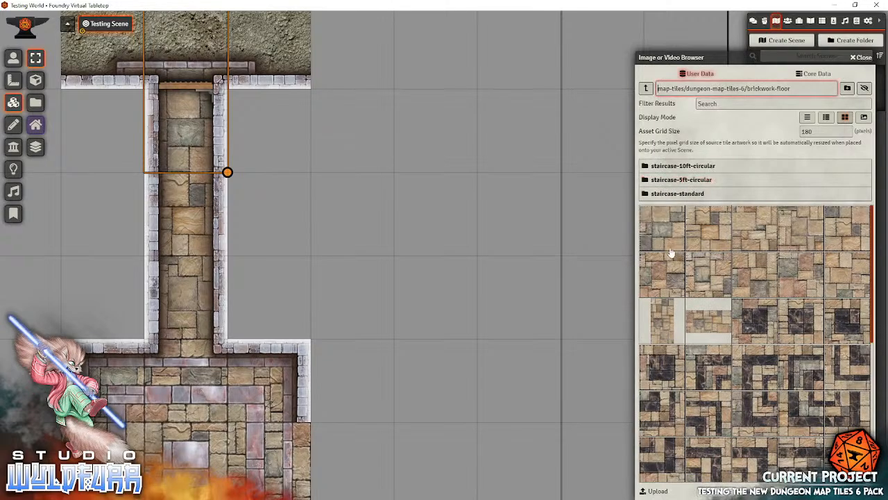
{"action": "scroll", "scroll_direction": "down", "scroll_amount": 3}
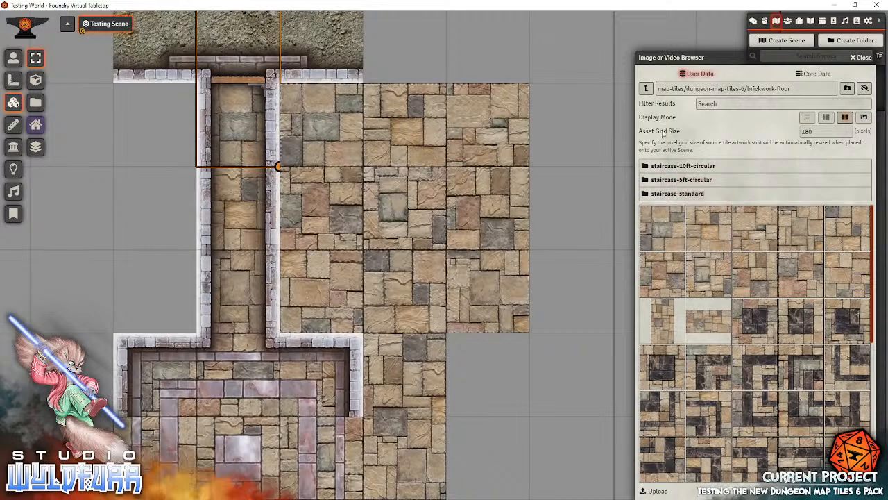
{"action": "left_click", "coordinate": [645, 89]}
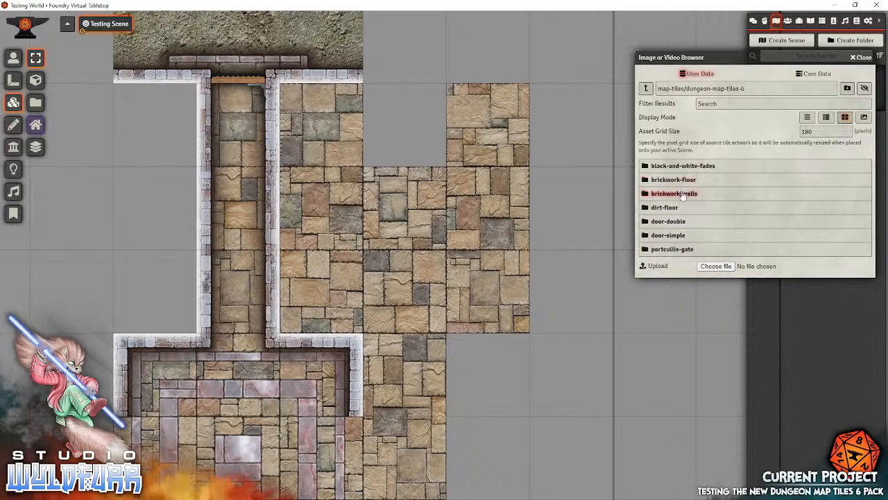
- Set window-small wall pieces into the northern walls of both side rooms
{"action": "left_click", "coordinate": [675, 193]}
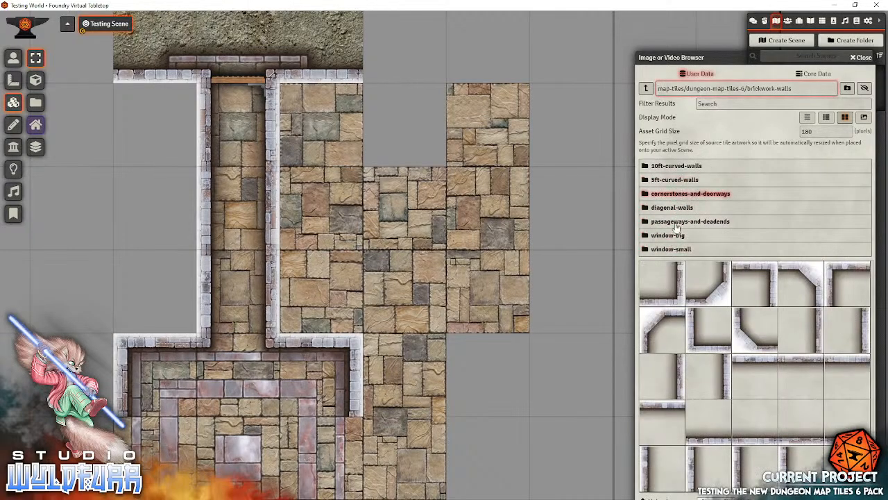
{"action": "mouse_move", "coordinate": [672, 206]}
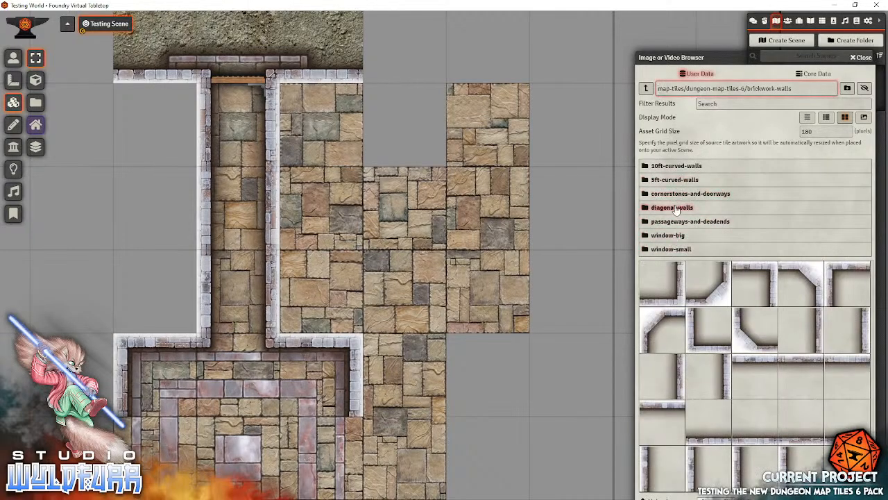
{"action": "left_click", "coordinate": [672, 249]}
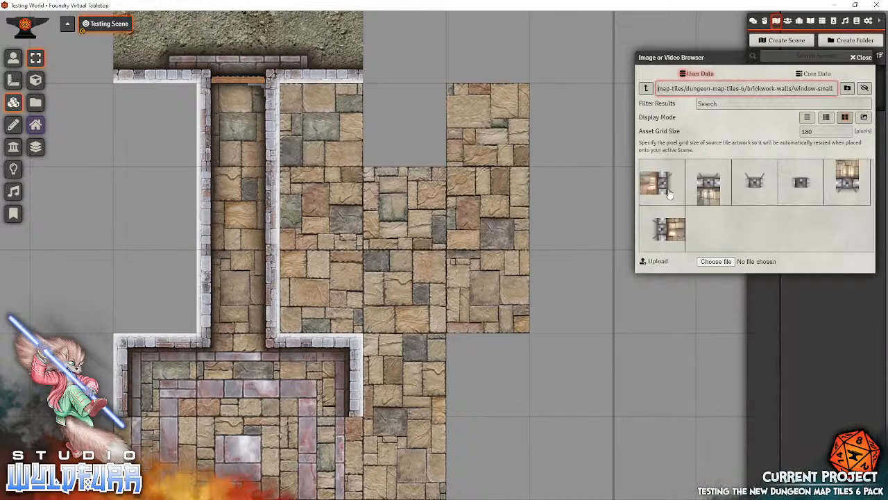
{"action": "mouse_move", "coordinate": [699, 200]}
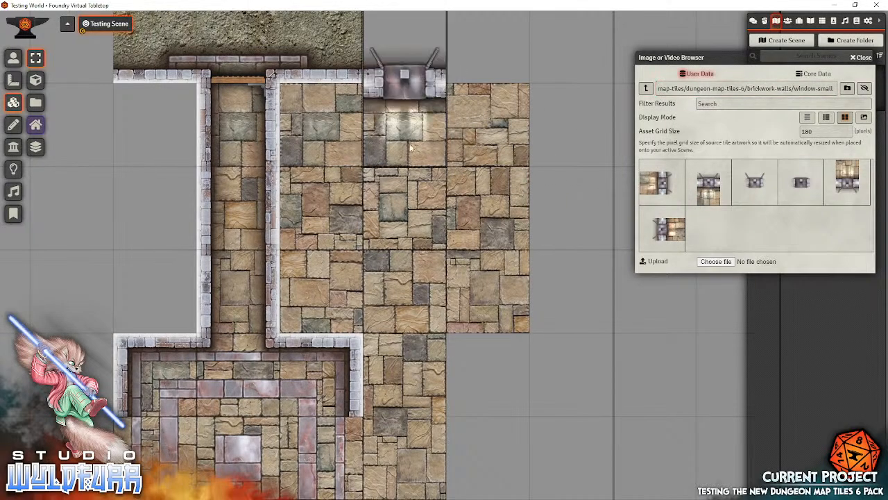
{"action": "mouse_move", "coordinate": [401, 141]}
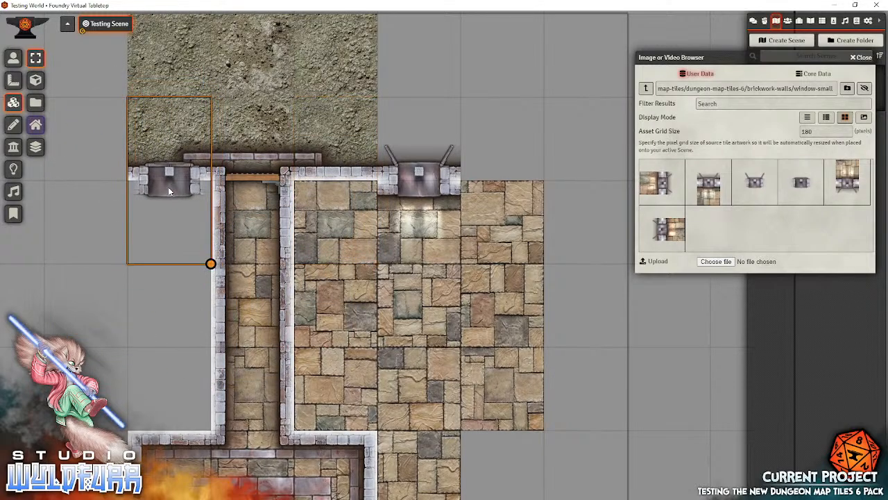
{"action": "left_click_drag", "start_coordinate": [169, 180], "coordinate": [474, 100]}
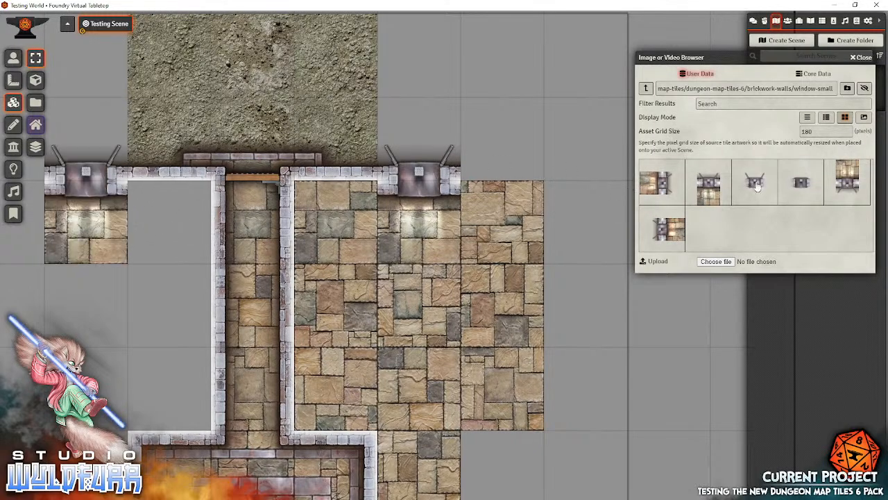
{"action": "mouse_move", "coordinate": [659, 77]}
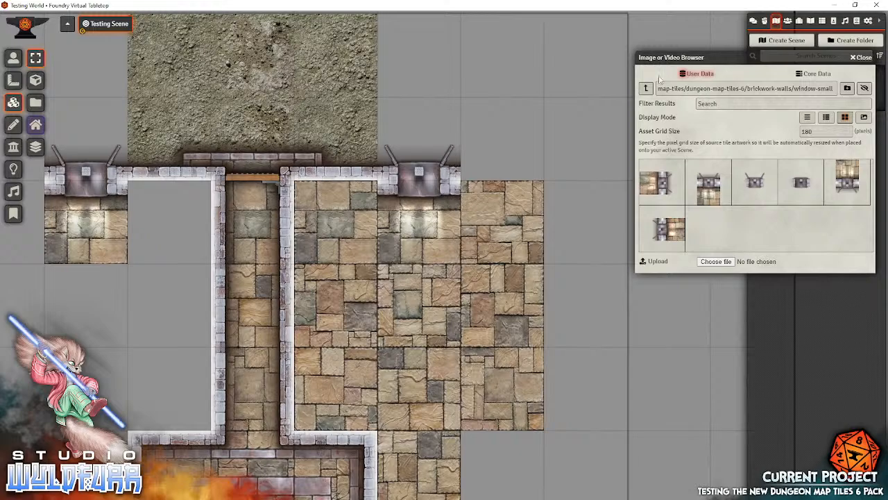
{"action": "left_click", "coordinate": [645, 88]}
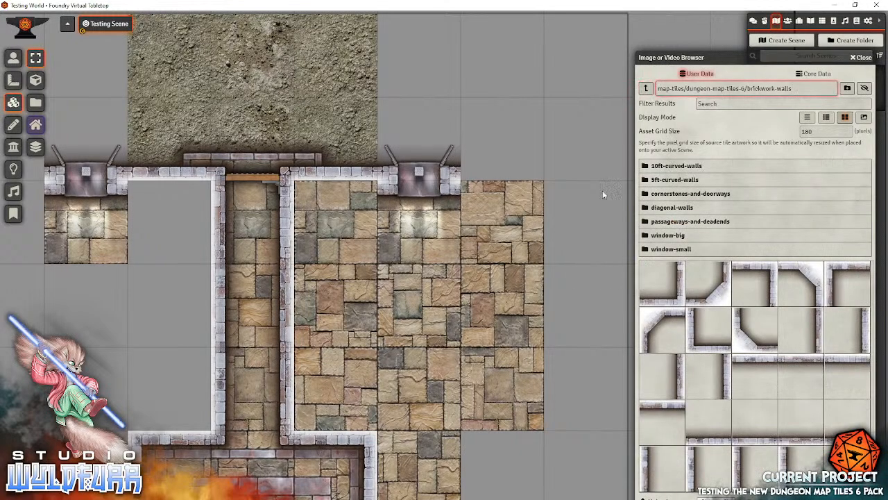
{"action": "mouse_move", "coordinate": [799, 272]}
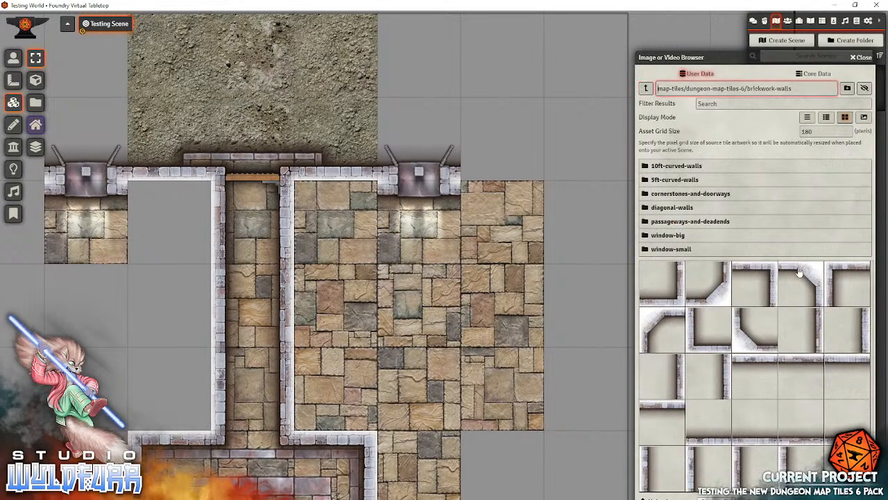
{"action": "mouse_move", "coordinate": [721, 299]}
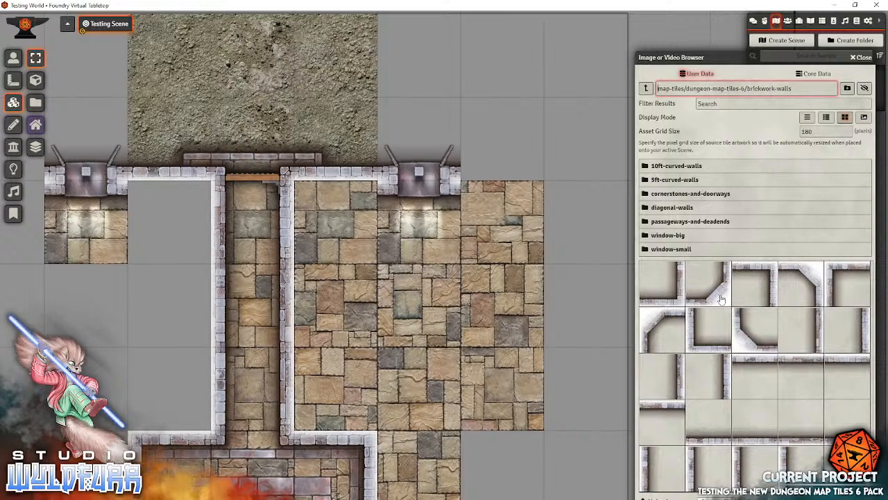
{"action": "mouse_move", "coordinate": [660, 325]}
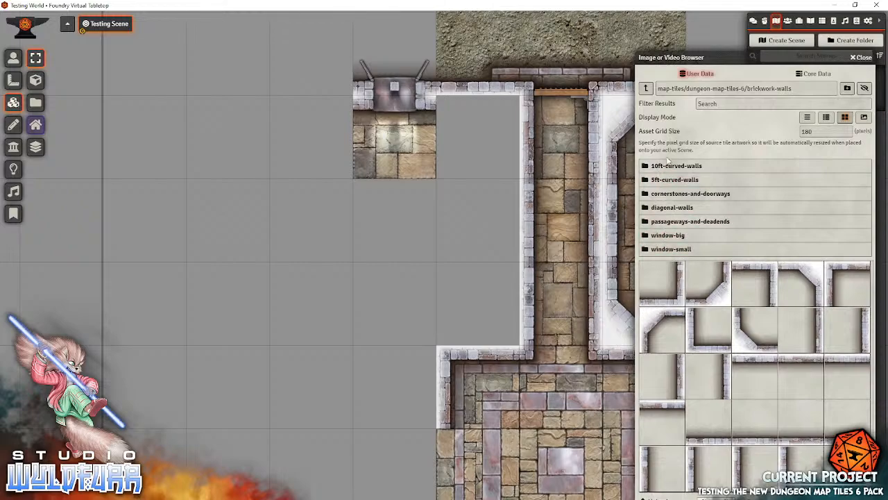
- Add a 5ft curved wall at the left room's corner and fill it with brickwork-floor tiles
{"action": "left_click", "coordinate": [673, 179]}
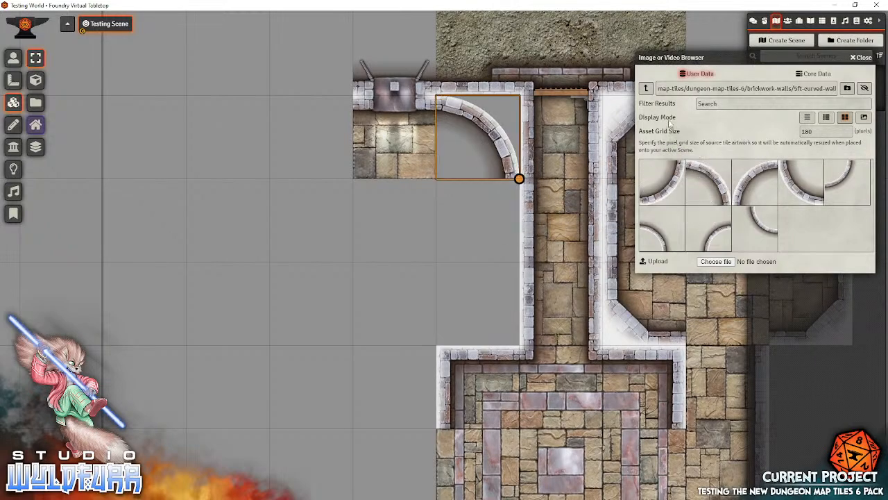
{"action": "left_click", "coordinate": [645, 89]}
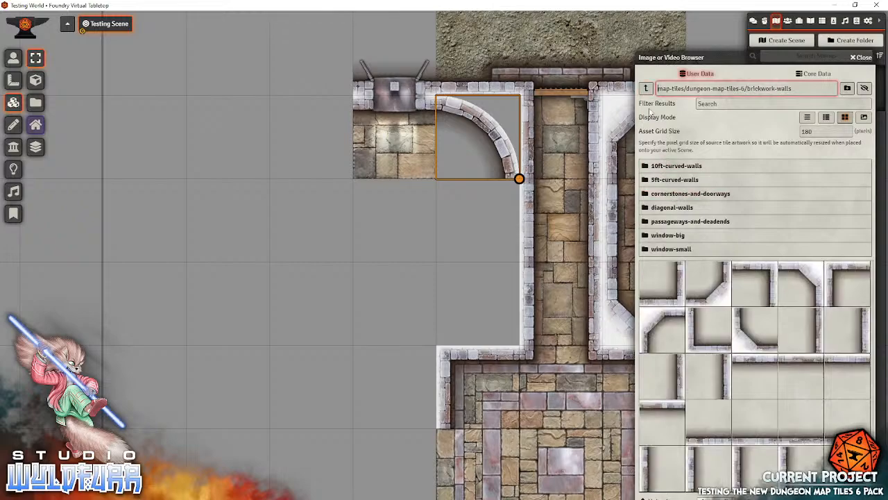
{"action": "left_click", "coordinate": [644, 89]}
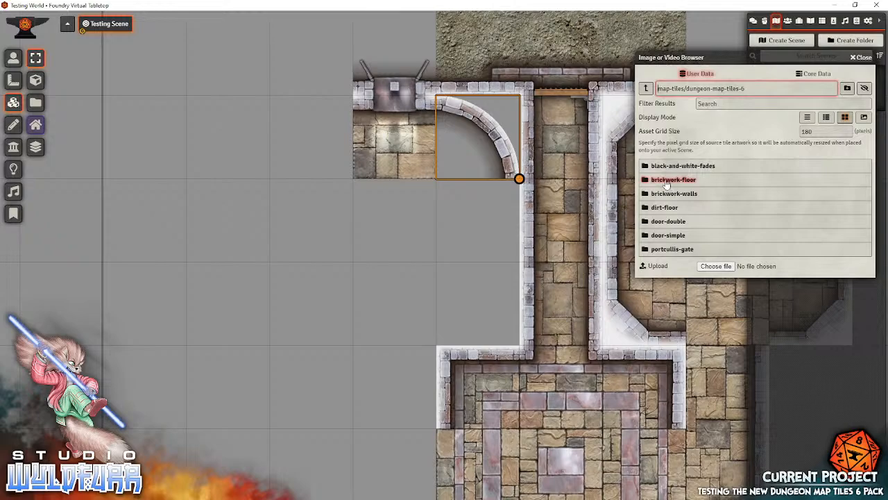
{"action": "left_click", "coordinate": [673, 179]}
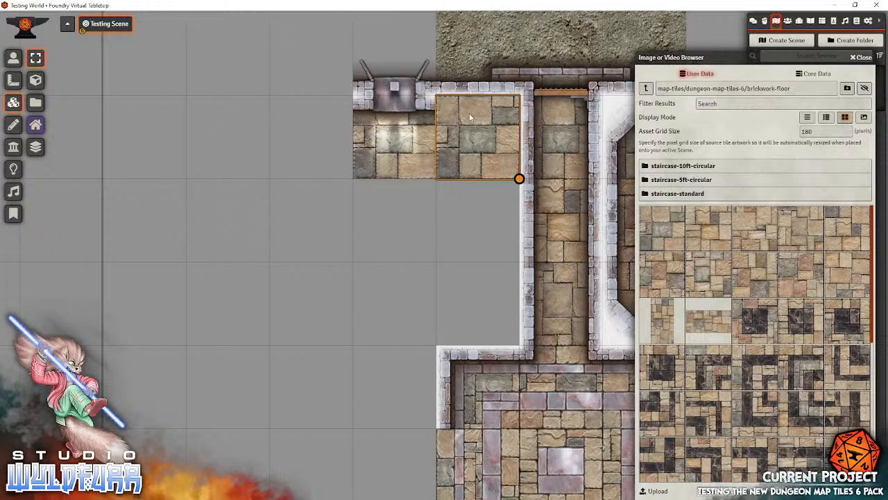
{"action": "mouse_move", "coordinate": [456, 172]}
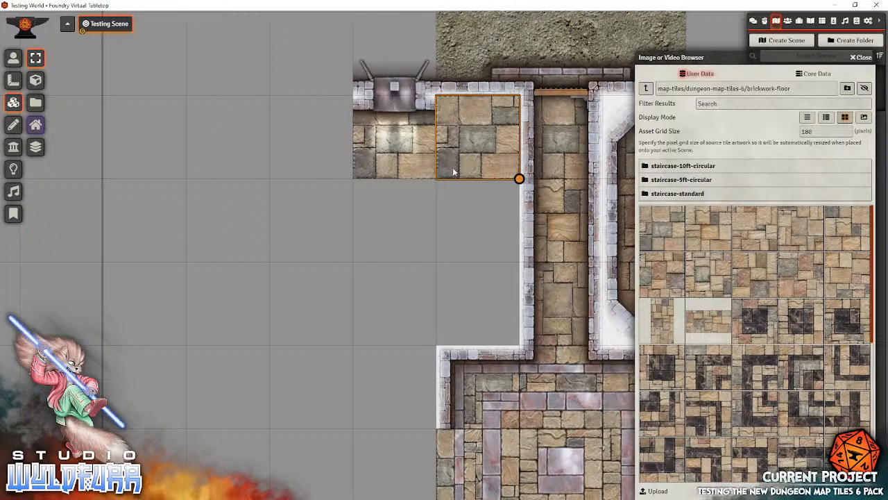
{"action": "left_click", "coordinate": [477, 136]}
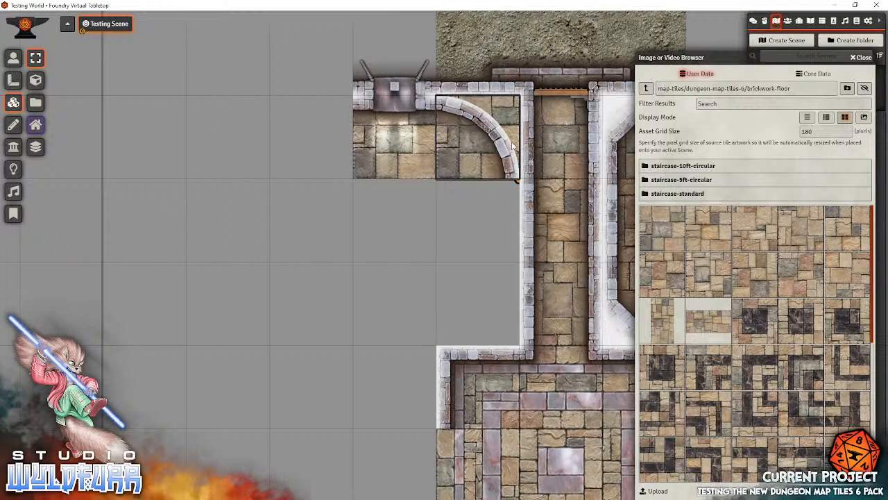
{"action": "mouse_move", "coordinate": [466, 111]}
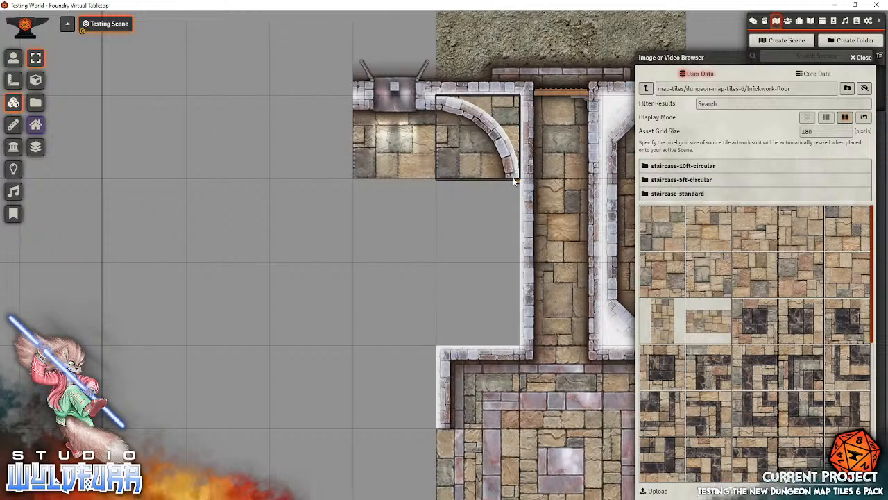
{"action": "mouse_move", "coordinate": [472, 128]}
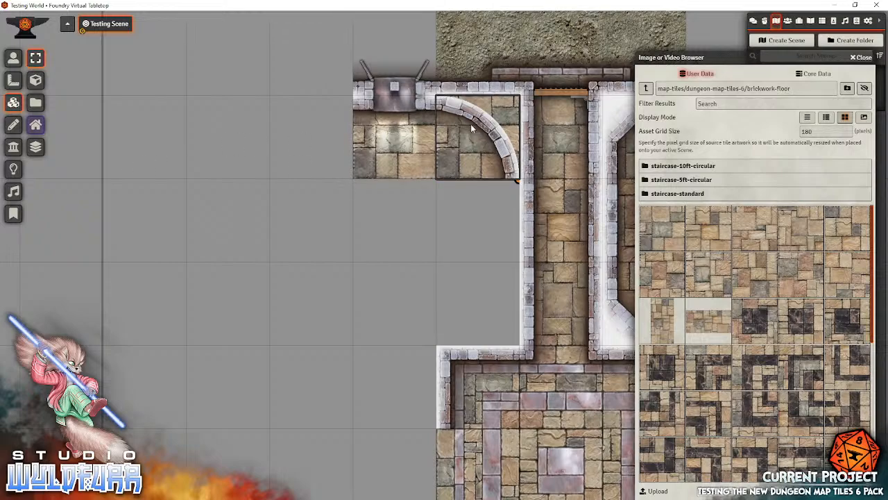
{"action": "mouse_move", "coordinate": [499, 103]}
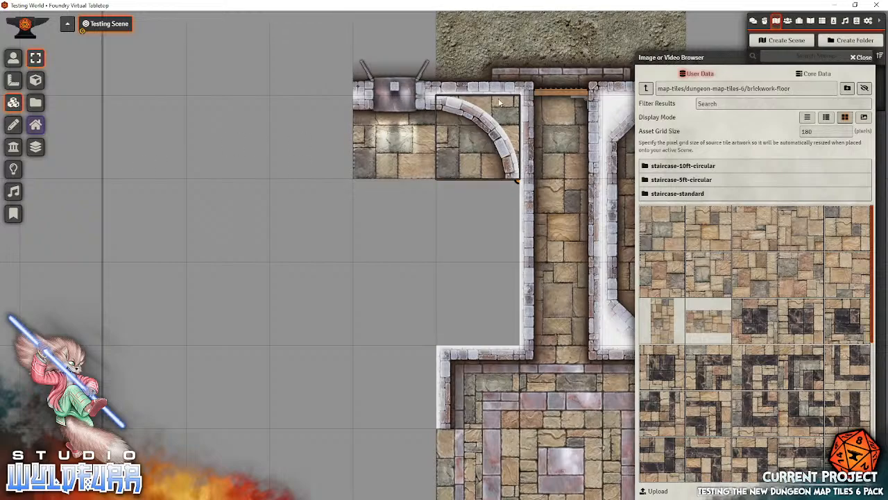
{"action": "mouse_move", "coordinate": [497, 118]}
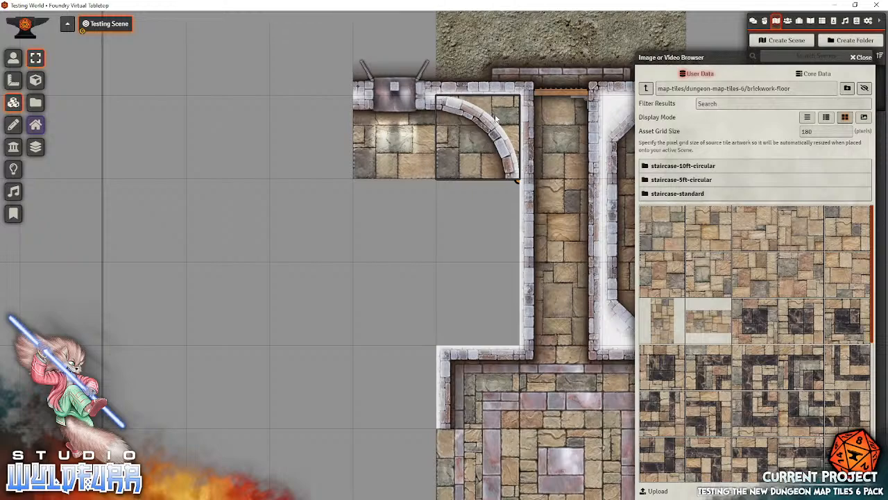
{"action": "mouse_move", "coordinate": [470, 104]}
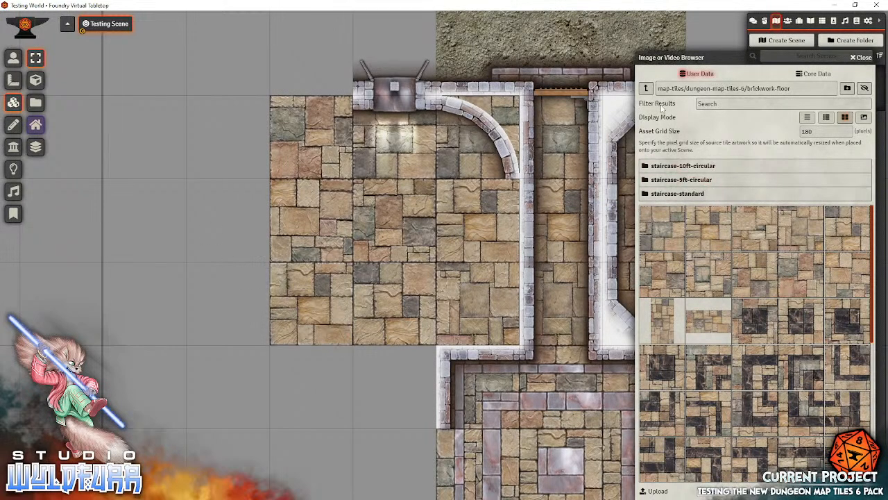
{"action": "left_click", "coordinate": [646, 89]}
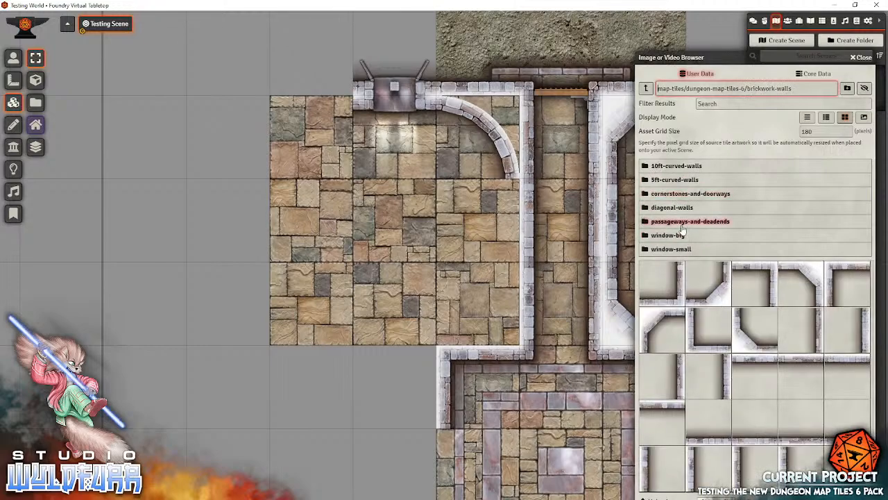
- Drag 5ft curved wall and cornerstone tiles onto the corners of both rooms beside the corridor
{"action": "left_click", "coordinate": [674, 179]}
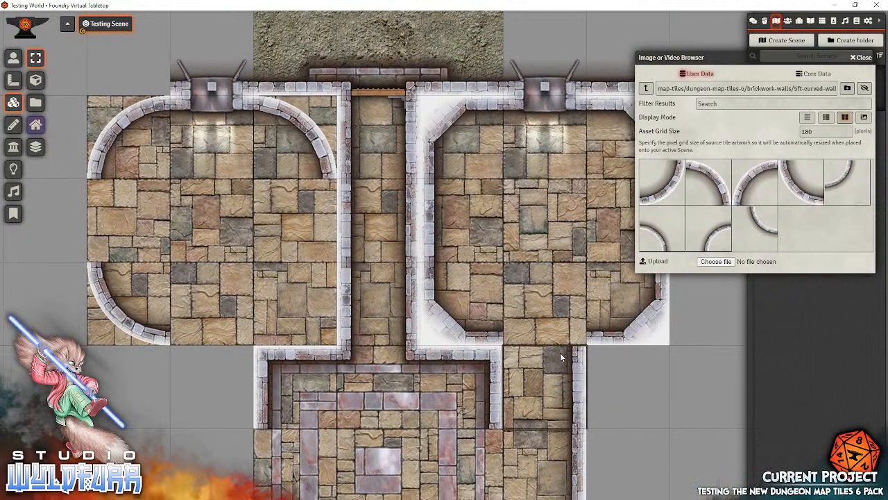
{"action": "mouse_move", "coordinate": [677, 232]}
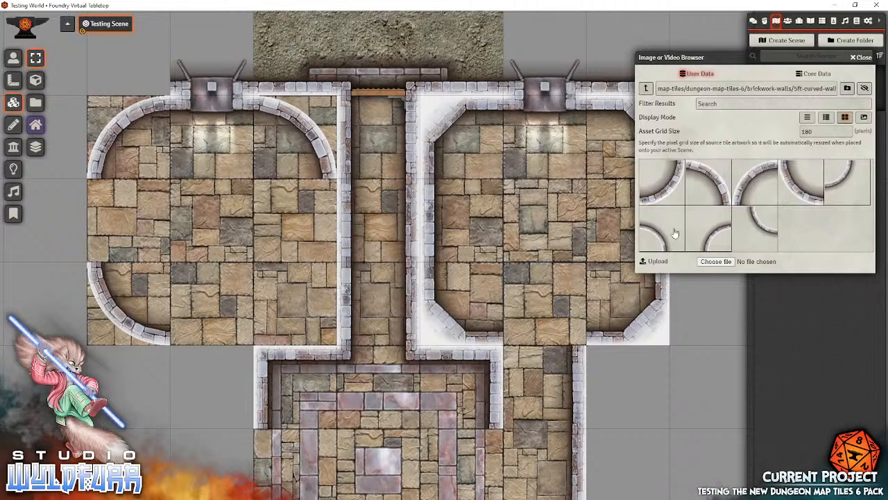
{"action": "left_click", "coordinate": [644, 89]}
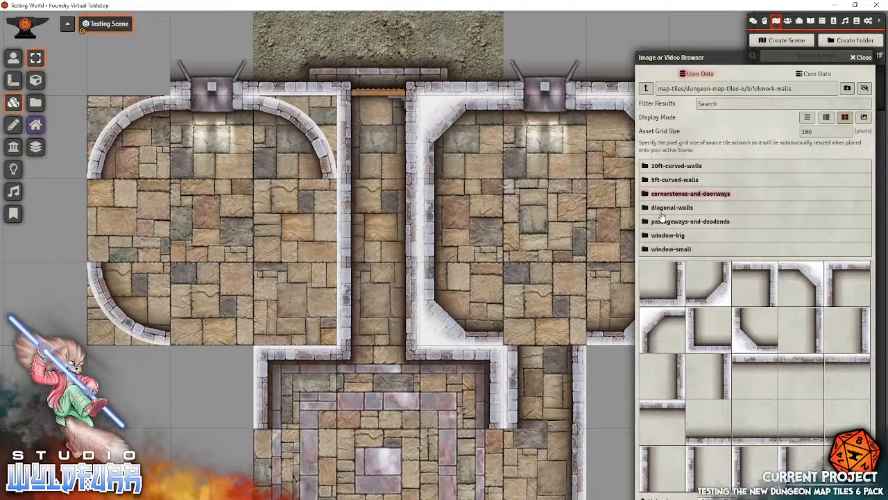
{"action": "left_click", "coordinate": [691, 192]}
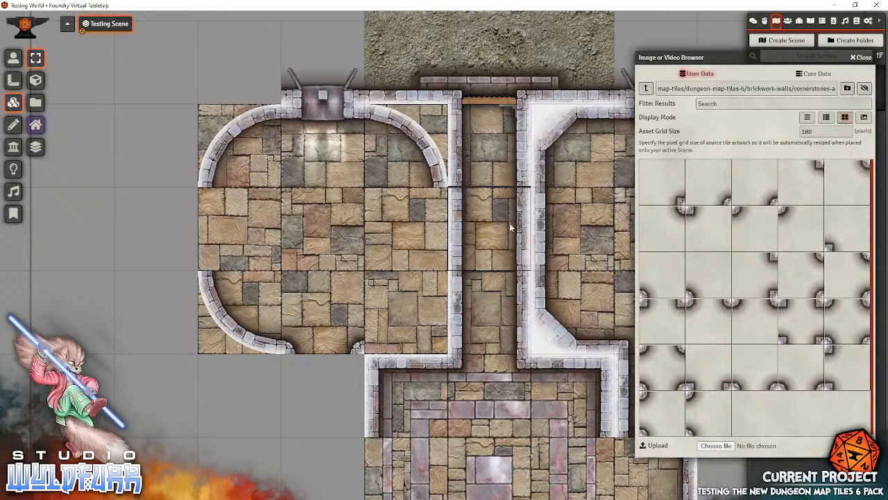
{"action": "left_click", "coordinate": [645, 89]}
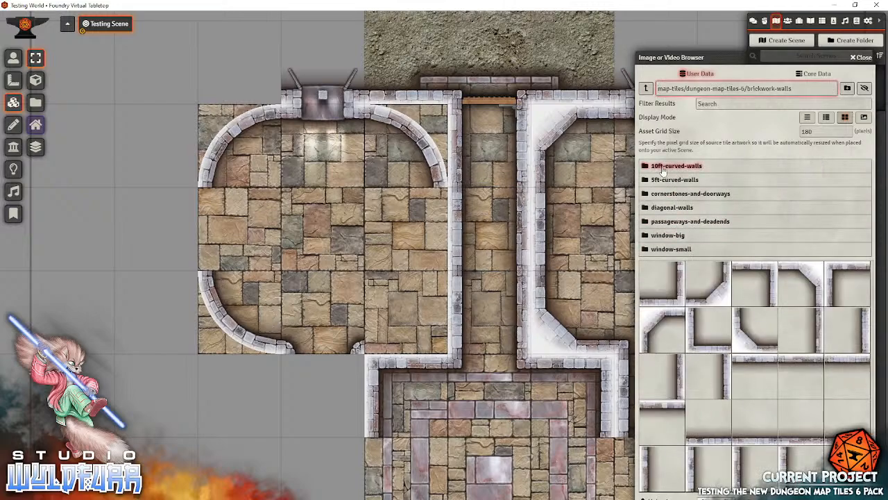
{"action": "left_click", "coordinate": [676, 165]}
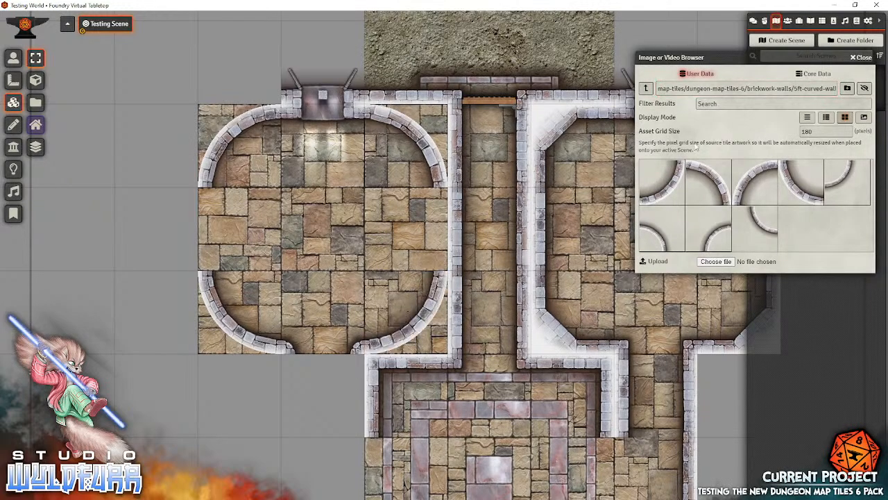
{"action": "left_click", "coordinate": [645, 87]}
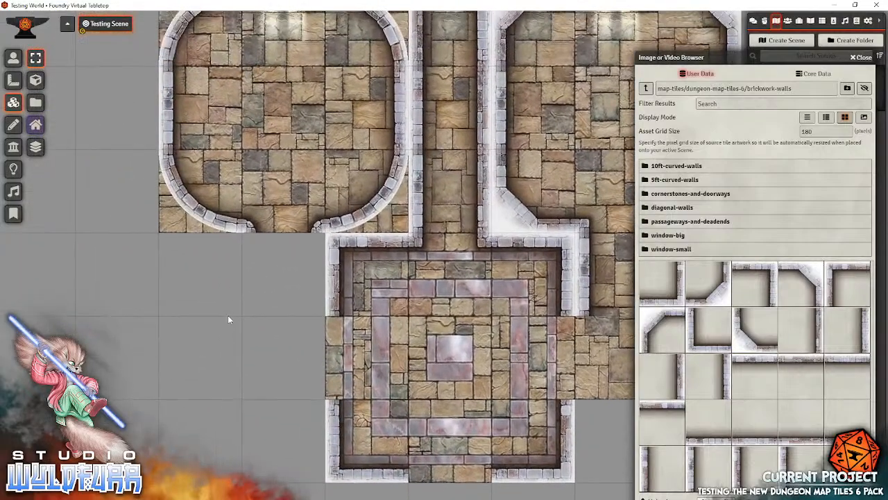
{"action": "mouse_move", "coordinate": [263, 306]}
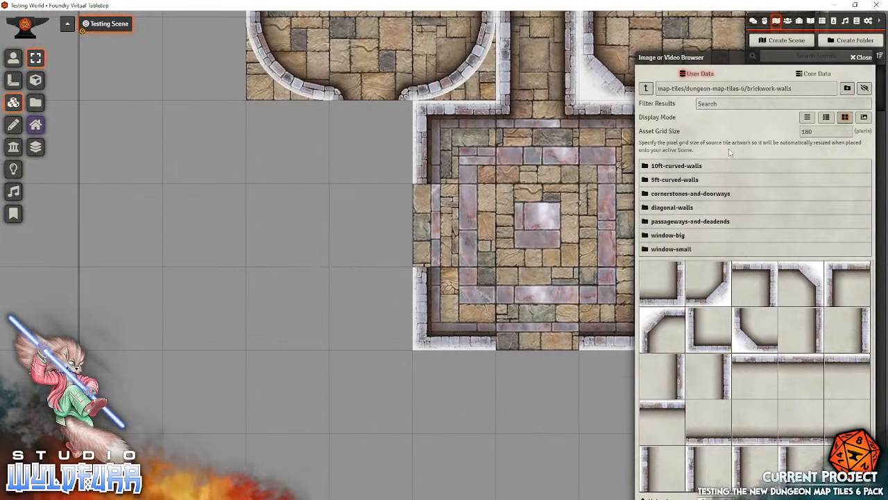
- Lay brickwork floor tiles around the central room and down a corridor below it
{"action": "left_click", "coordinate": [645, 89]}
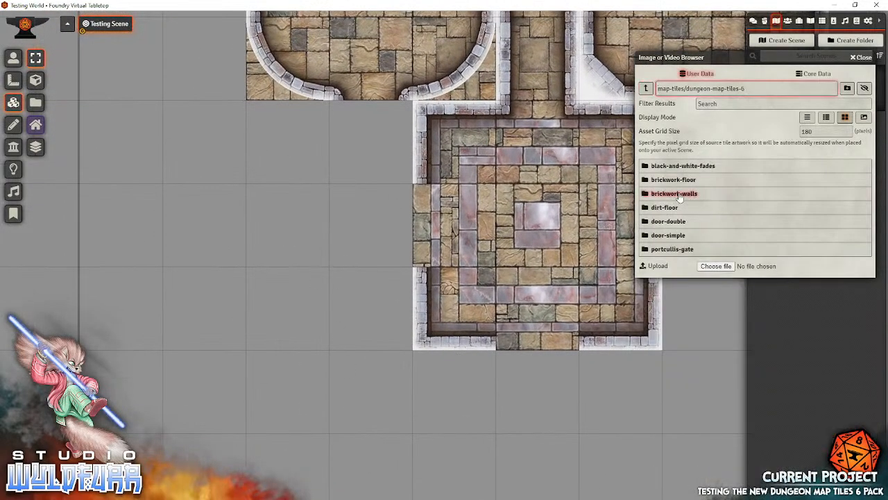
{"action": "left_click", "coordinate": [673, 179]}
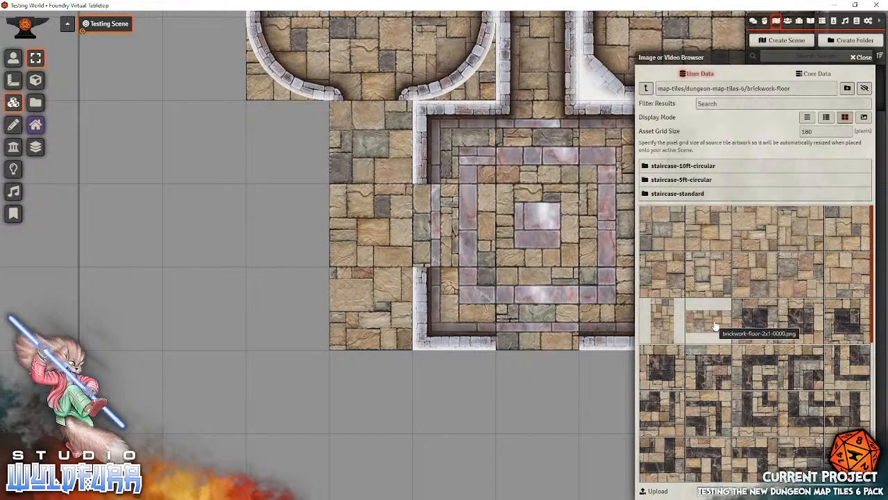
{"action": "mouse_move", "coordinate": [549, 288]}
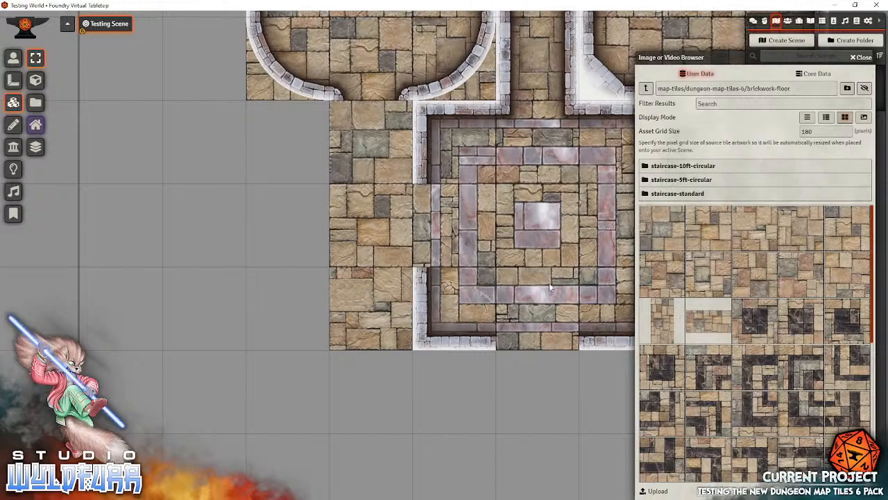
{"action": "mouse_move", "coordinate": [363, 378]}
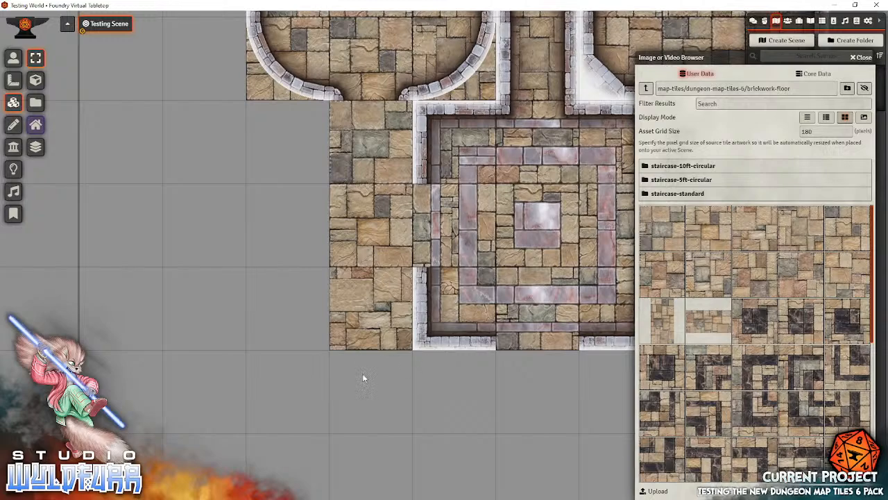
{"action": "mouse_move", "coordinate": [844, 257]}
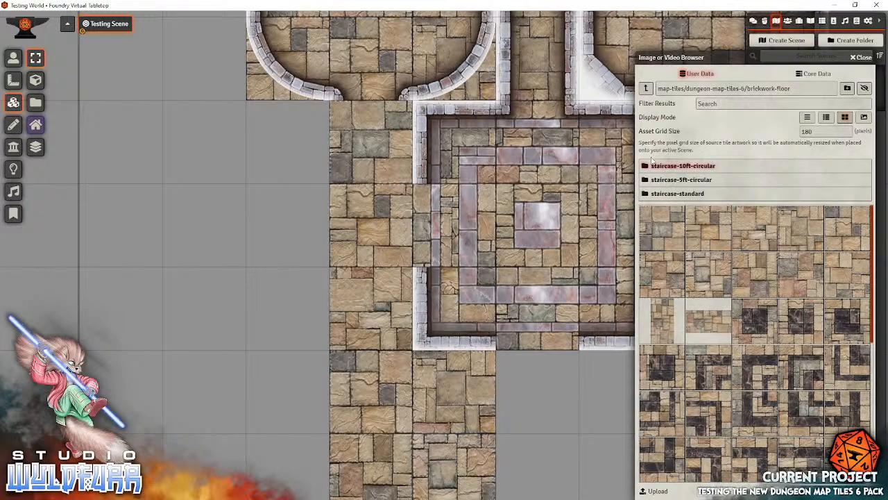
- Bring up the circular staircase tiles for the corridor beneath the central room
{"action": "left_click", "coordinate": [682, 179]}
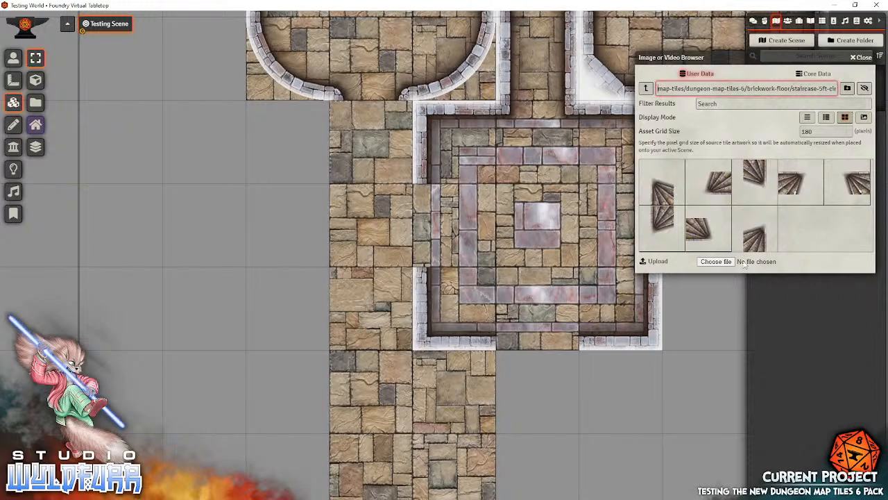
{"action": "mouse_move", "coordinate": [798, 211]}
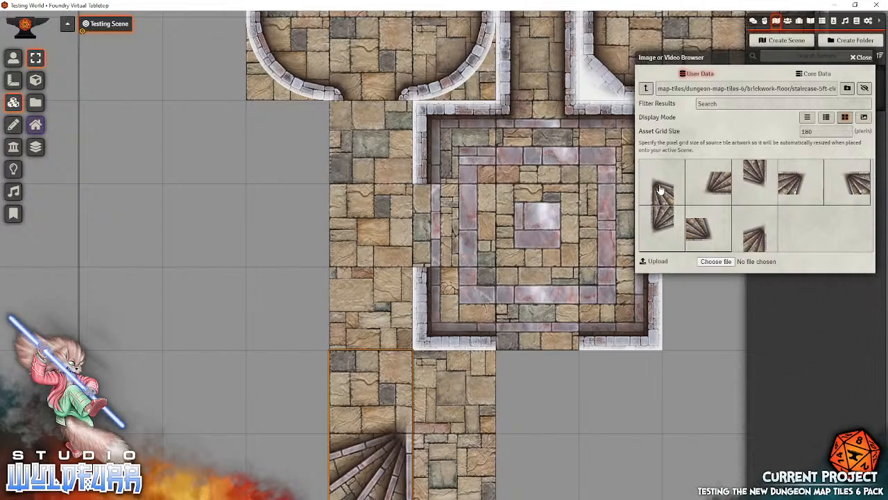
{"action": "mouse_move", "coordinate": [854, 183]}
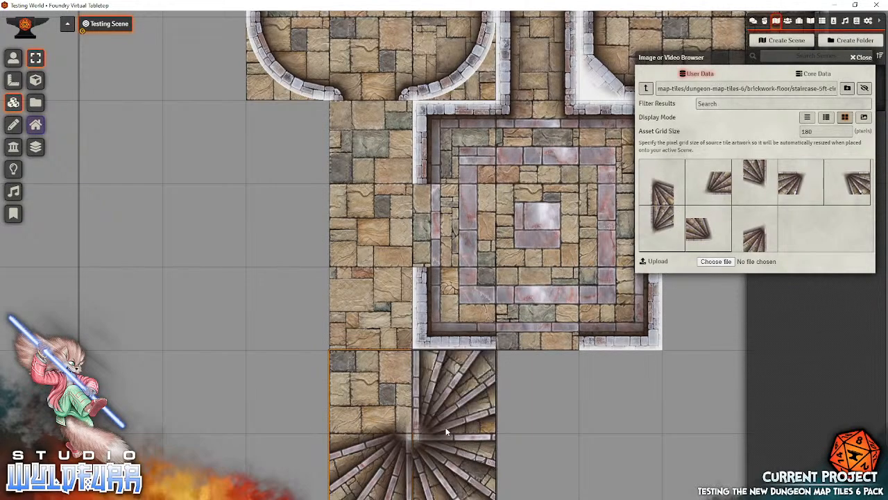
{"action": "mouse_move", "coordinate": [416, 438]}
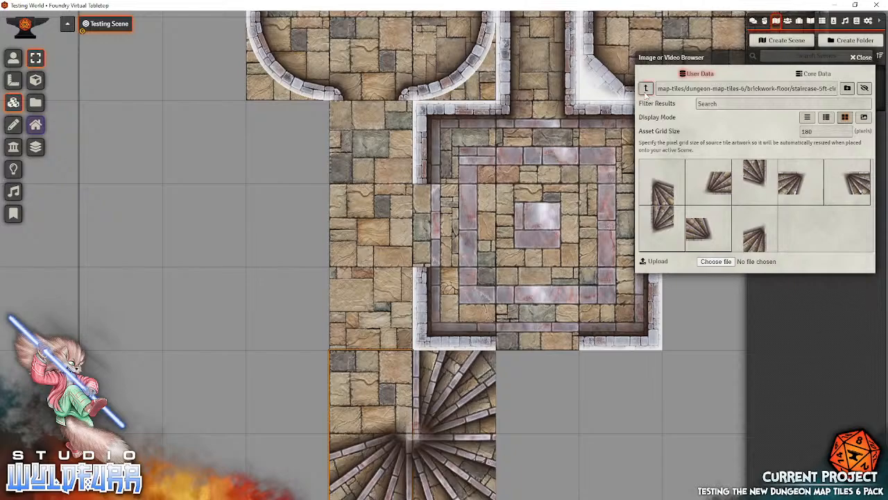
- Drop a 5ft curved brickwork wall tile around the bottom staircase, then browse cornerstones and doorways
{"action": "left_click", "coordinate": [646, 89]}
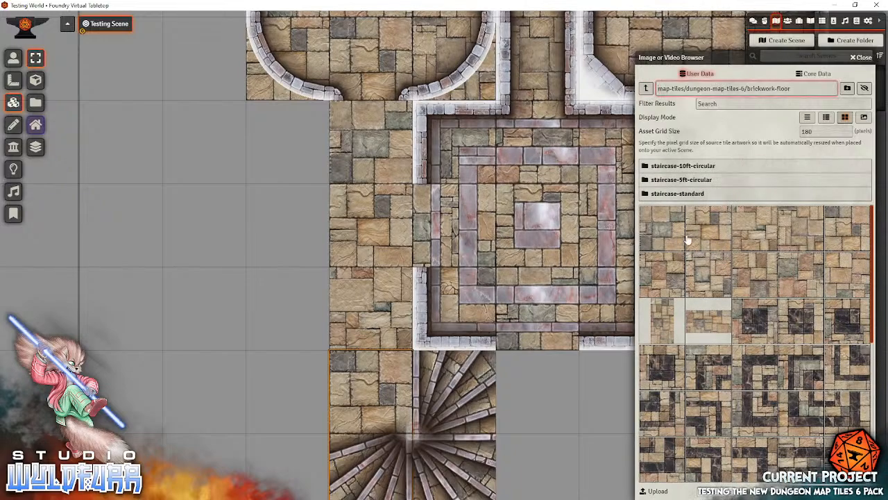
{"action": "left_click", "coordinate": [646, 89]}
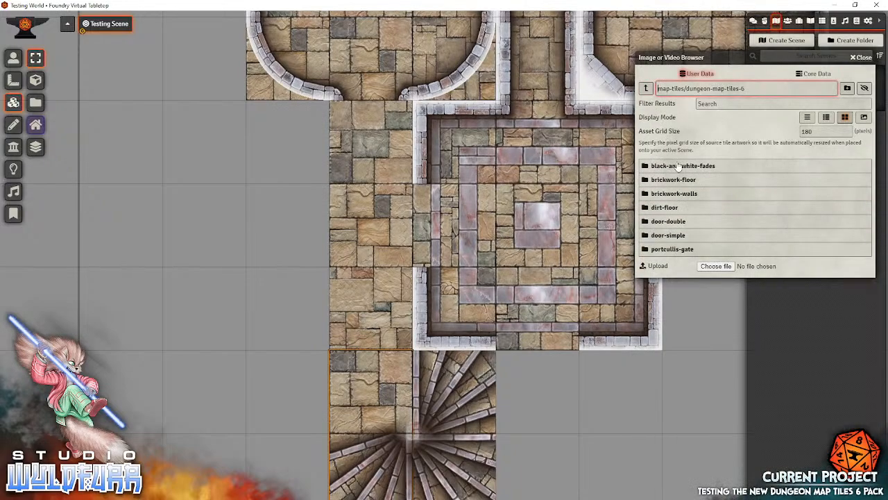
{"action": "left_click", "coordinate": [674, 193]}
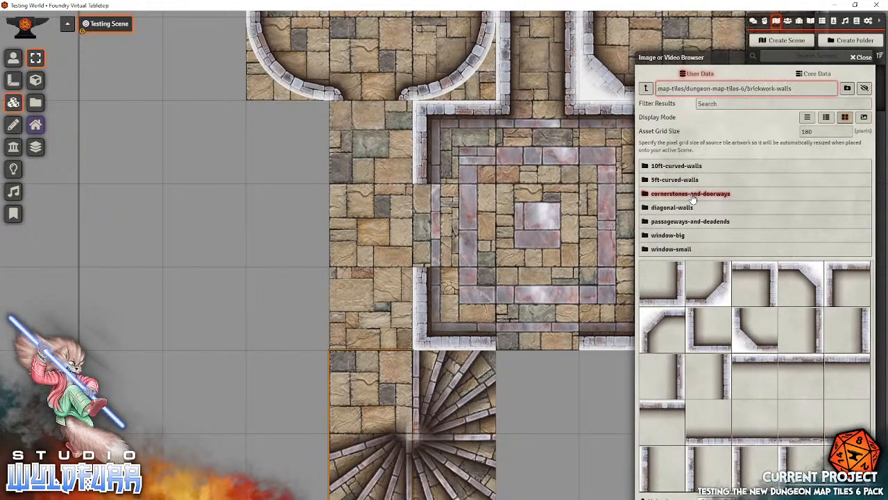
{"action": "mouse_move", "coordinate": [674, 180]}
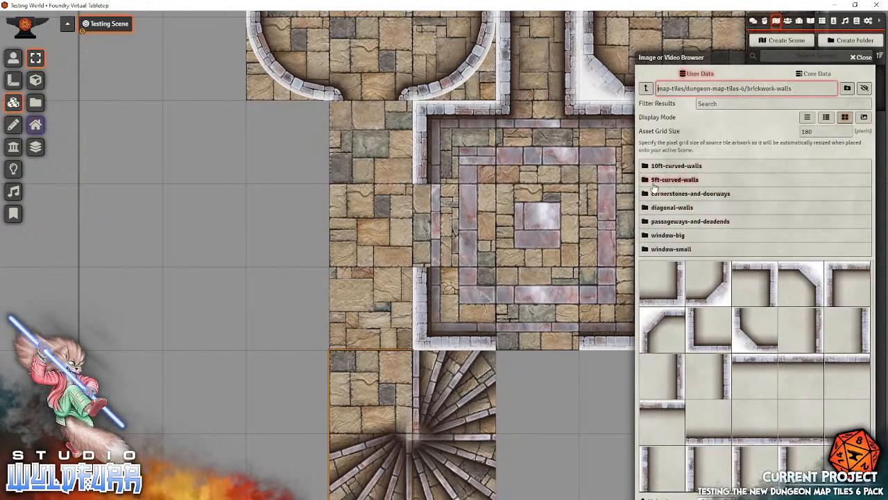
{"action": "left_click", "coordinate": [674, 179]}
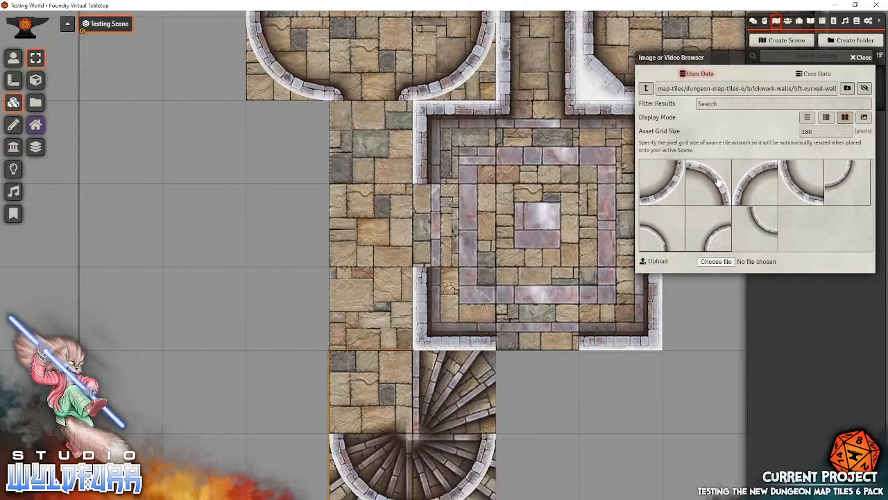
{"action": "left_click", "coordinate": [646, 89]}
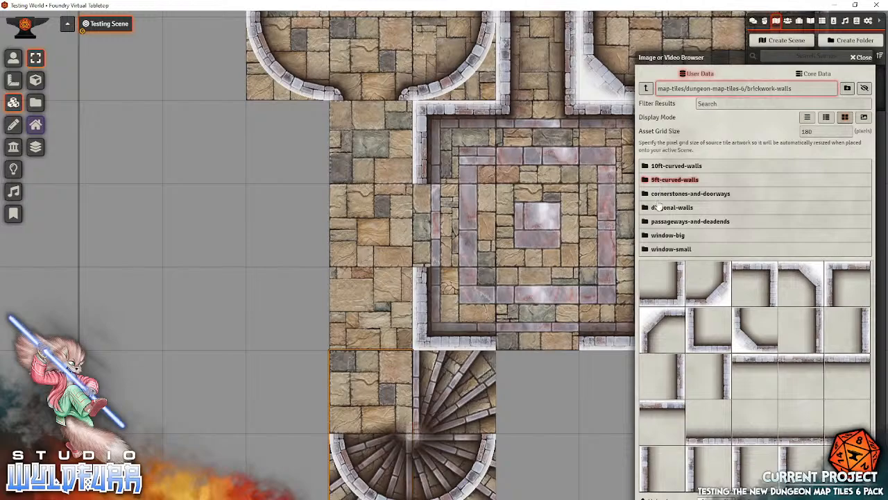
{"action": "left_click", "coordinate": [689, 193]}
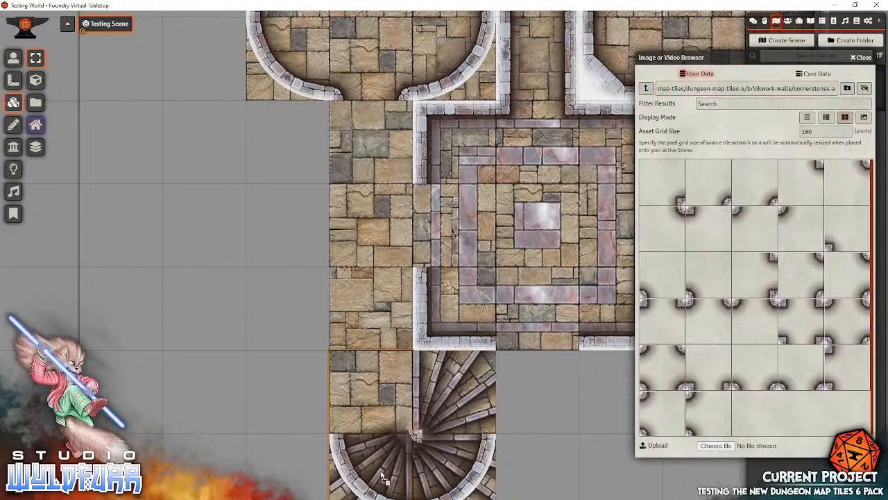
{"action": "mouse_move", "coordinate": [762, 217]}
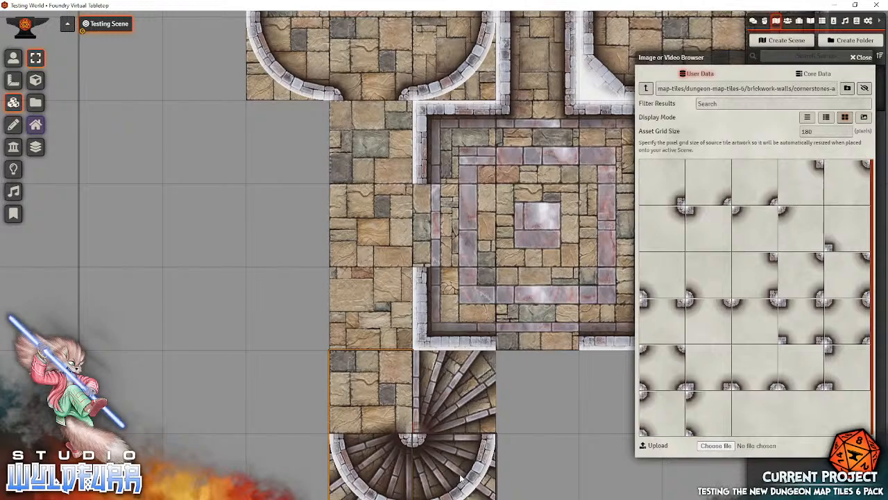
{"action": "mouse_move", "coordinate": [664, 104]}
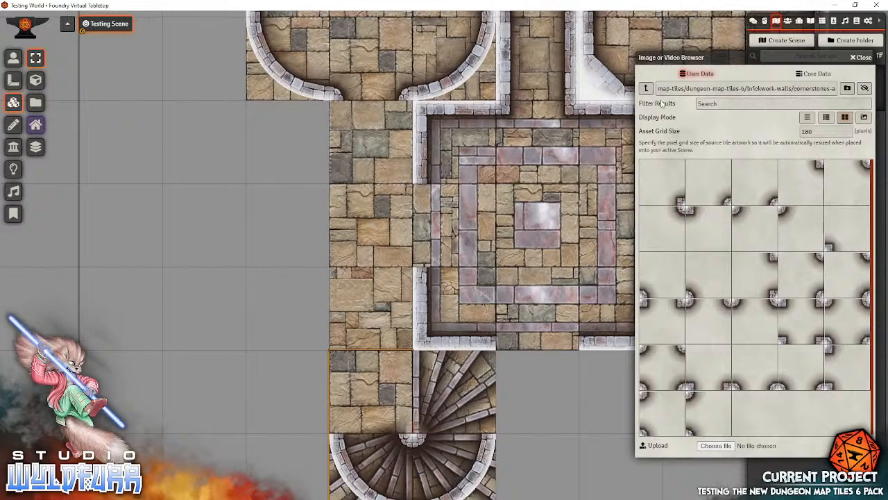
- Build the left corridor from the upper-left room to the staircase with passageway and dead-end wall tiles
{"action": "left_click", "coordinate": [645, 88]}
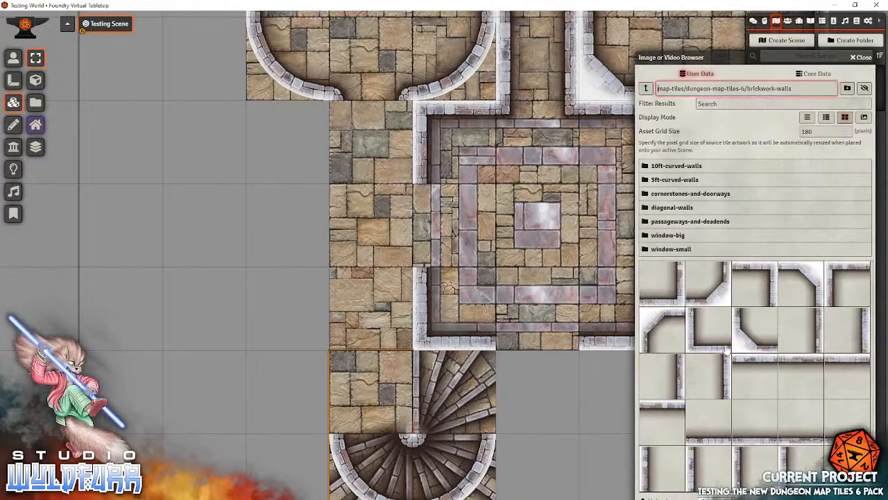
{"action": "left_click", "coordinate": [690, 221]}
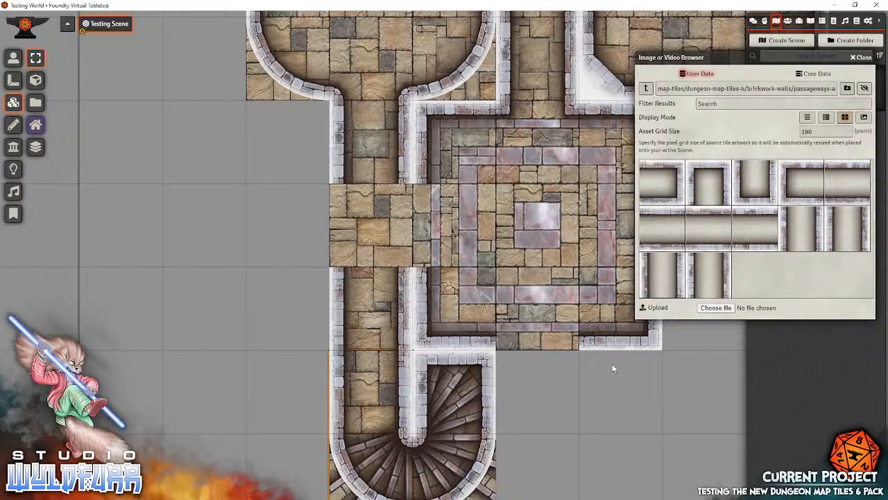
{"action": "mouse_move", "coordinate": [450, 461]}
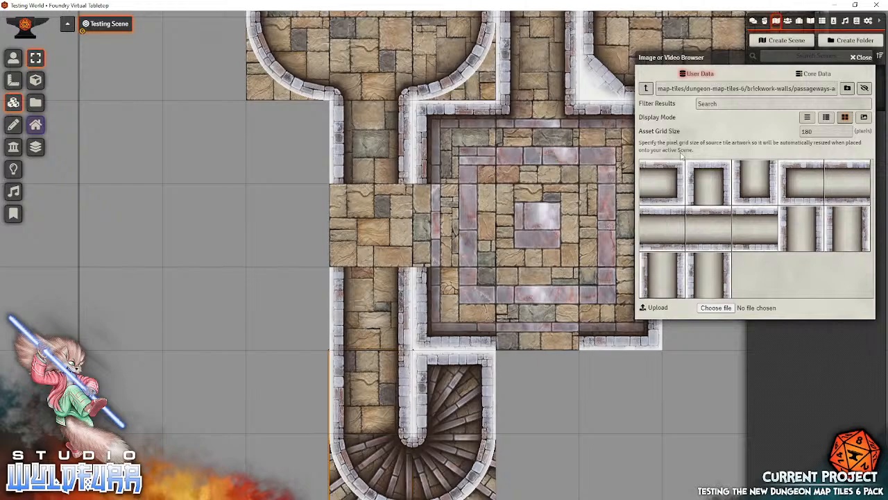
{"action": "left_click", "coordinate": [646, 89]}
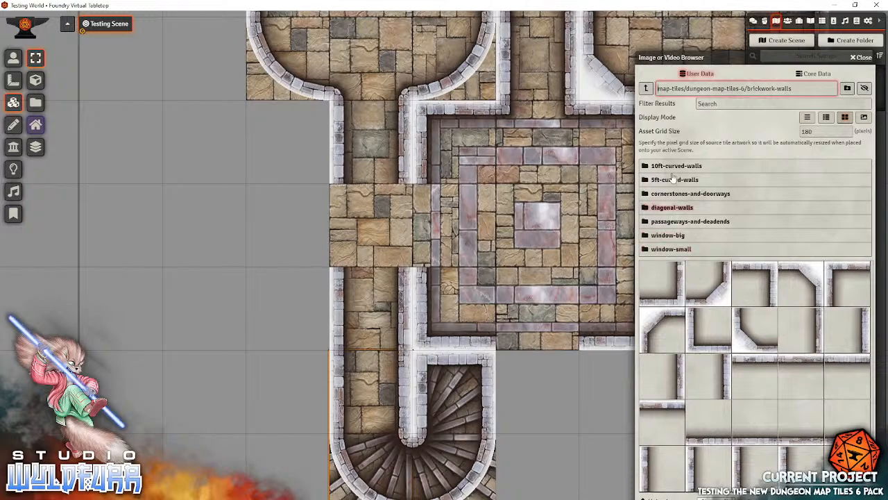
- Place a black-and-white fade tile over the staircase so its steps fade into darkness
{"action": "left_click", "coordinate": [644, 89]}
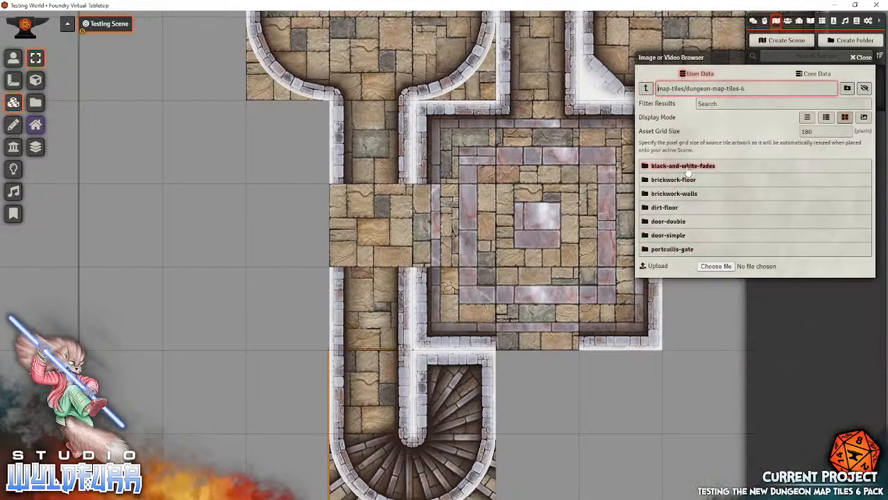
{"action": "double_click", "coordinate": [683, 165]}
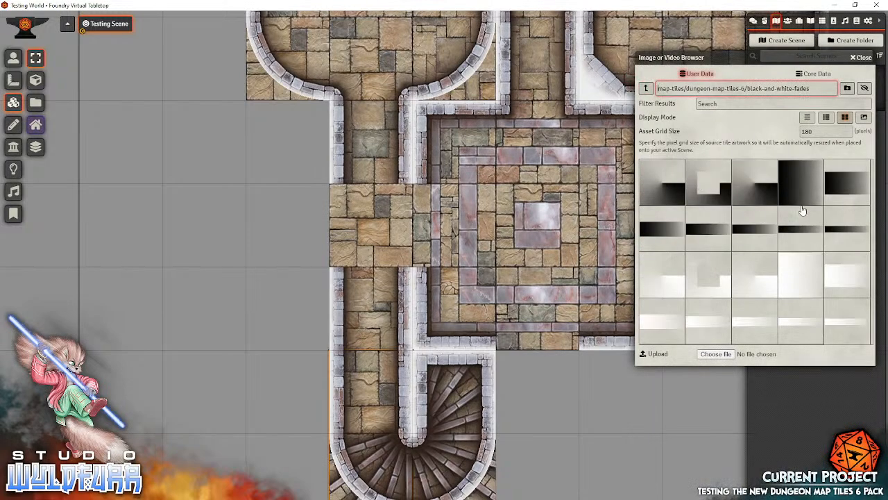
{"action": "mouse_move", "coordinate": [769, 282]}
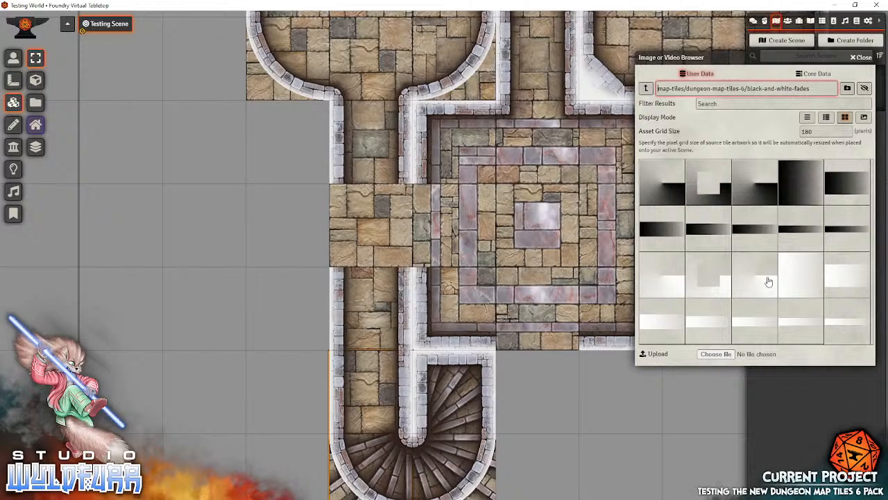
{"action": "mouse_move", "coordinate": [751, 278]}
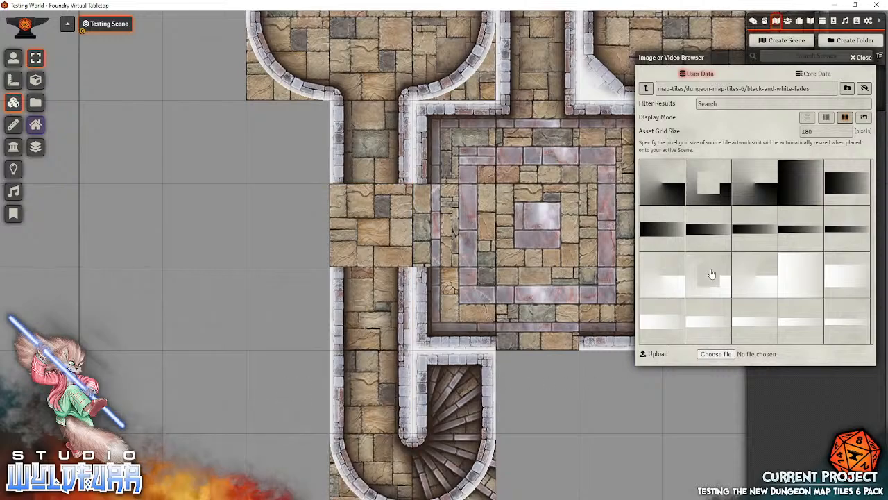
{"action": "left_click", "coordinate": [660, 275]}
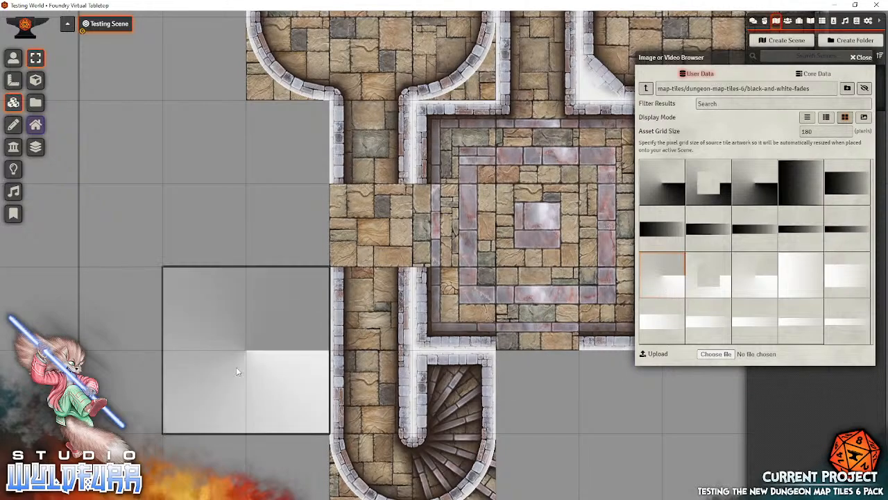
{"action": "left_click", "coordinate": [239, 372]}
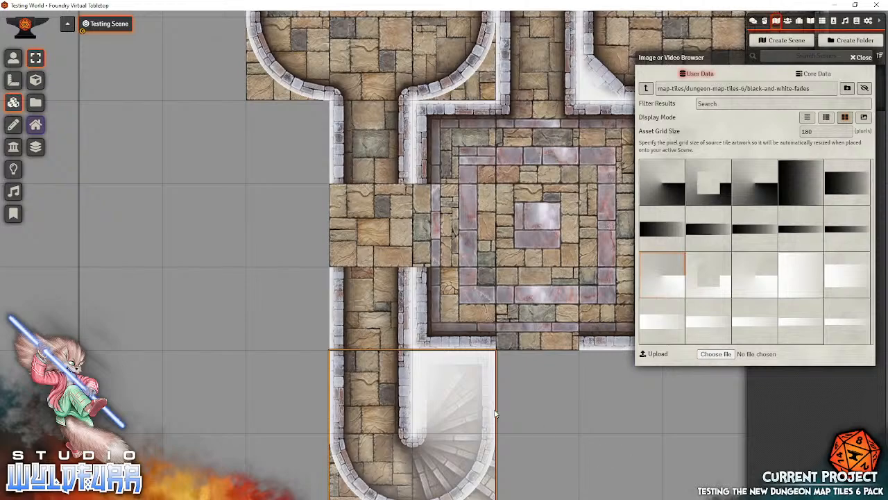
{"action": "mouse_move", "coordinate": [457, 379]}
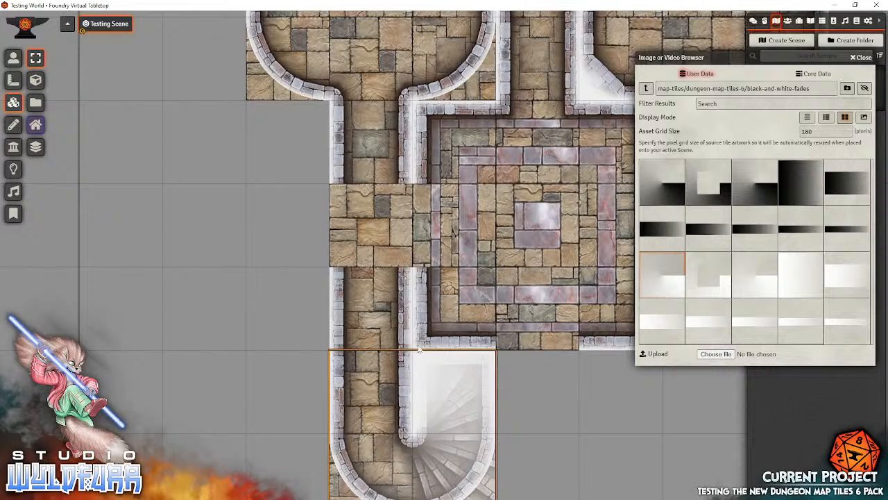
{"action": "mouse_move", "coordinate": [437, 386]}
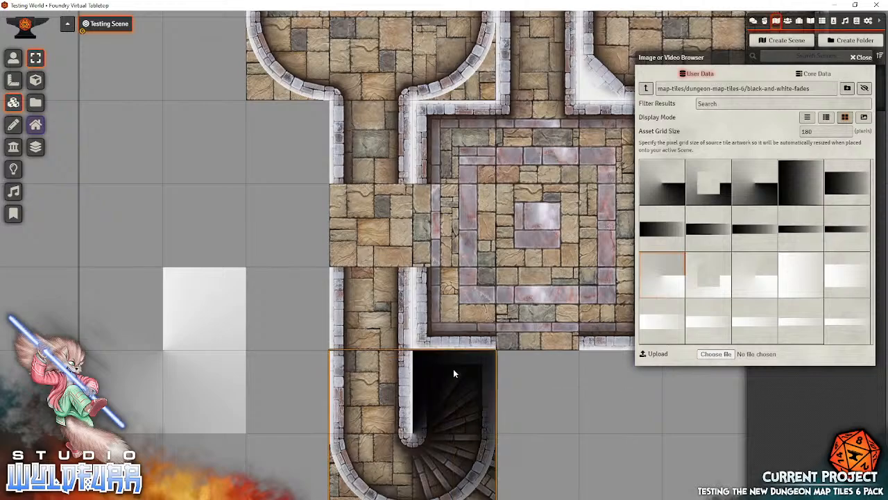
{"action": "mouse_move", "coordinate": [469, 419]}
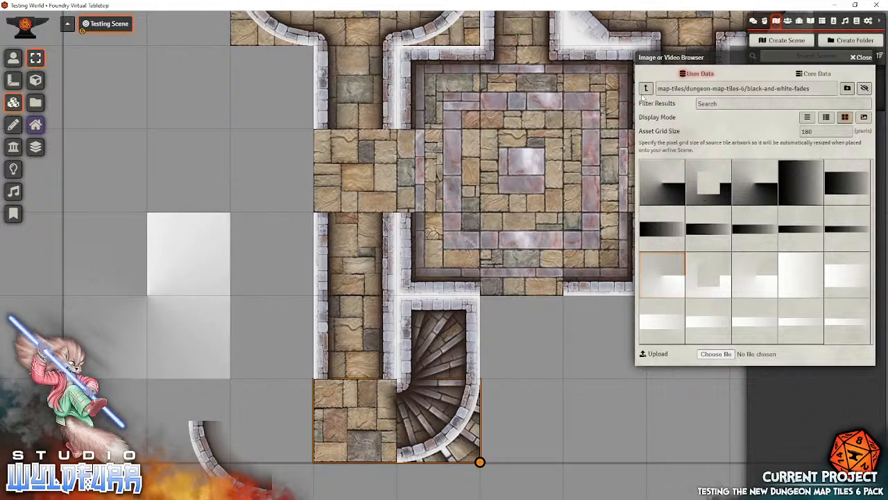
- Drag a 5ft circular staircase tile from brickwork-floor onto the corridor's bottom end
{"action": "left_click", "coordinate": [645, 88]}
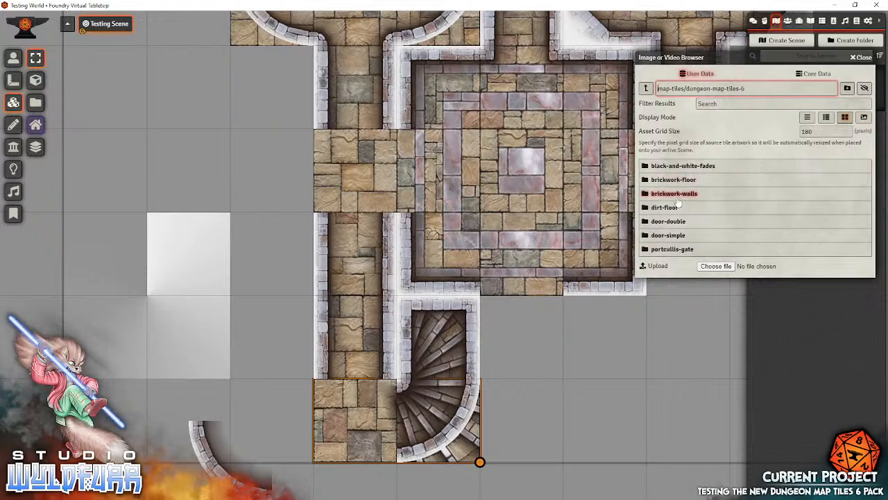
{"action": "left_click", "coordinate": [673, 180]}
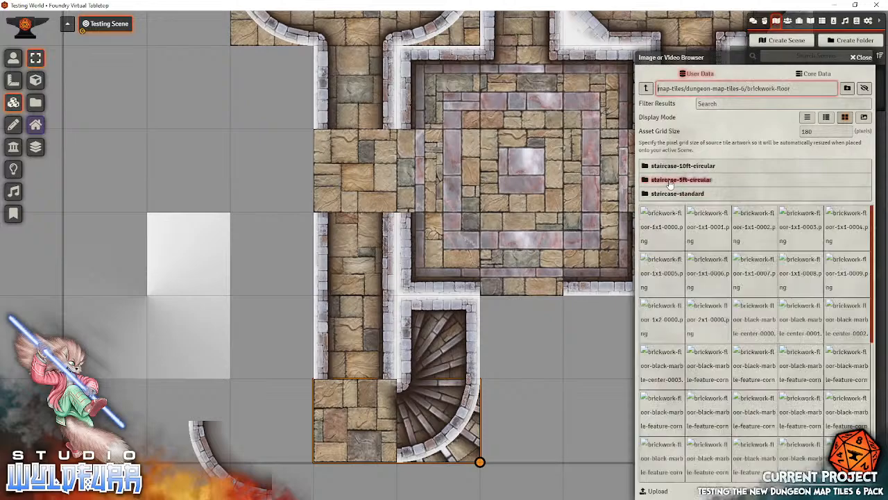
{"action": "left_click", "coordinate": [846, 117]}
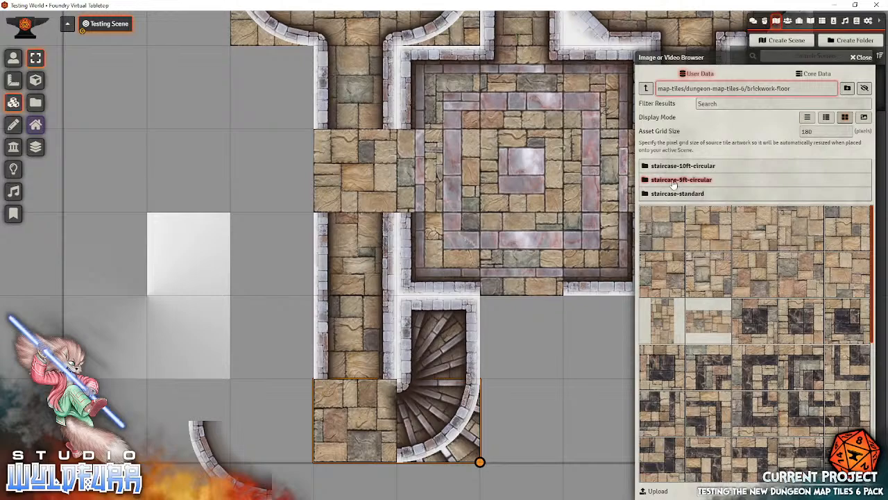
{"action": "left_click", "coordinate": [681, 179]}
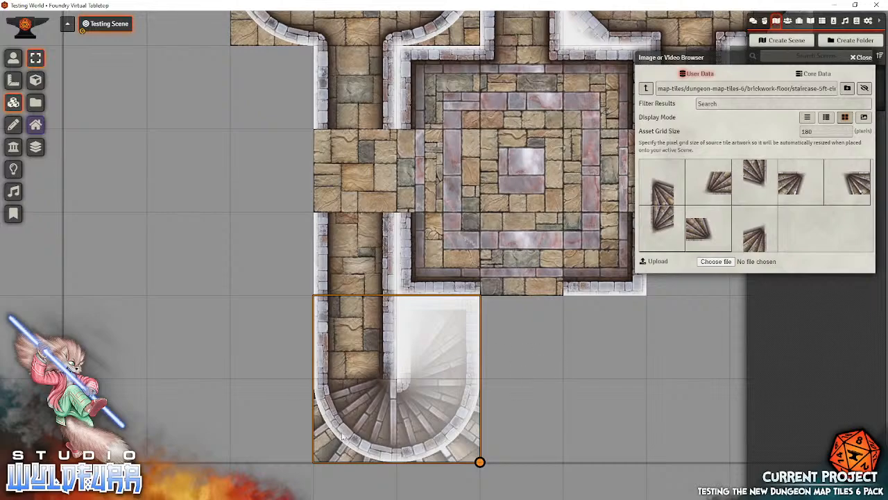
{"action": "mouse_move", "coordinate": [463, 409]}
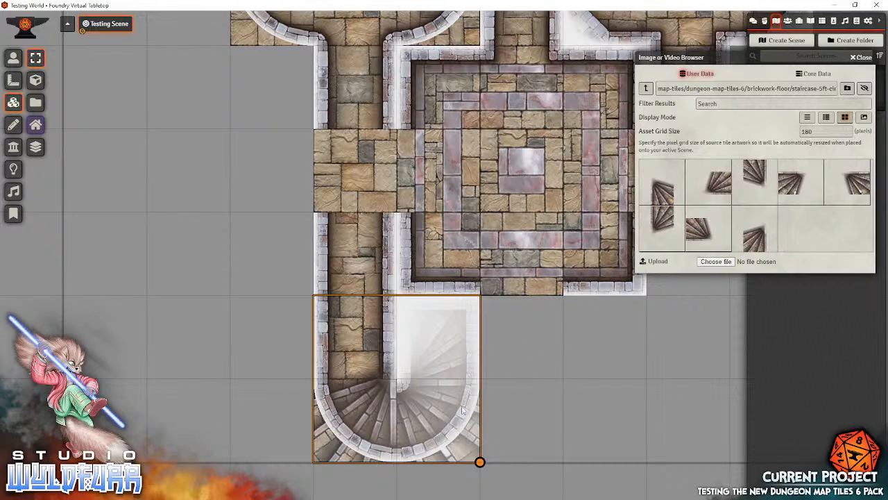
{"action": "mouse_move", "coordinate": [439, 354]}
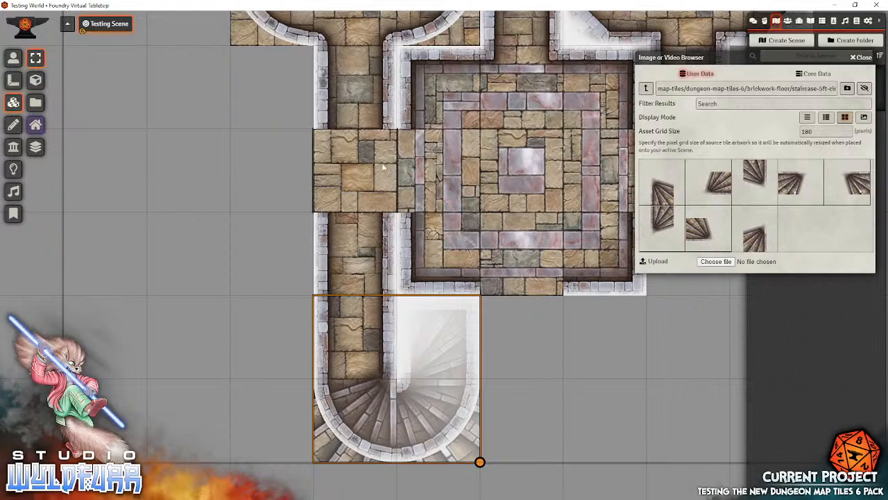
- Drag a cornerstone piece onto the right wall of the central square chamber
{"action": "left_click", "coordinate": [645, 88]}
{"action": "type", "text": "walls/cornerstones-"}
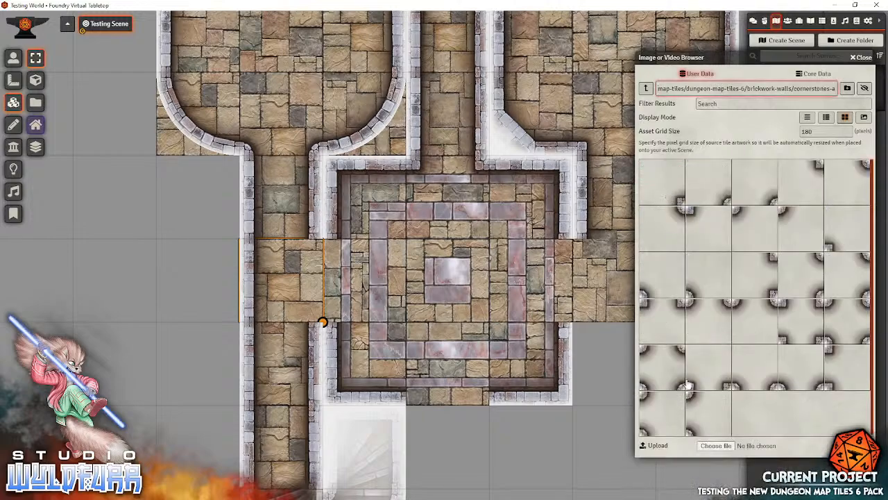
{"action": "mouse_move", "coordinate": [736, 319]}
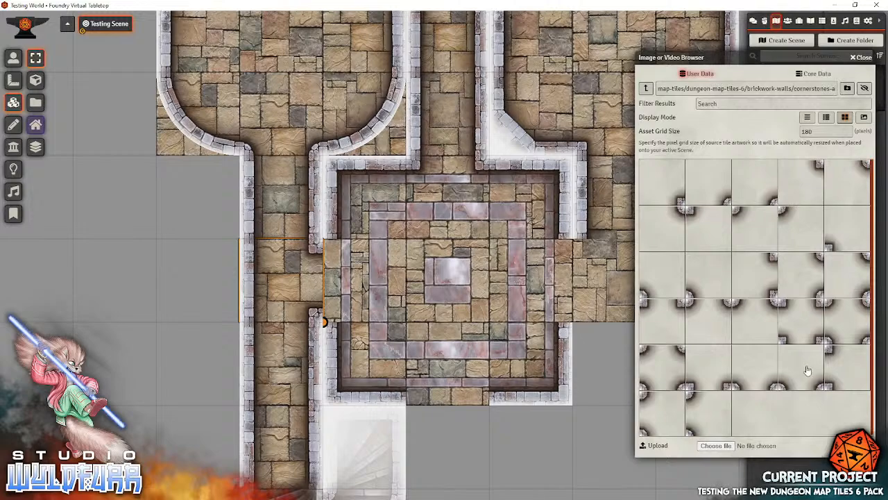
{"action": "mouse_move", "coordinate": [372, 285]}
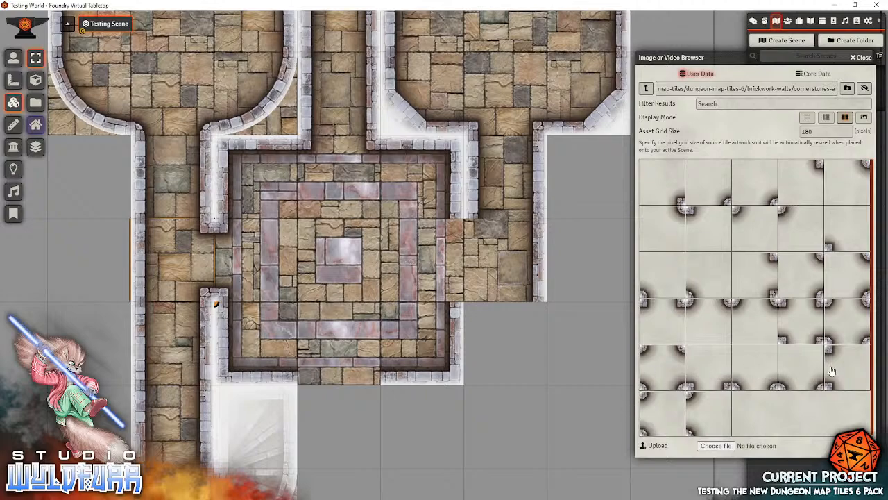
{"action": "mouse_move", "coordinate": [770, 270]}
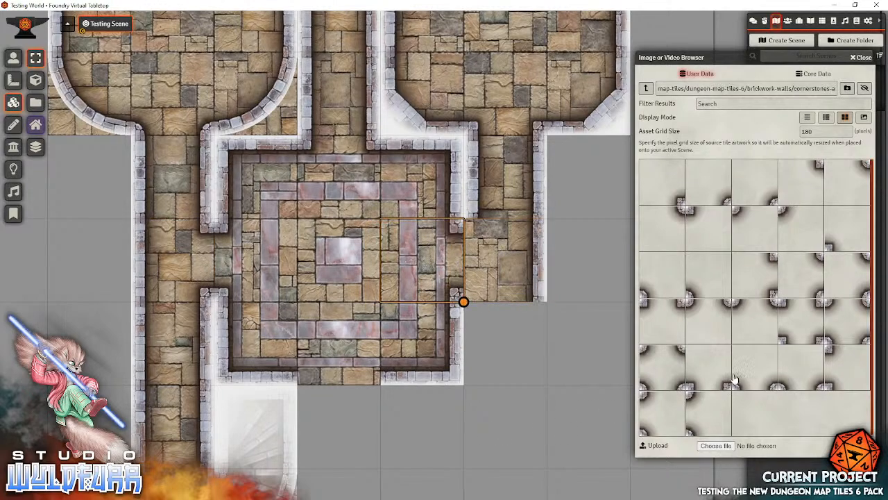
{"action": "mouse_move", "coordinate": [819, 286]}
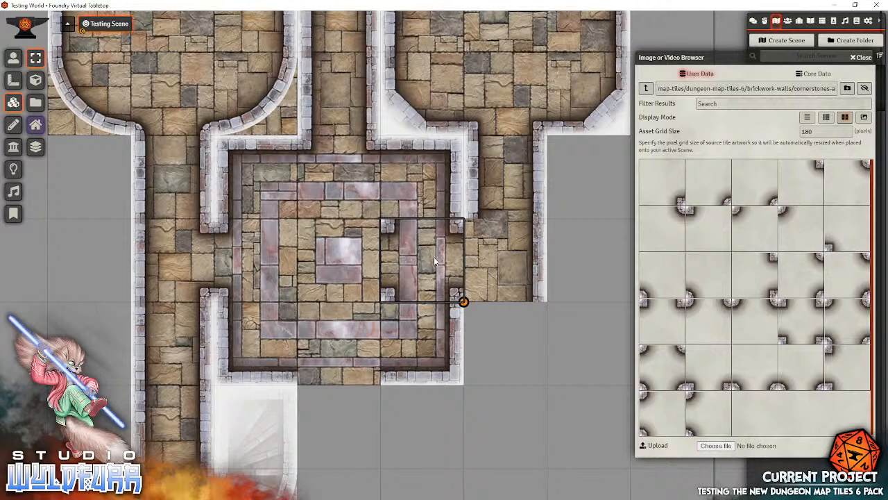
{"action": "mouse_move", "coordinate": [414, 253]}
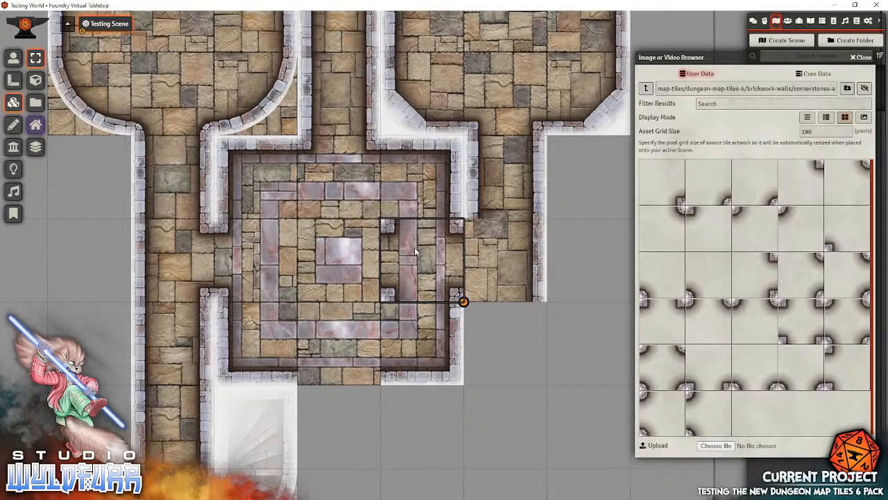
{"action": "left_click_drag", "start_coordinate": [463, 302], "coordinate": [547, 301]}
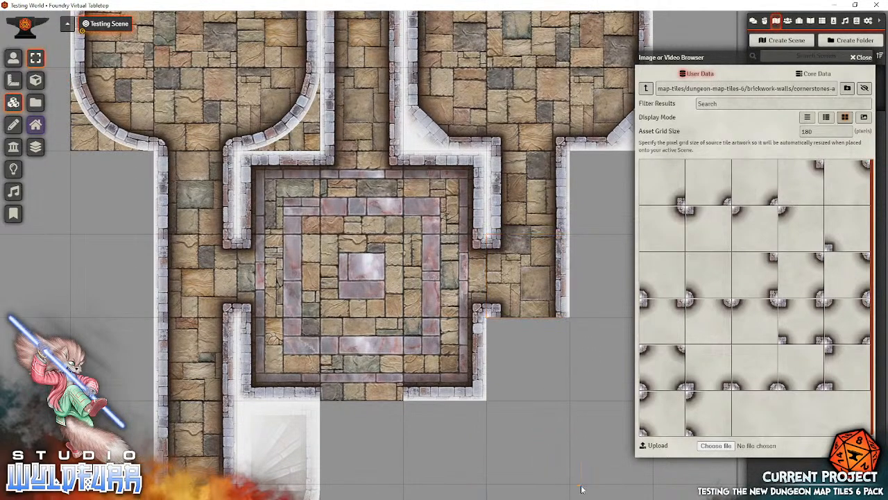
- Return the Image Browser to the dungeon-map-tiles-b top-level folder
{"action": "scroll", "scroll_direction": "down", "scroll_amount": 3}
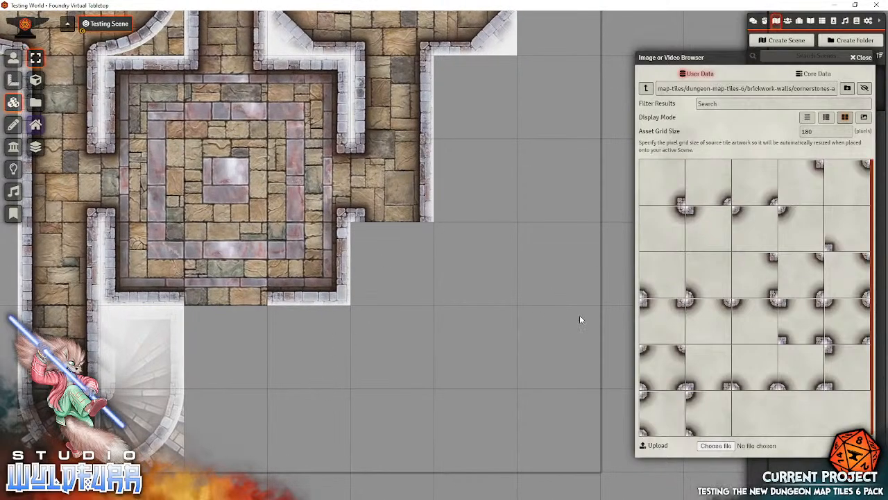
{"action": "mouse_move", "coordinate": [228, 314]}
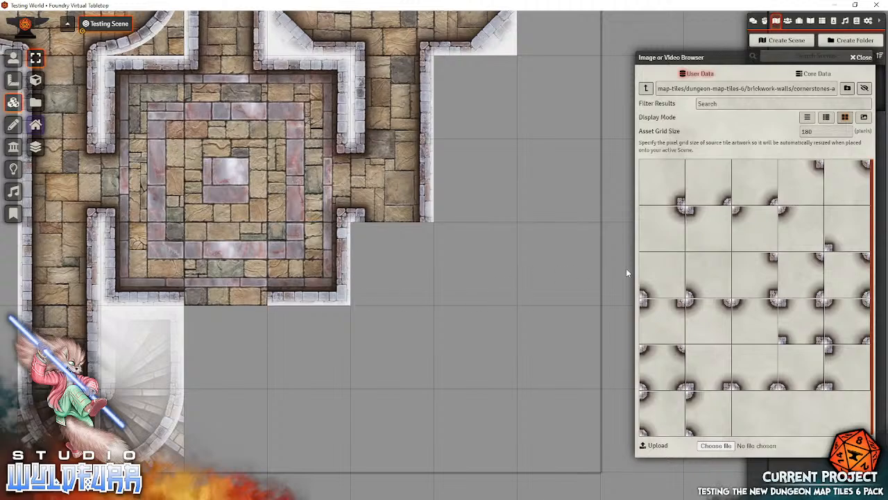
{"action": "mouse_move", "coordinate": [738, 213]}
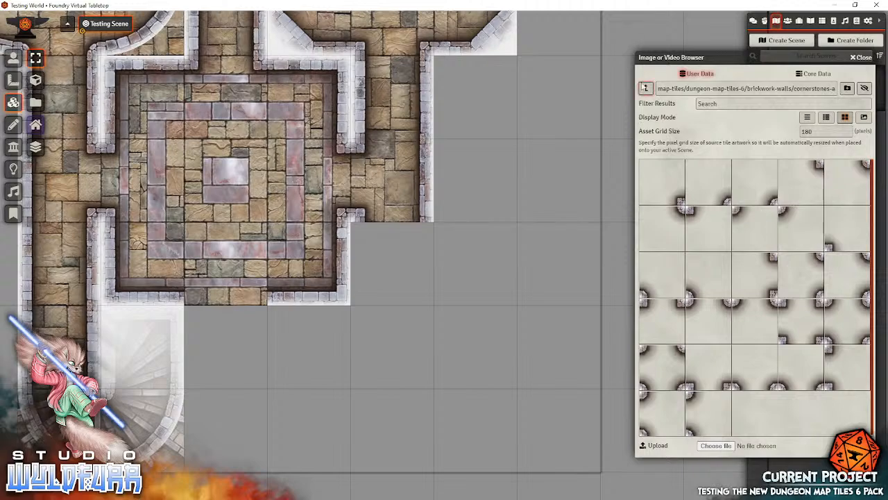
{"action": "left_click", "coordinate": [645, 89]}
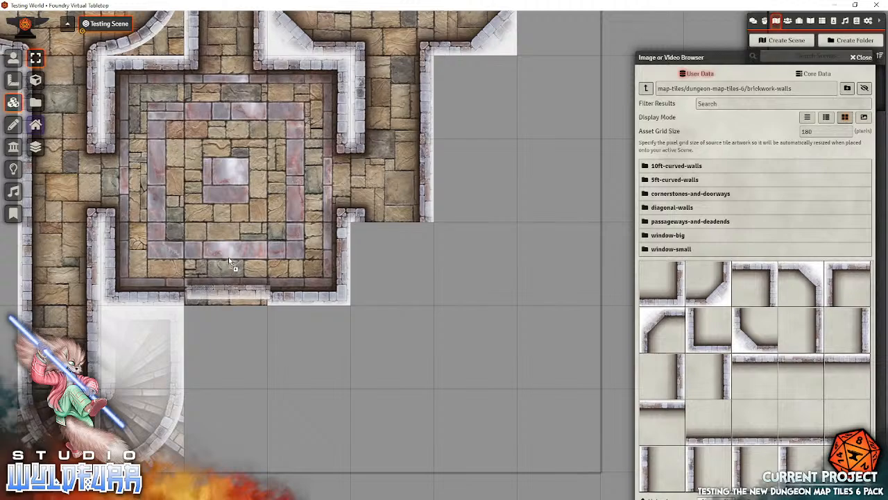
{"action": "mouse_move", "coordinate": [666, 235]}
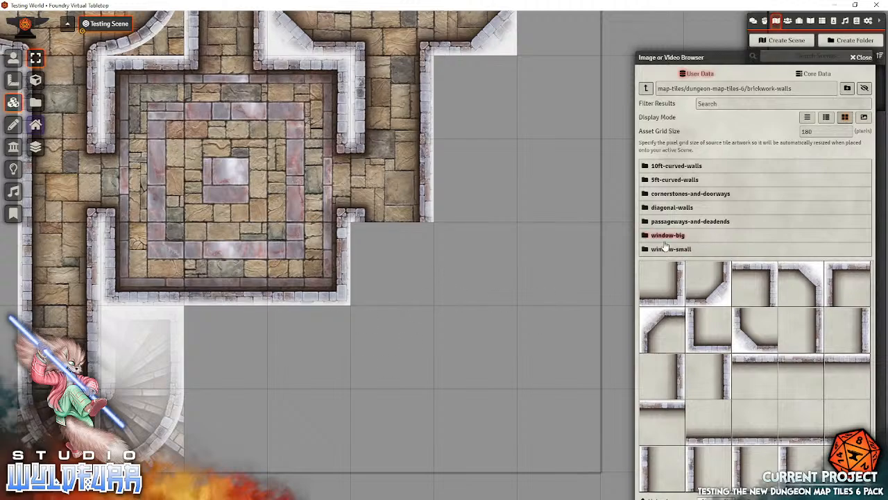
{"action": "left_click", "coordinate": [647, 89]}
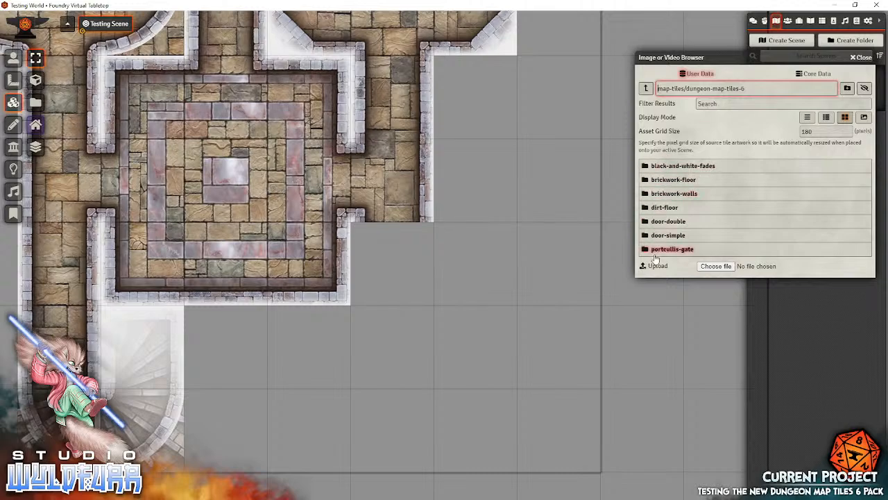
{"action": "mouse_move", "coordinate": [675, 193]}
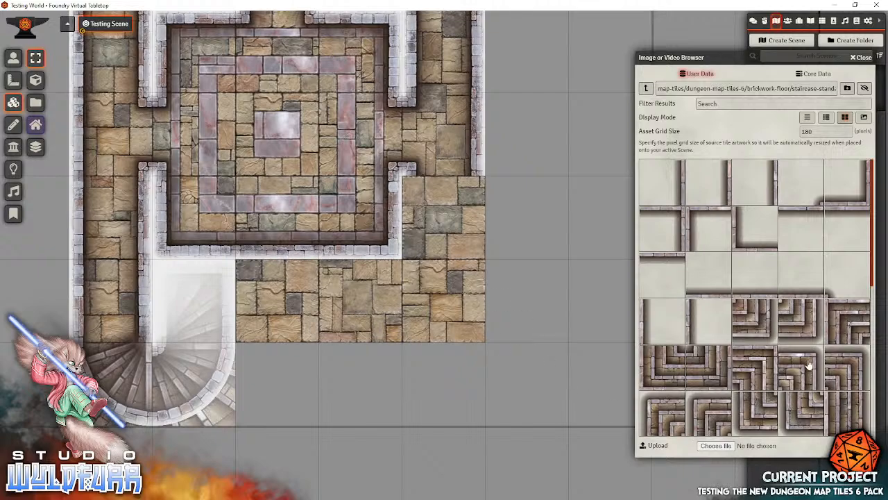
- Drag several straight staircase tiles onto the grid below the lower floor south of the chamber
{"action": "scroll", "scroll_direction": "down", "scroll_amount": 3}
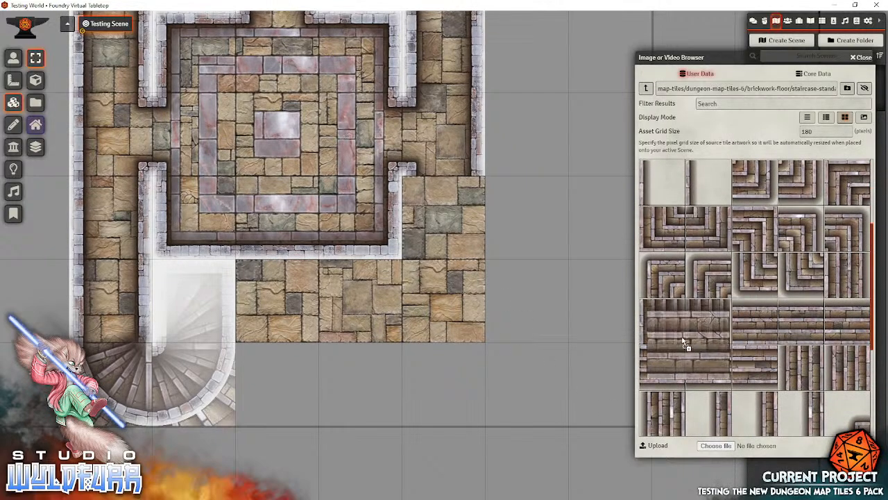
{"action": "left_click_drag", "start_coordinate": [683, 347], "coordinate": [541, 303]}
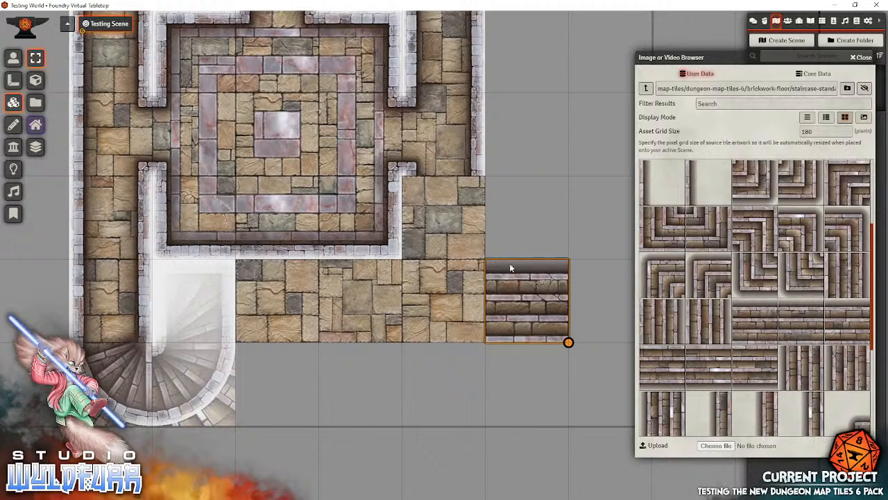
{"action": "mouse_move", "coordinate": [531, 330]}
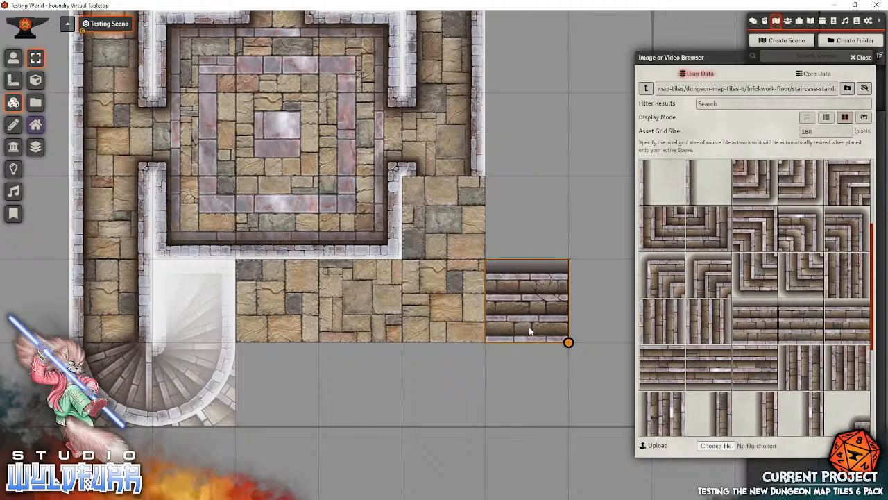
{"action": "mouse_move", "coordinate": [533, 322]}
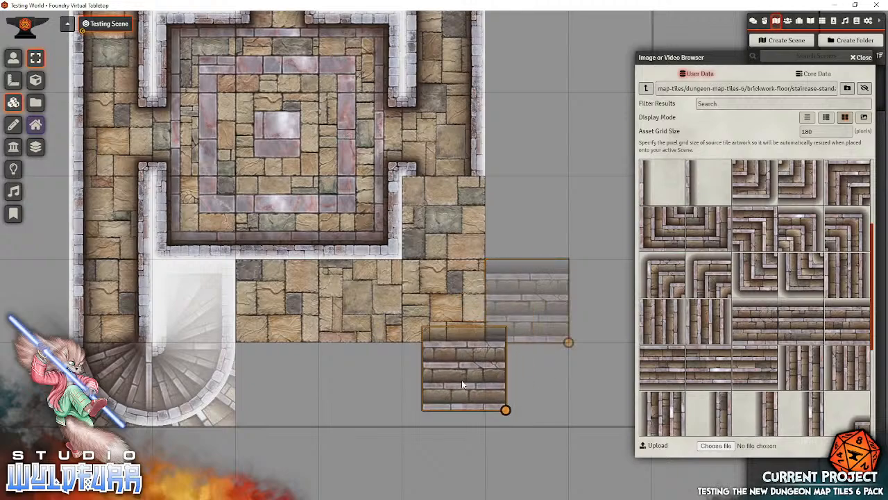
{"action": "left_click_drag", "start_coordinate": [568, 341], "coordinate": [486, 383]}
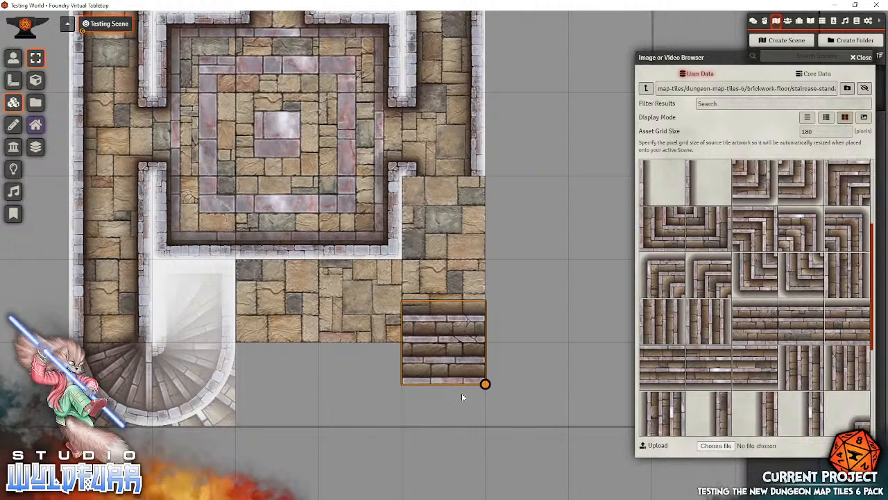
{"action": "mouse_move", "coordinate": [440, 385]}
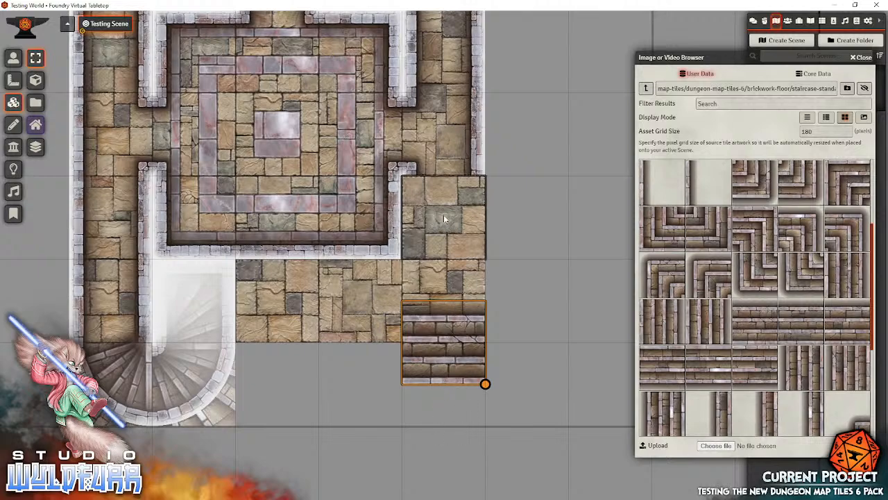
{"action": "mouse_move", "coordinate": [433, 193]}
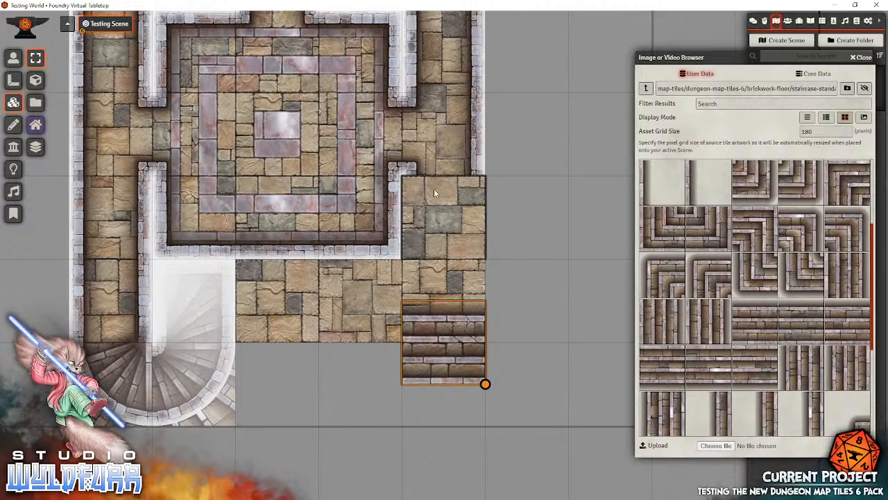
{"action": "mouse_move", "coordinate": [430, 252]}
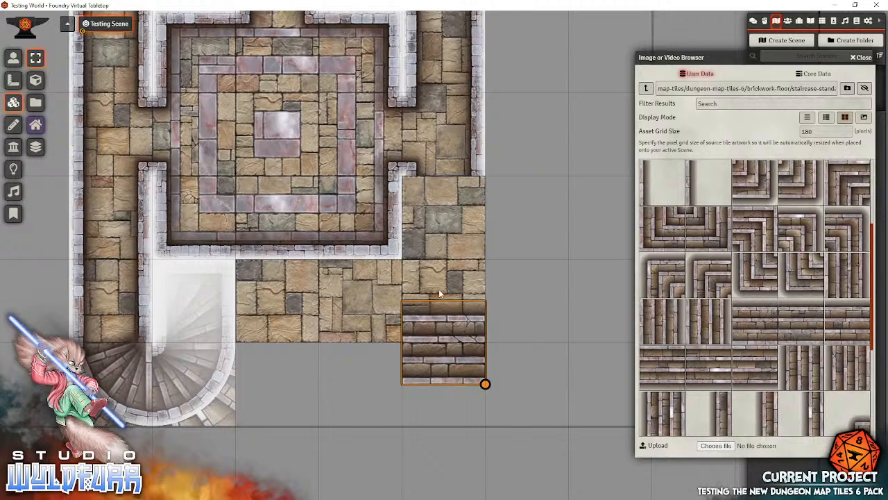
{"action": "mouse_move", "coordinate": [439, 337]}
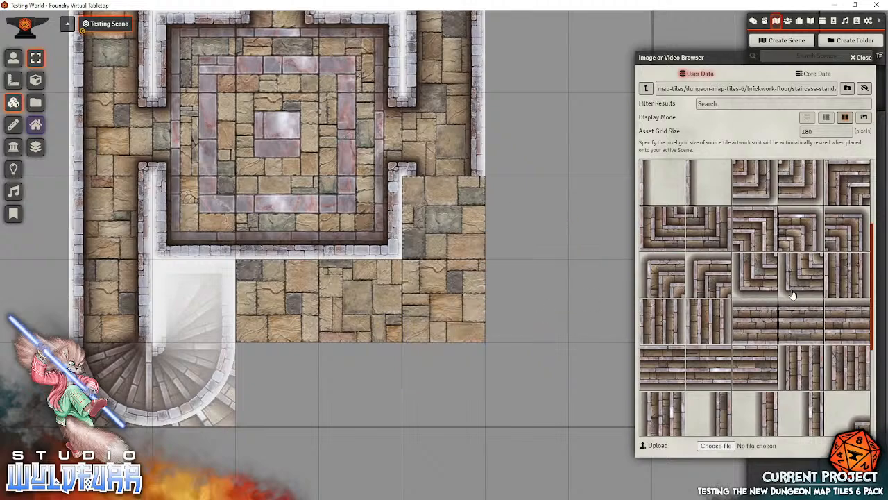
{"action": "mouse_move", "coordinate": [748, 368]}
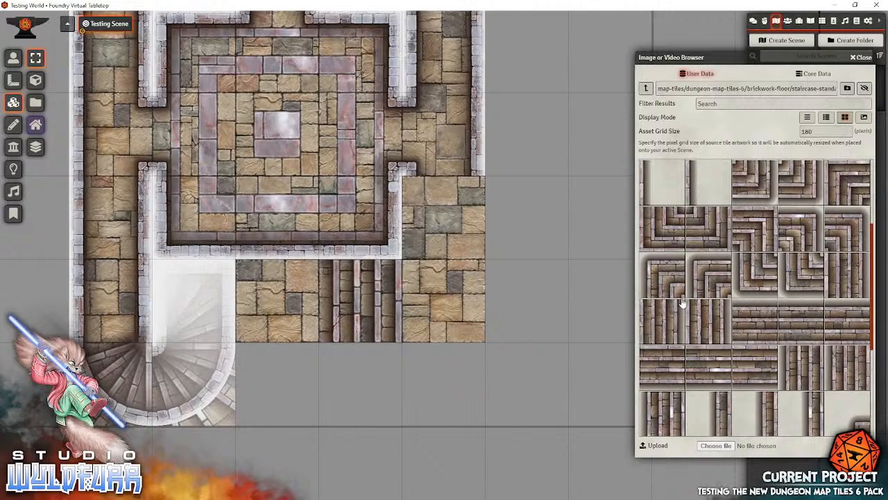
{"action": "left_click", "coordinate": [645, 89]}
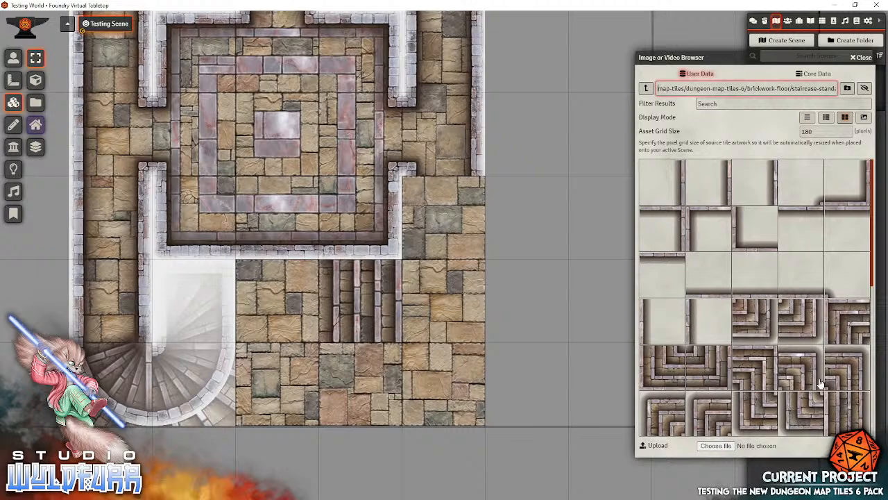
{"action": "scroll", "scroll_direction": "down", "scroll_amount": 3}
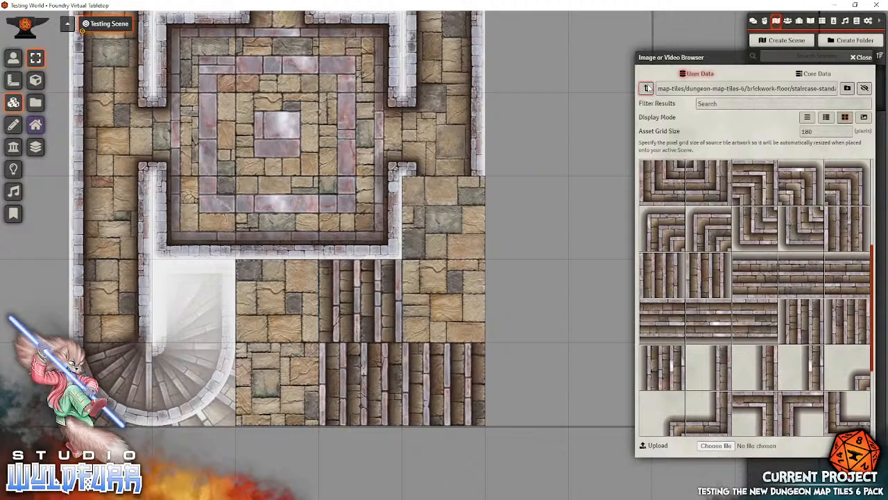
- Lay a black-straight-1 fade tile over the lower end of the stairs from the black-and-white-fades list
{"action": "left_click", "coordinate": [647, 89]}
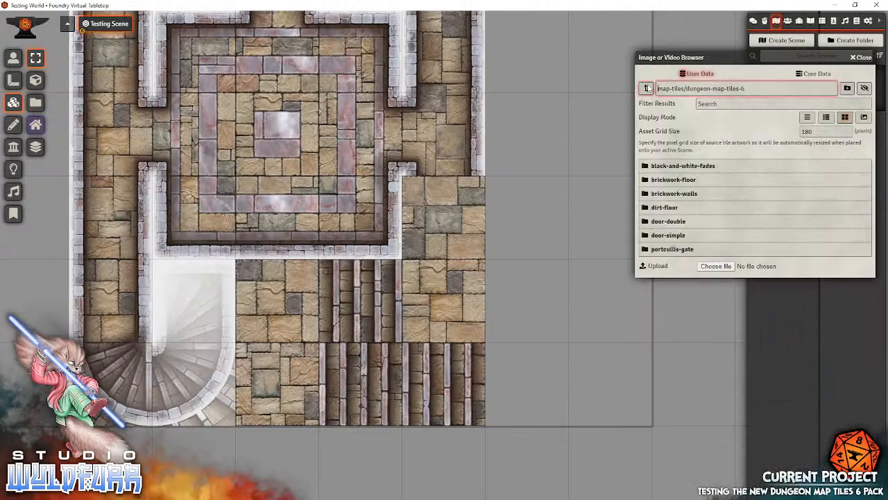
{"action": "left_click", "coordinate": [682, 165]}
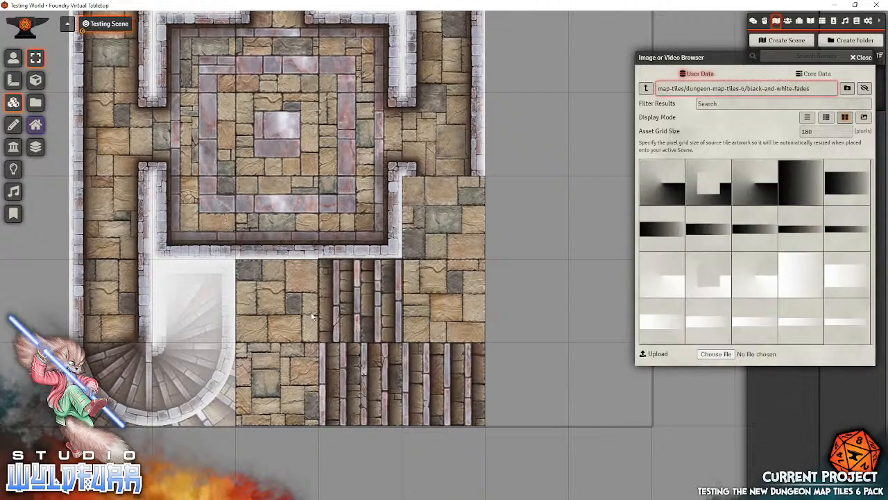
{"action": "mouse_move", "coordinate": [664, 233]}
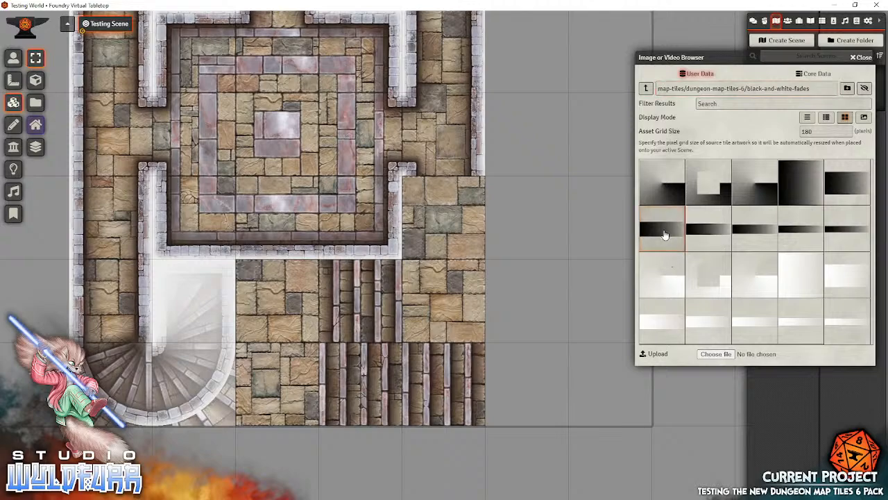
{"action": "left_click", "coordinate": [826, 117]}
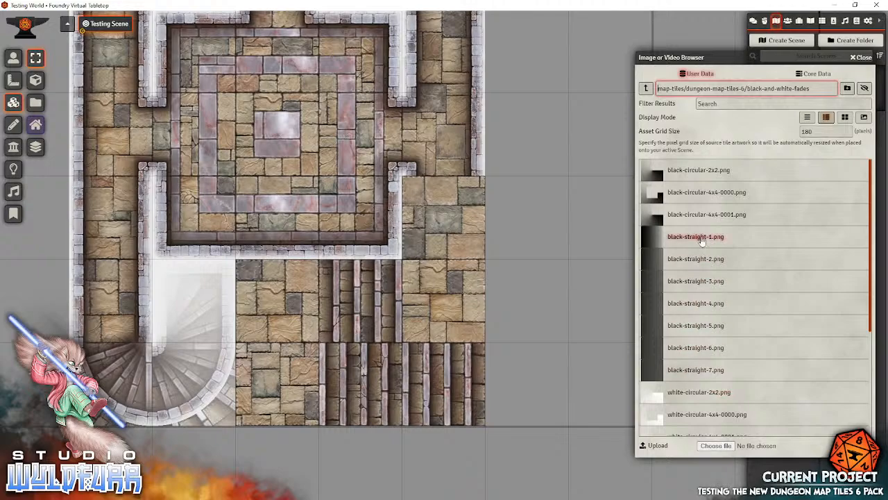
{"action": "mouse_move", "coordinate": [699, 241]}
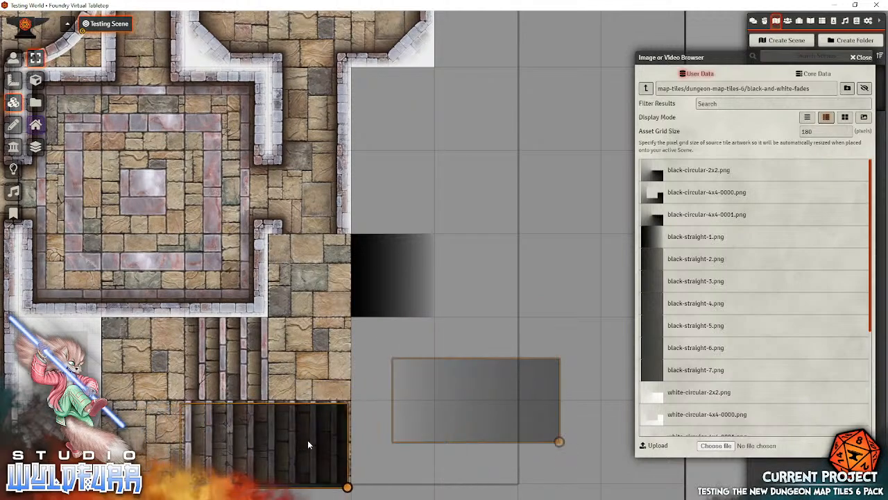
{"action": "left_click_drag", "start_coordinate": [558, 442], "coordinate": [433, 317]}
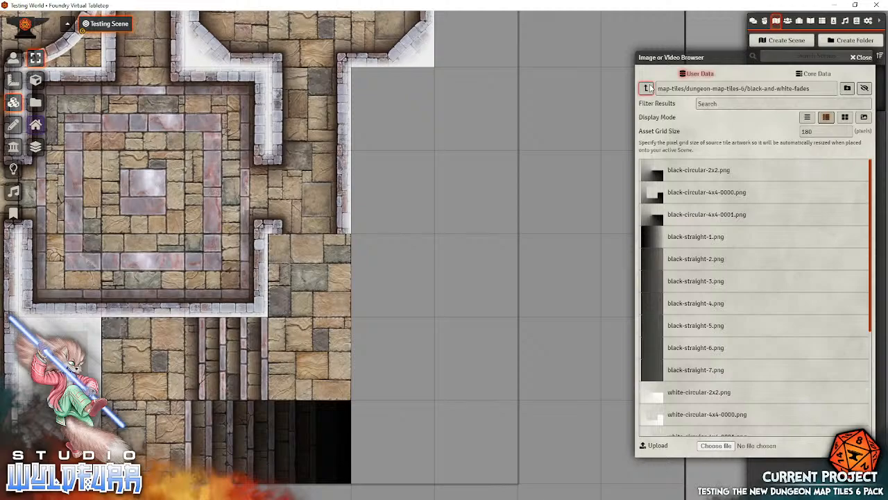
{"action": "left_click", "coordinate": [647, 89]}
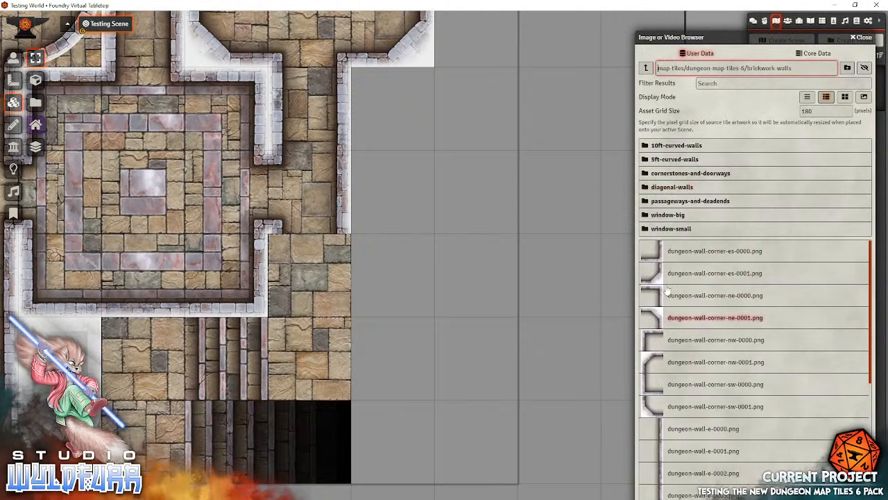
- Add a passageway dead-end wall at the stairs' end, then show cornerstones-and-doorways tiles as thumbnails
{"action": "double_click", "coordinate": [690, 200]}
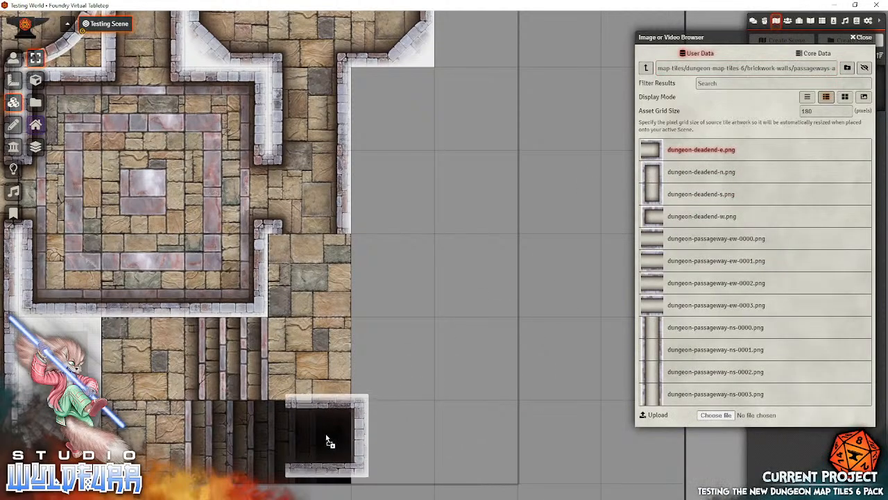
{"action": "left_click", "coordinate": [701, 194]}
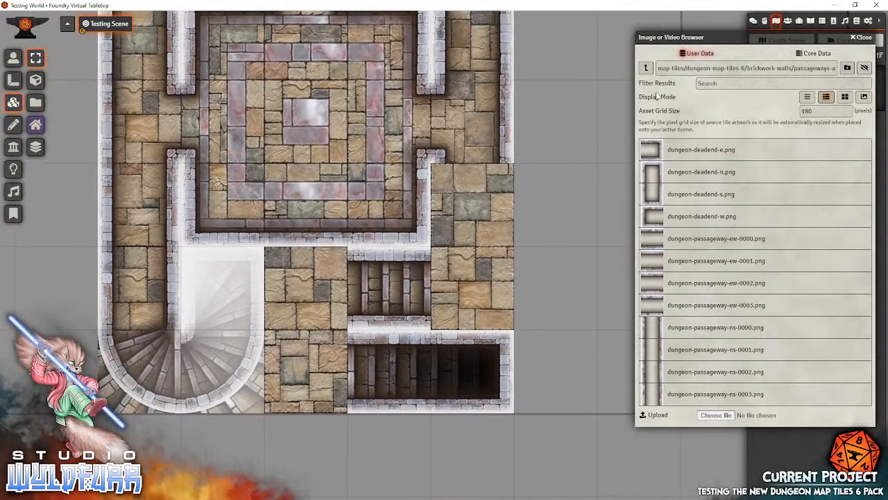
{"action": "left_click", "coordinate": [646, 66]}
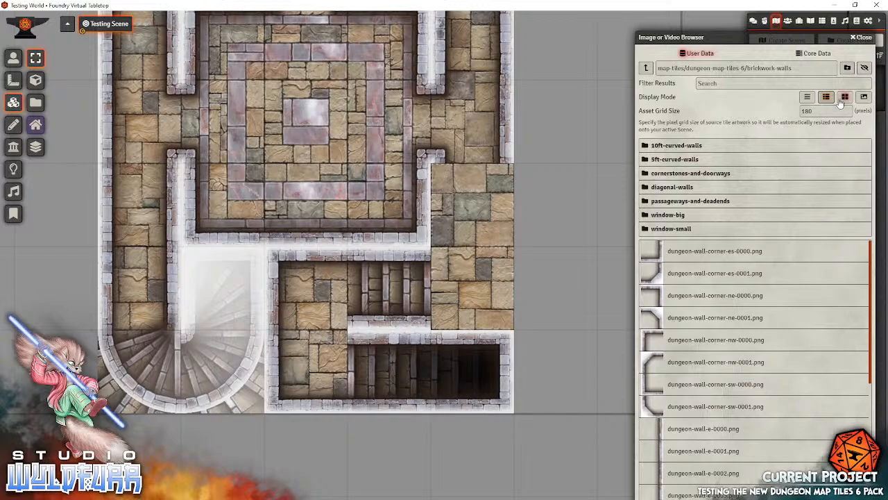
{"action": "left_click", "coordinate": [826, 97]}
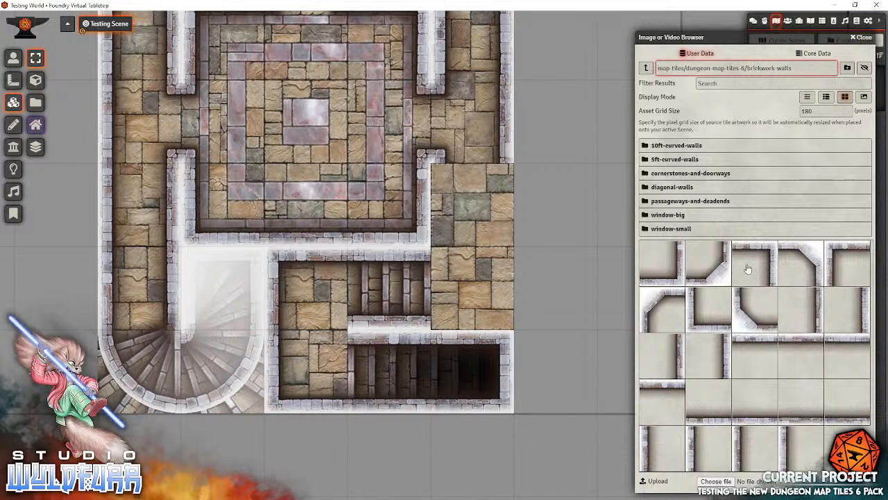
{"action": "mouse_move", "coordinate": [686, 341]}
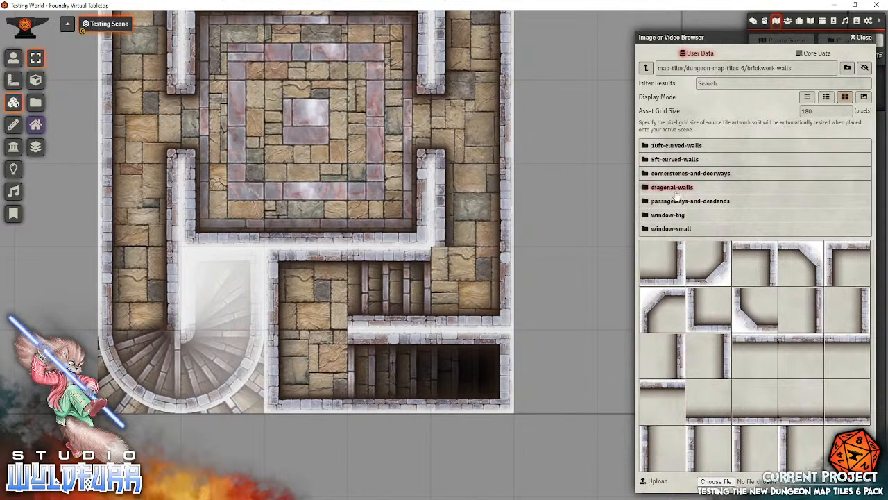
{"action": "left_click", "coordinate": [691, 172]}
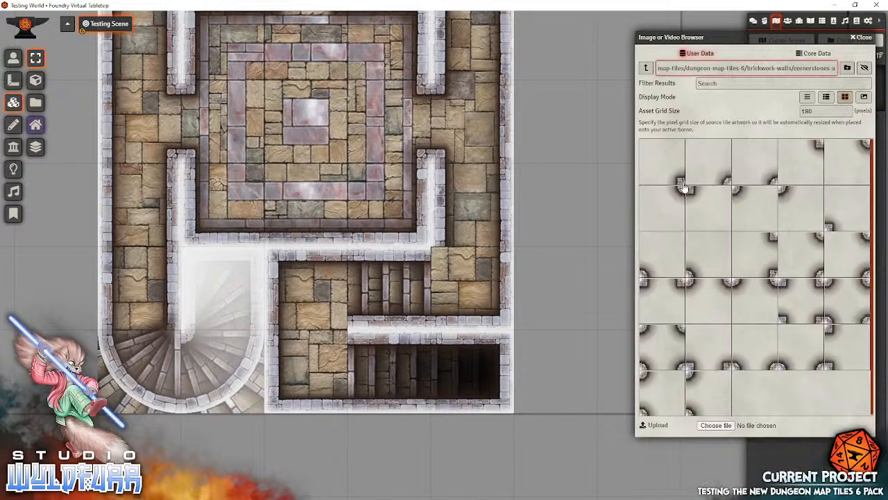
{"action": "mouse_move", "coordinate": [784, 199]}
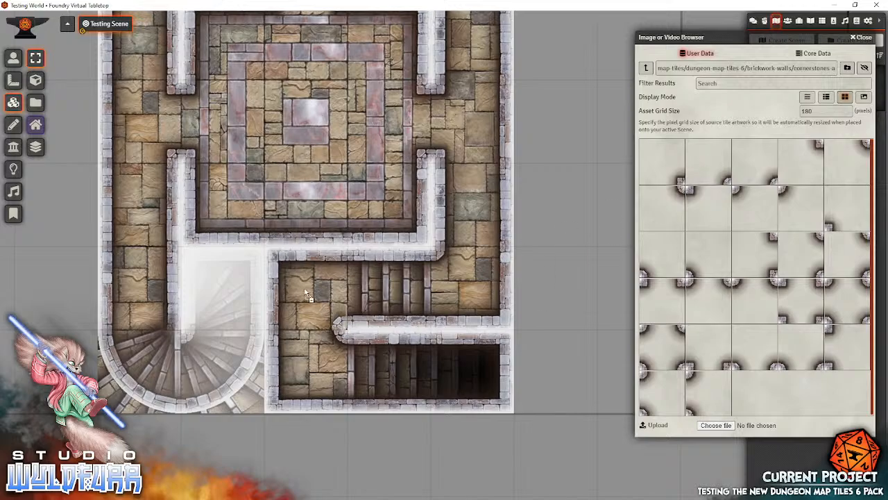
{"action": "mouse_move", "coordinate": [574, 291]}
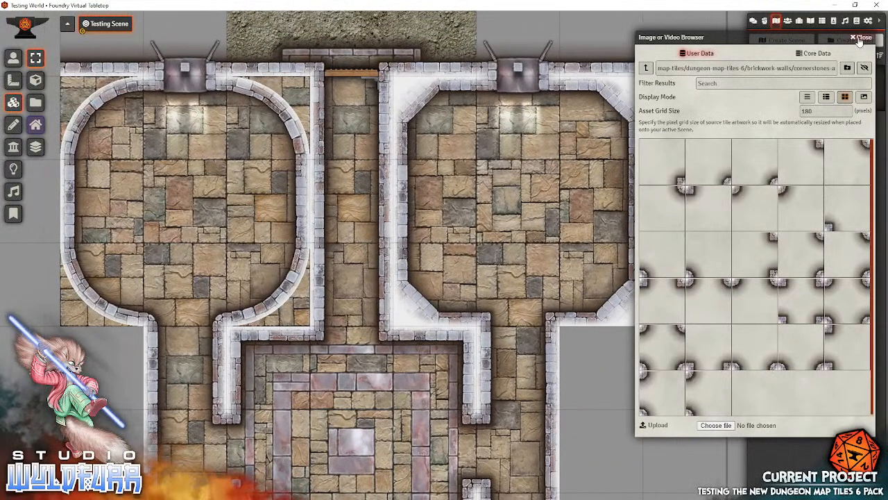
- Place an ambient light in the left rounded room using the Lighting Controls
{"action": "left_click", "coordinate": [860, 38]}
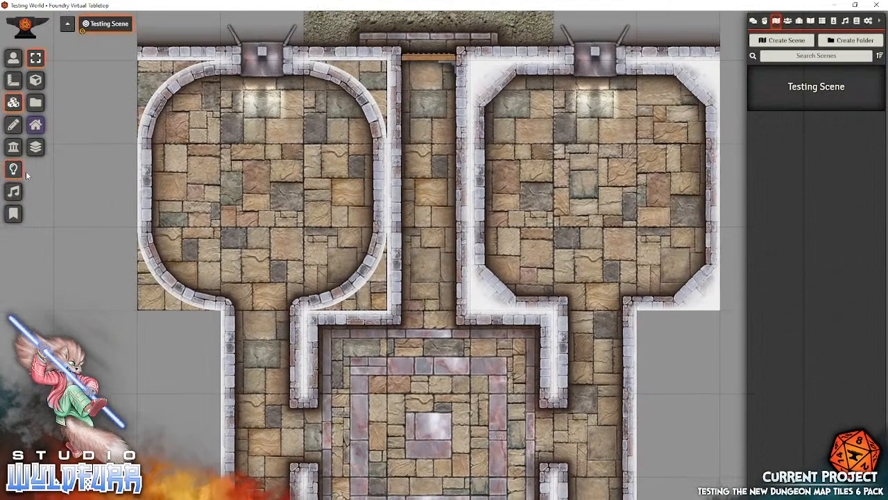
{"action": "left_click", "coordinate": [12, 169]}
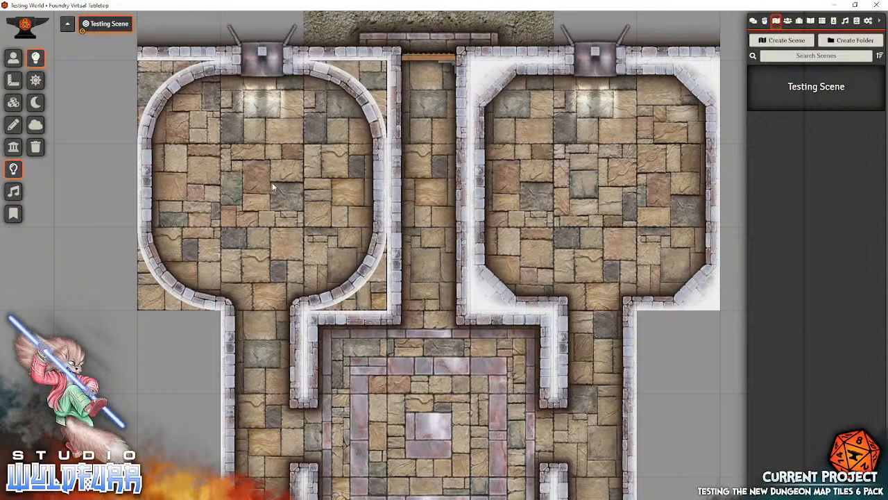
{"action": "left_click", "coordinate": [263, 186]}
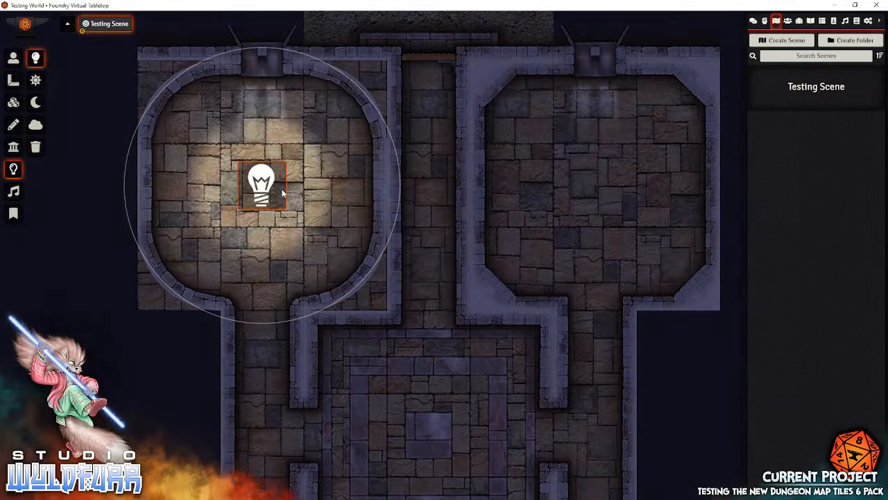
{"action": "double_click", "coordinate": [262, 186]}
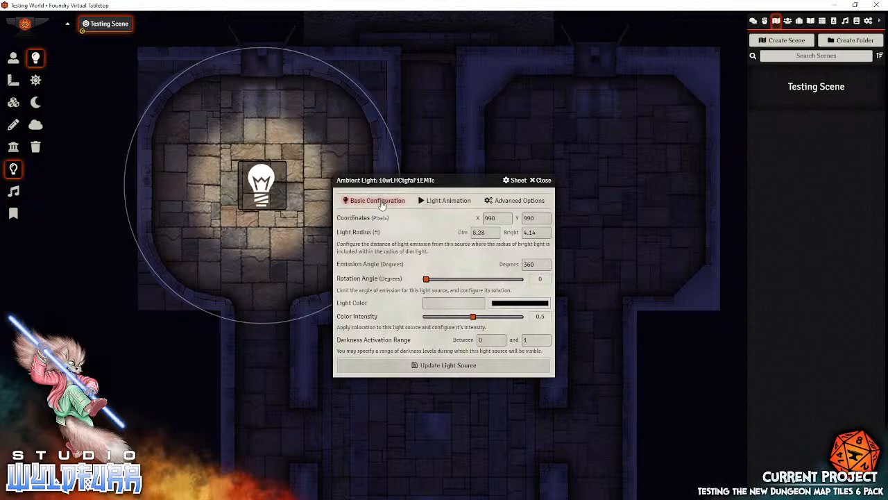
- Set the light's animation type to Torch and update the light source
{"action": "left_click", "coordinate": [448, 200]}
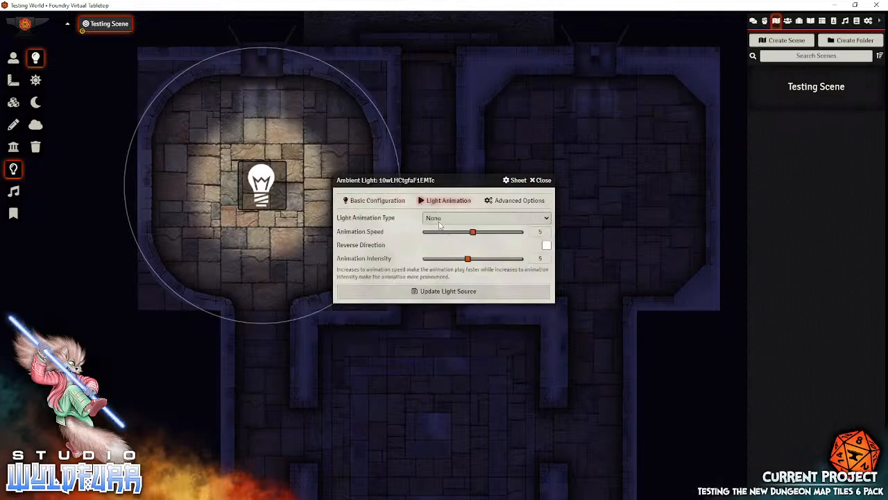
{"action": "left_click", "coordinate": [486, 217]}
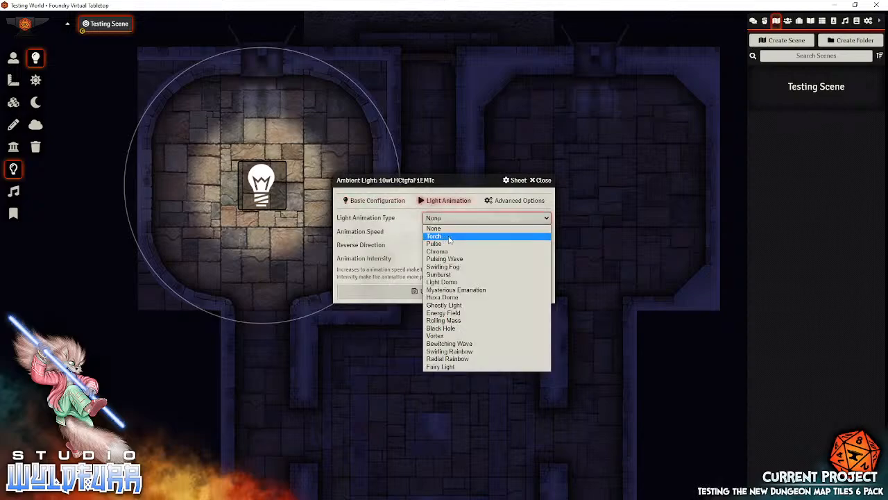
{"action": "left_click", "coordinate": [434, 236]}
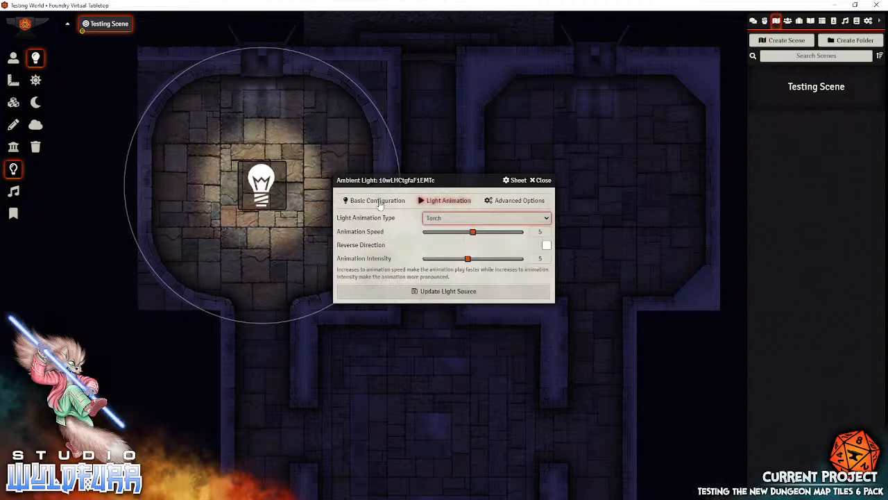
{"action": "left_click", "coordinate": [377, 200]}
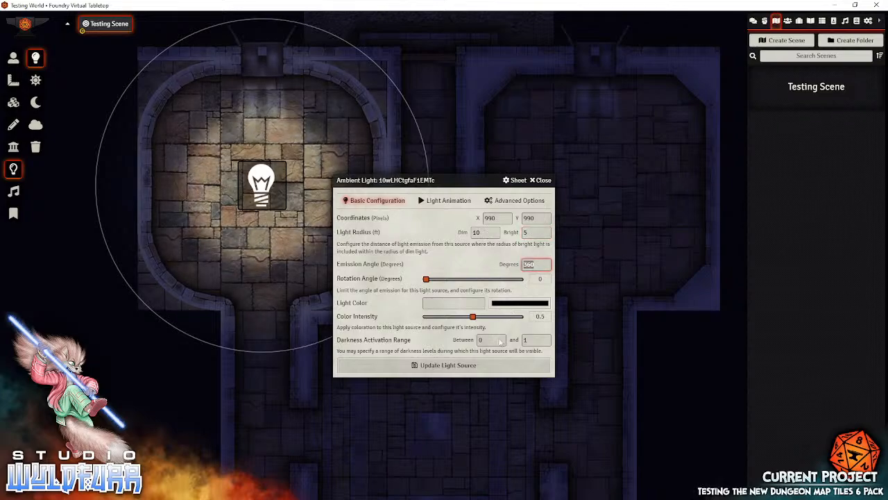
{"action": "left_click", "coordinate": [541, 180]}
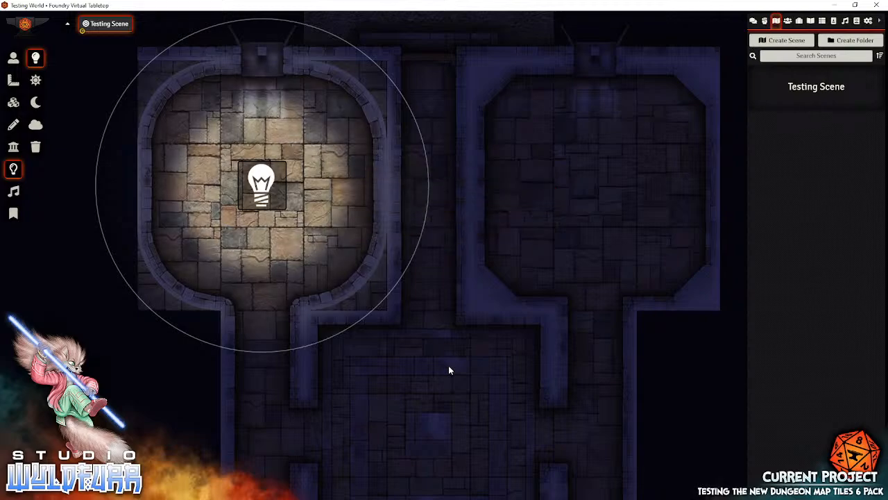
- Copy the torch light and paste it into the right rounded room and the lower hall
{"action": "left_click", "coordinate": [261, 186]}
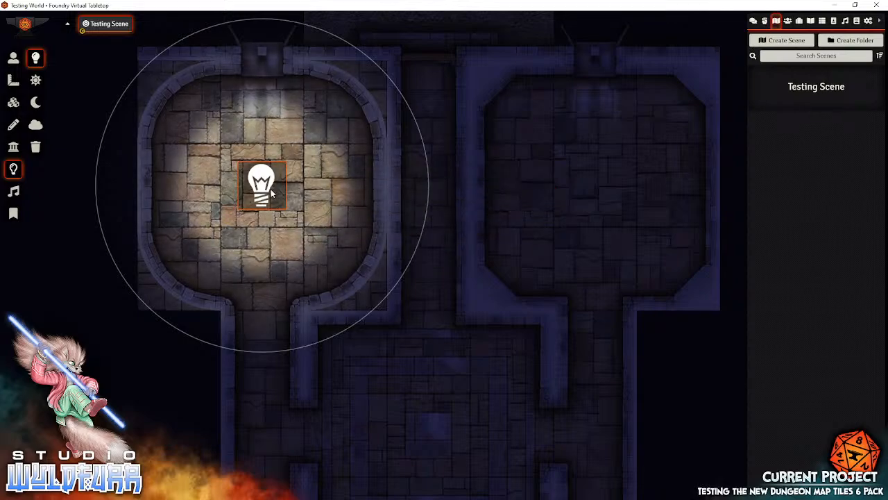
{"action": "key", "text": "ctrl+c"}
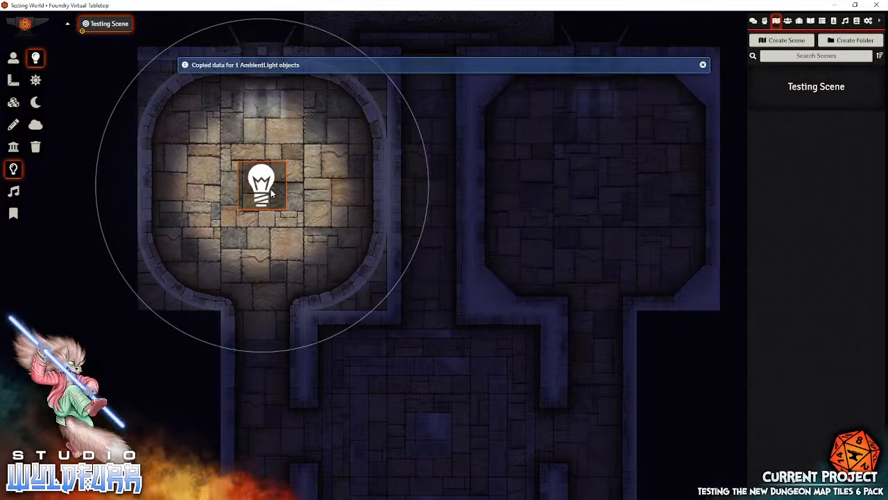
{"action": "key", "text": "ctrl+v"}
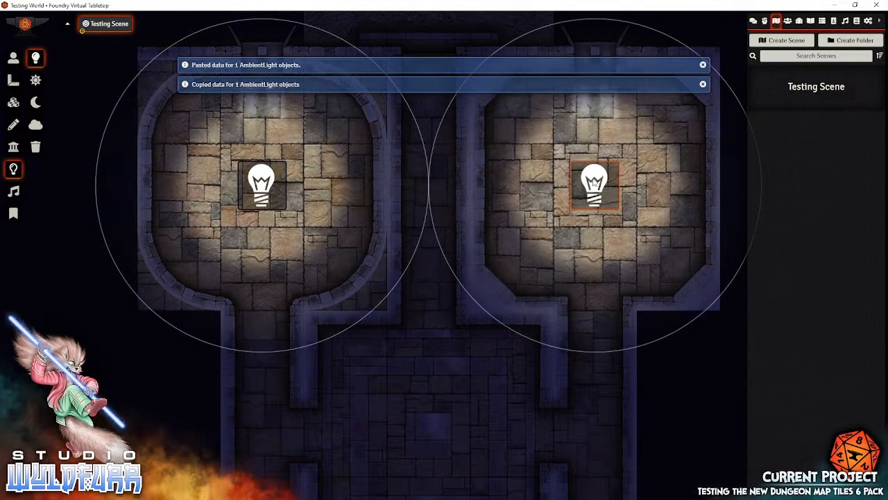
{"action": "key", "text": "ctrl+v"}
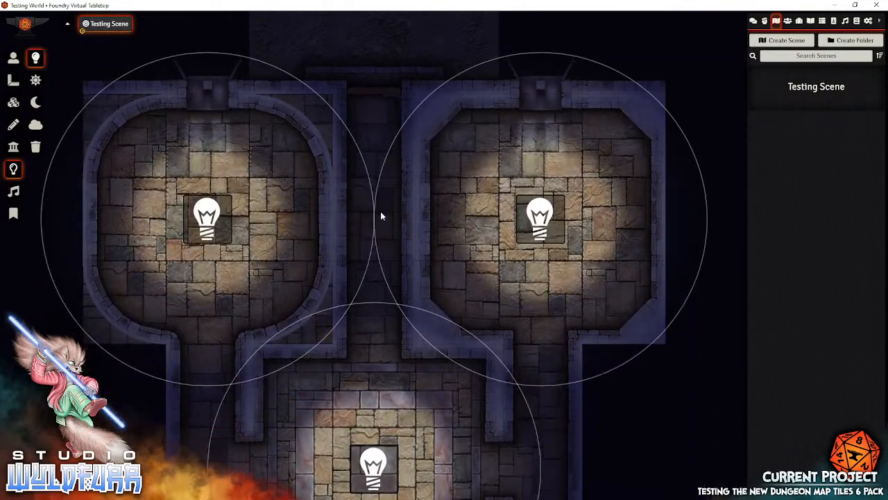
- Paste a third torch light and move it into the chamber above, then deselect it
{"action": "key", "text": "ctrl+v"}
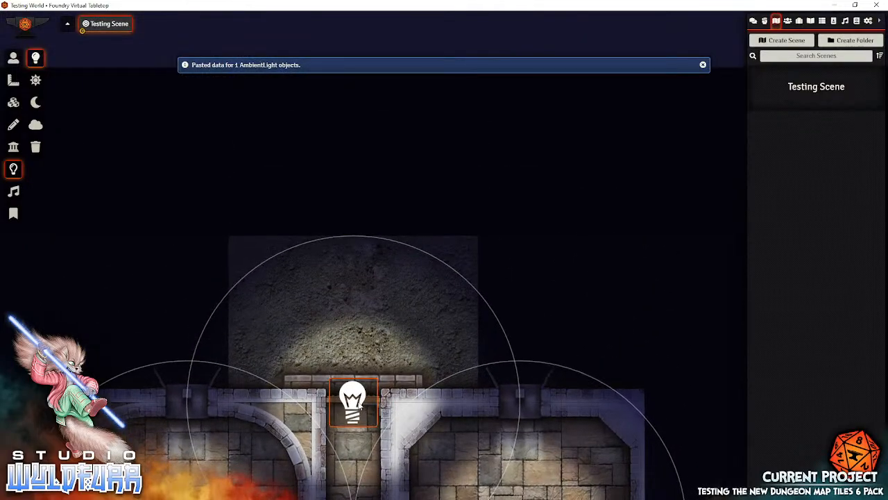
{"action": "left_click_drag", "start_coordinate": [353, 401], "coordinate": [396, 361]}
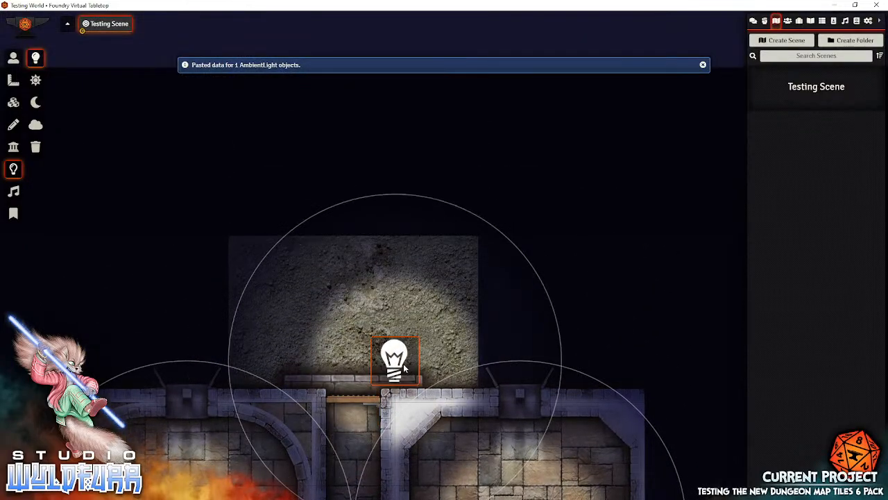
{"action": "left_click", "coordinate": [702, 65]}
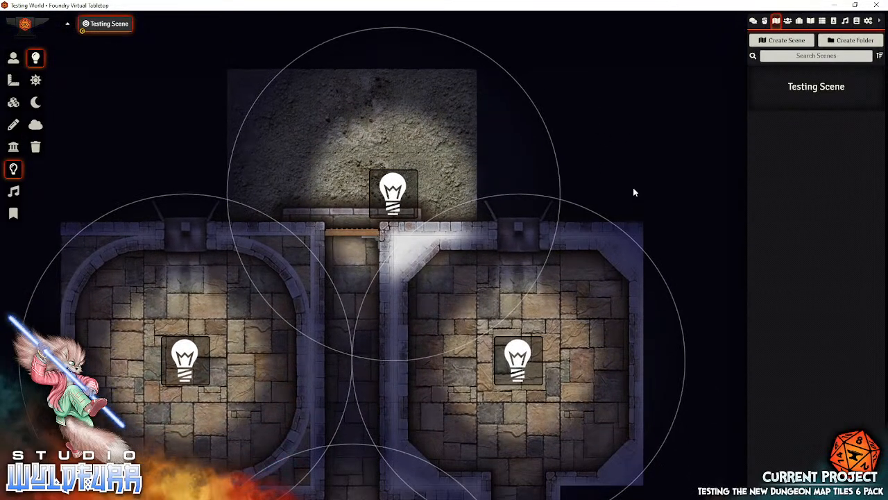
{"action": "left_click", "coordinate": [14, 58]}
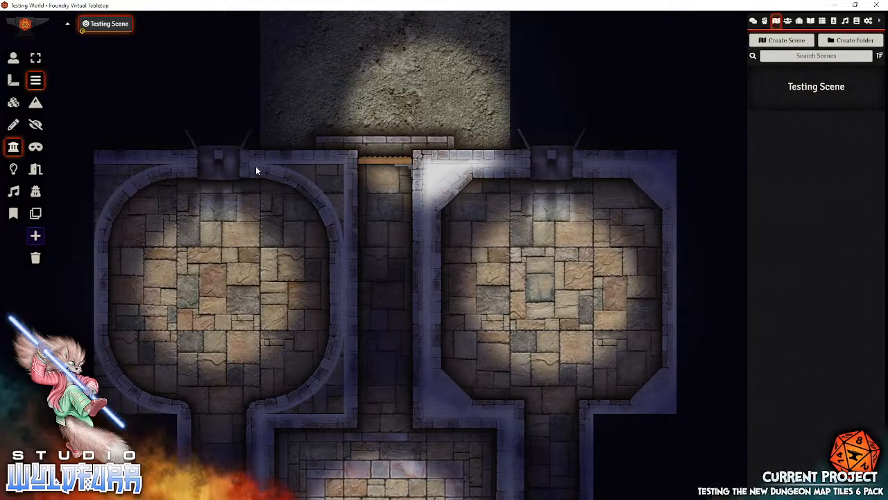
- Draw a wall segment along the corridor side of the left rounded room
{"action": "left_click_drag", "start_coordinate": [260, 164], "coordinate": [347, 164]}
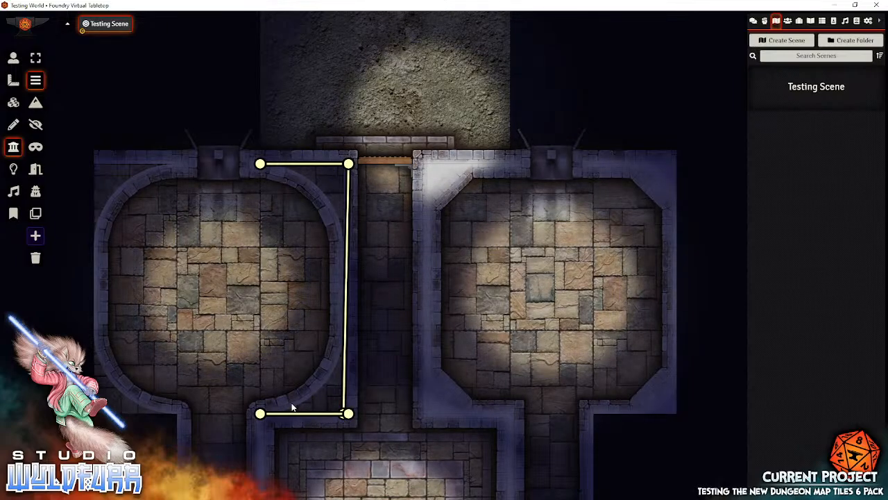
{"action": "mouse_move", "coordinate": [312, 391]}
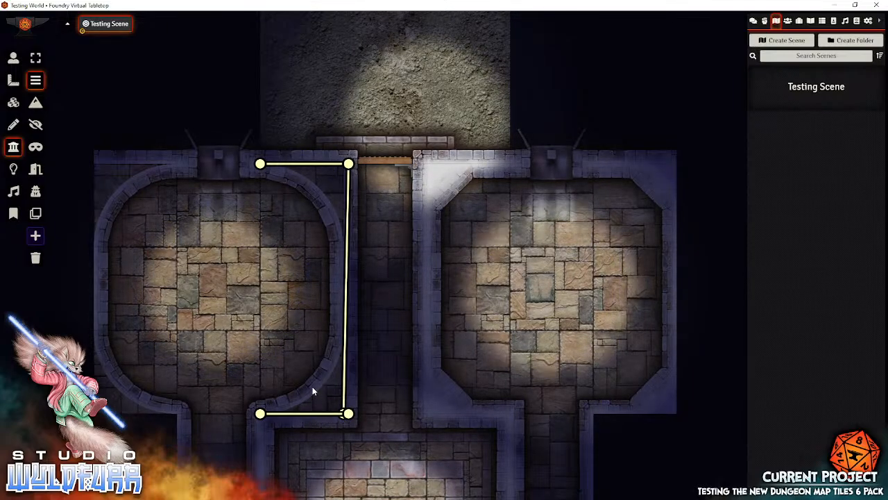